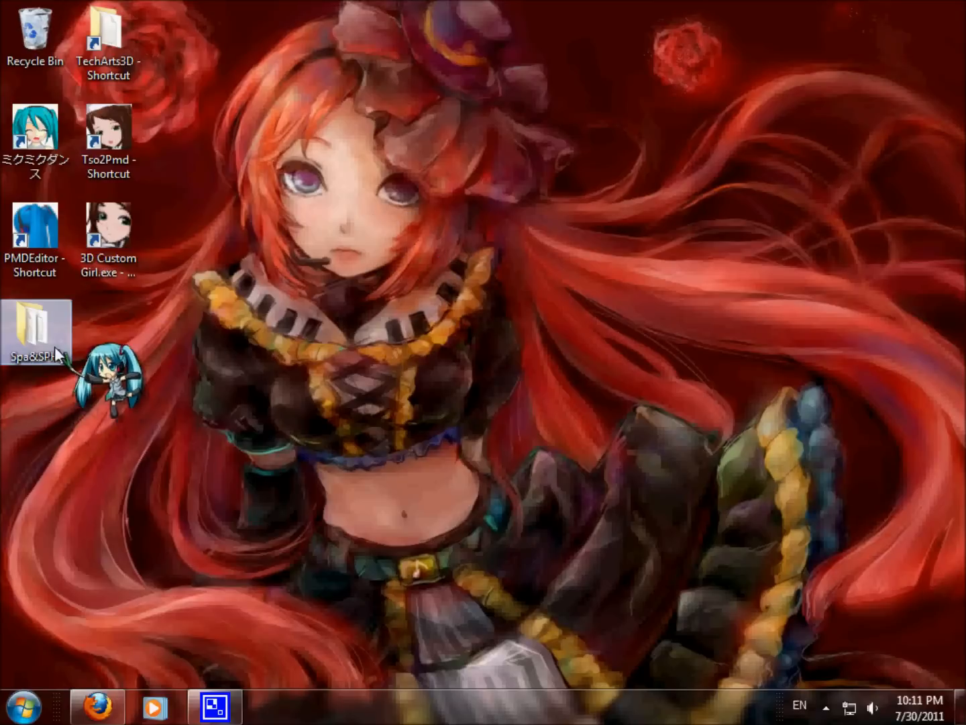
Launch 3D Custom Girl XP from the desktop folders.
{"action": "double_click", "coordinate": [35, 329]}
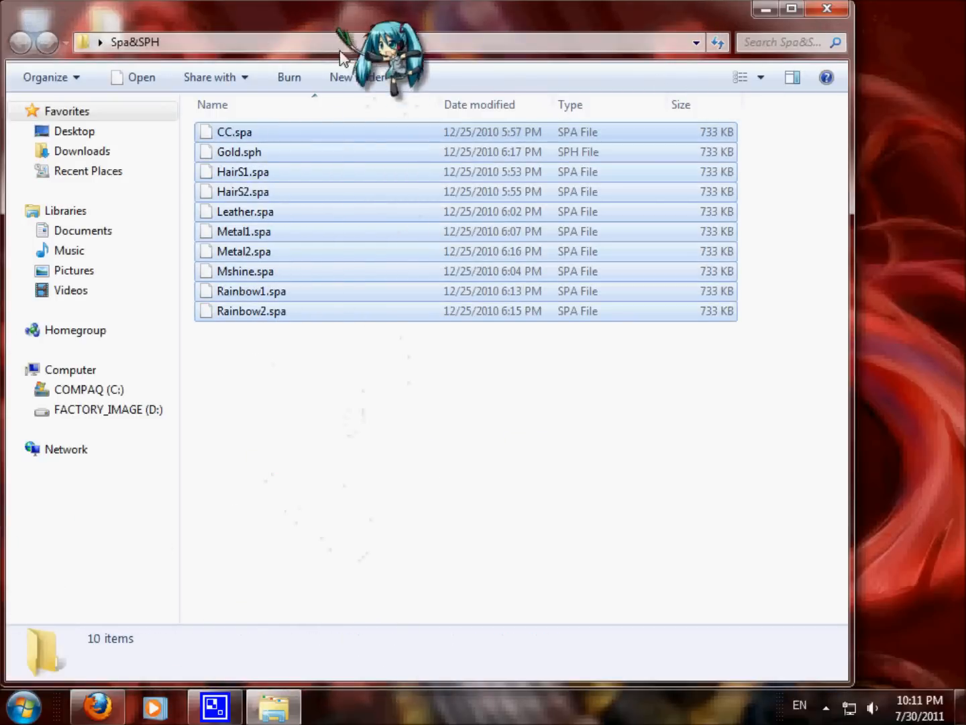
{"action": "left_click", "coordinate": [252, 312]}
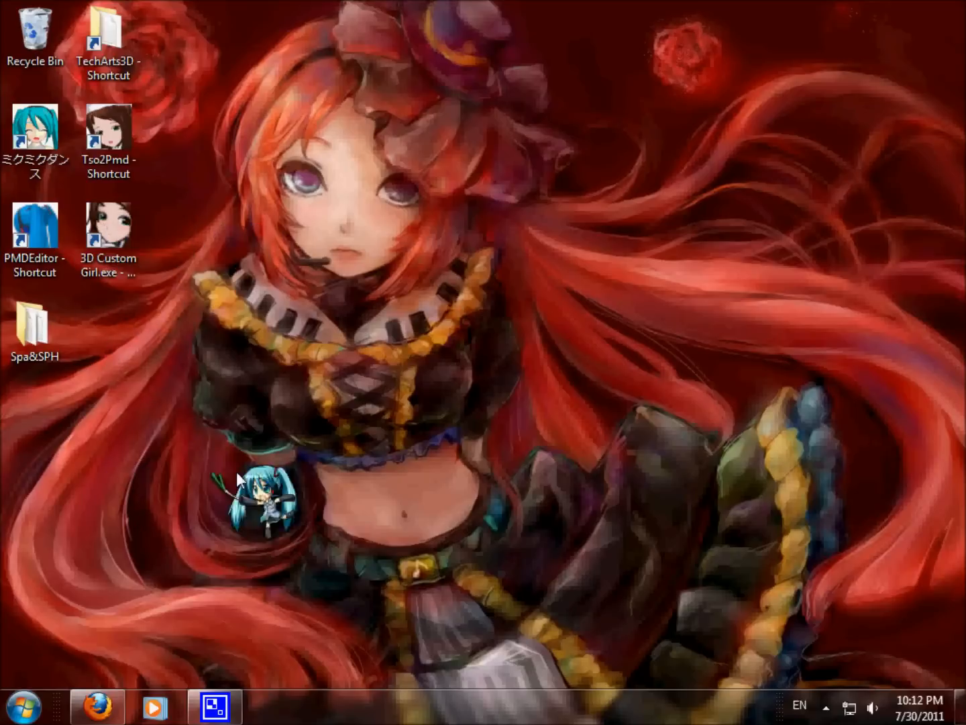
{"action": "double_click", "coordinate": [108, 228]}
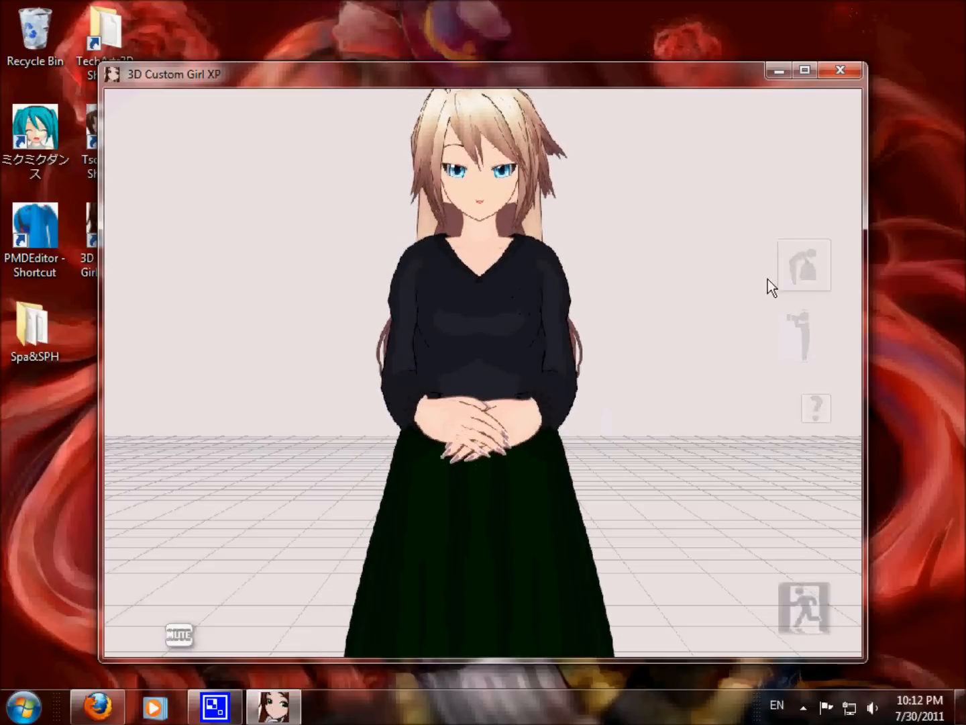
Remove the character's body, hair and clothing, leaving only an earring accessory.
{"action": "left_click", "coordinate": [802, 266]}
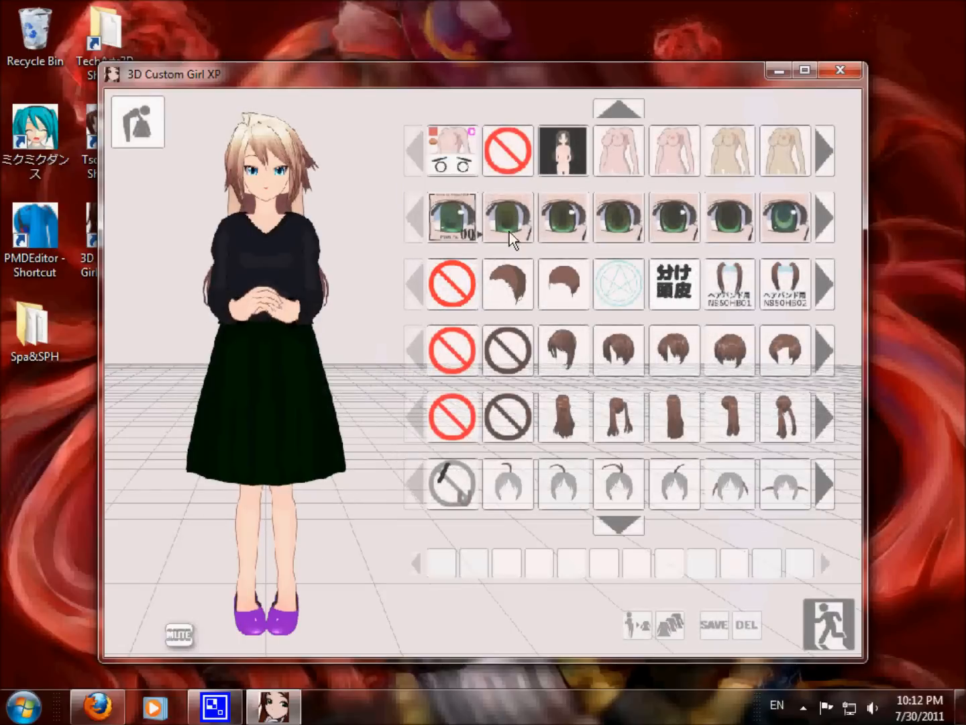
{"action": "left_click", "coordinate": [507, 218]}
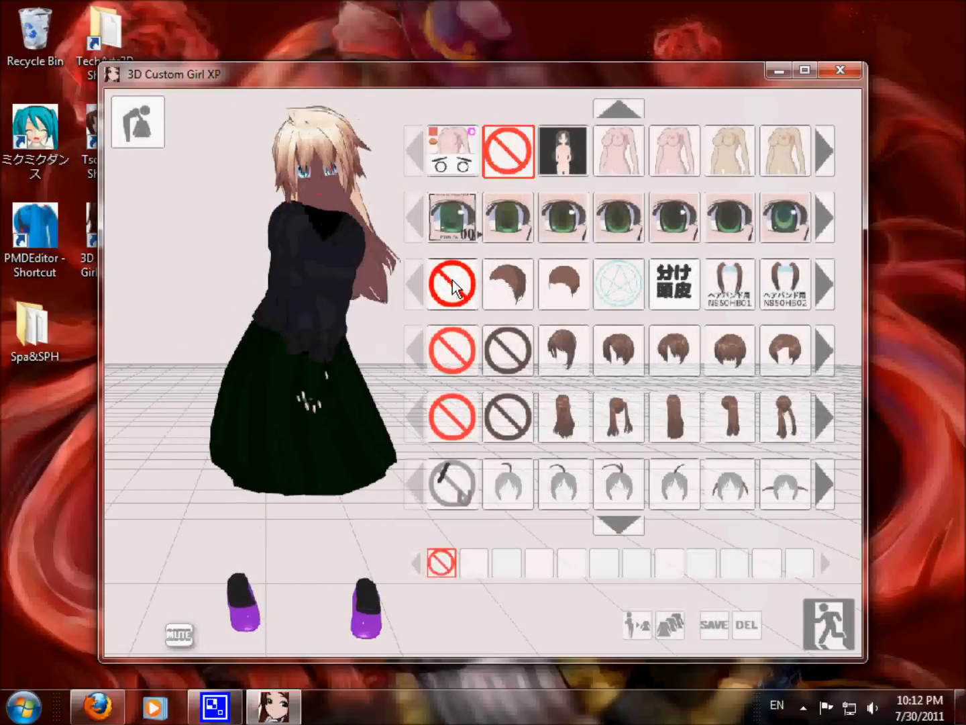
{"action": "left_click", "coordinate": [617, 523]}
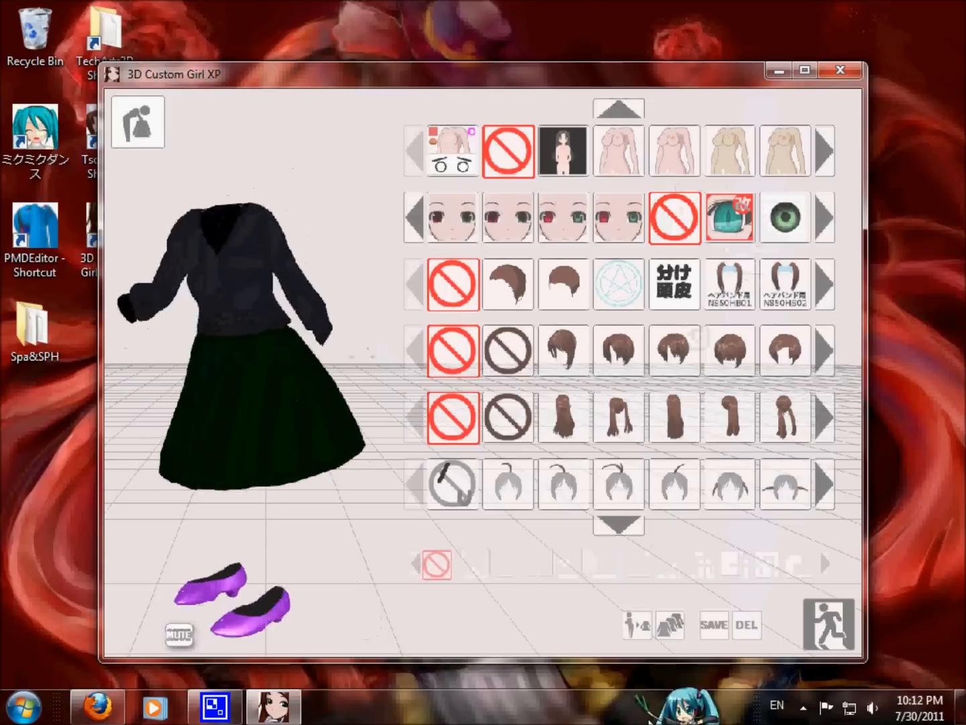
{"action": "left_click", "coordinate": [636, 625]}
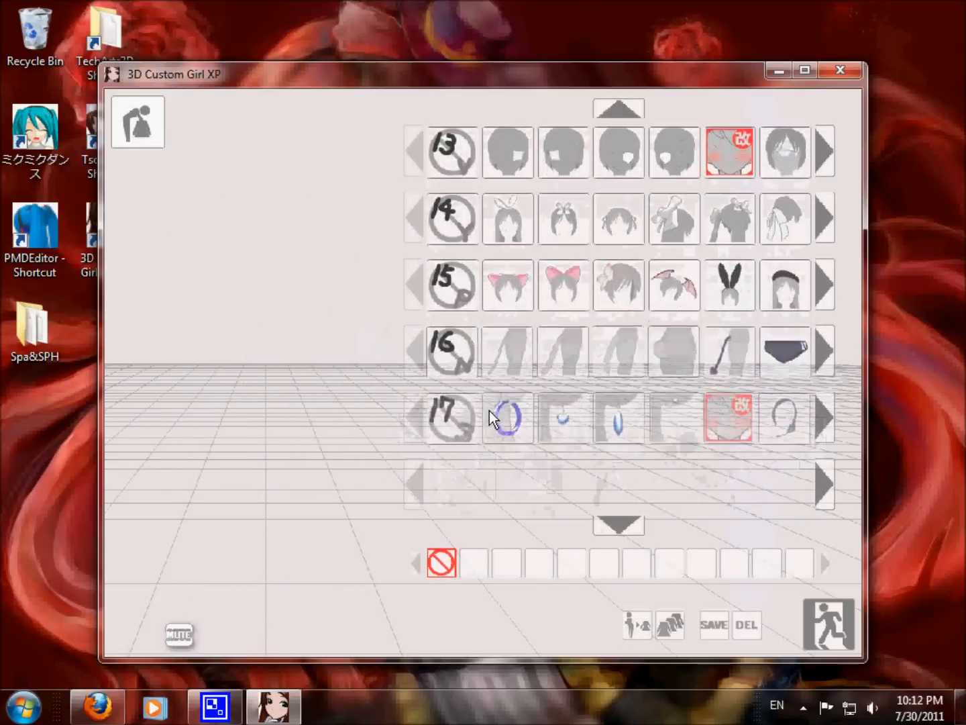
{"action": "left_click", "coordinate": [617, 523]}
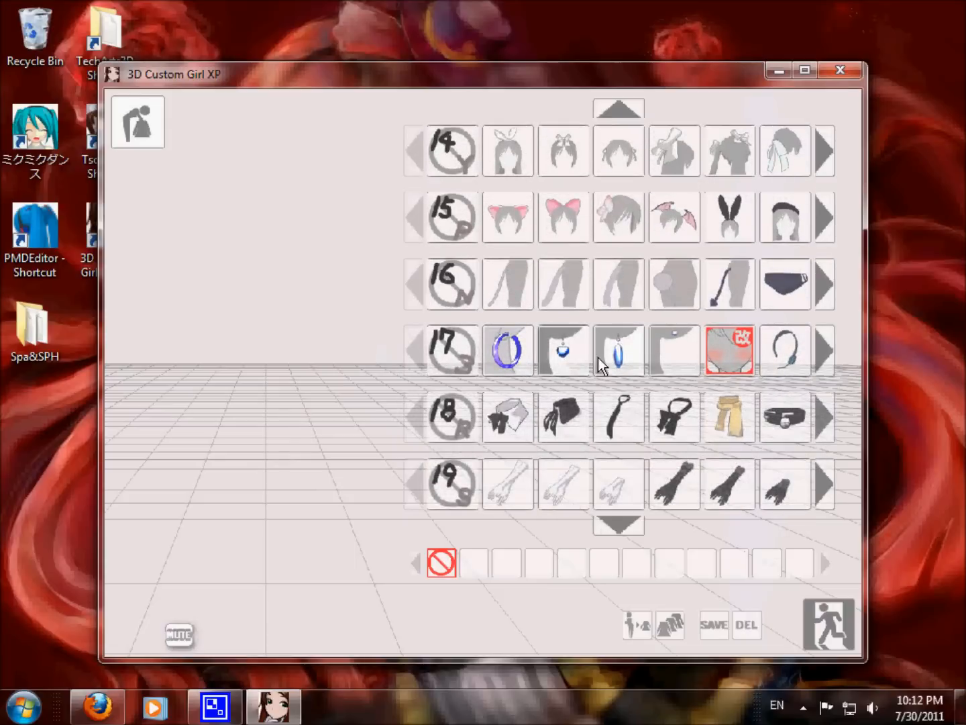
{"action": "left_click", "coordinate": [564, 351]}
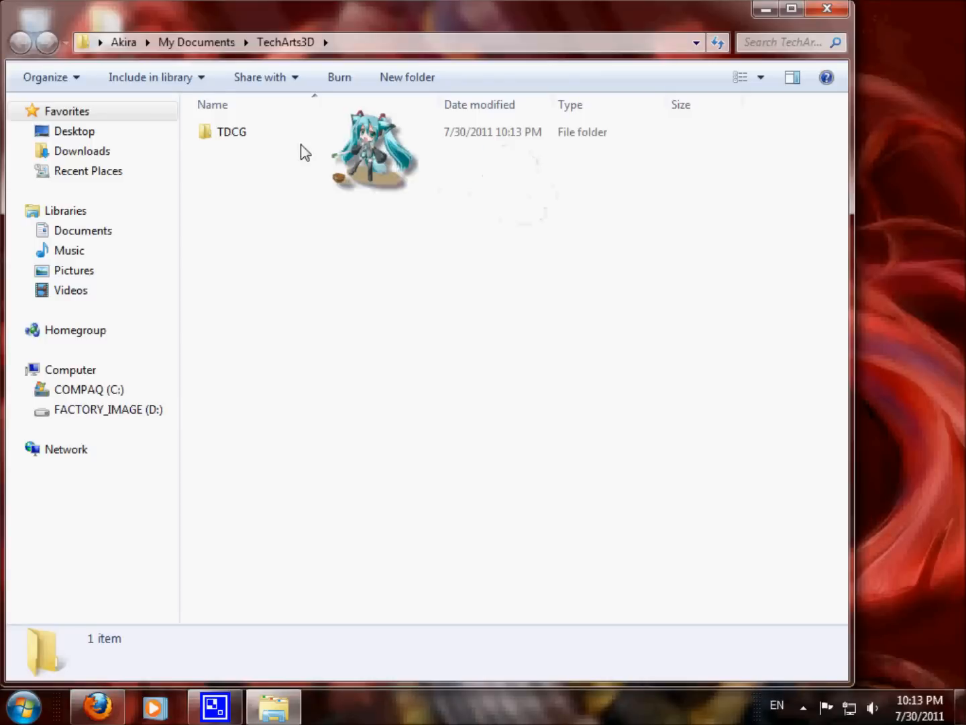
Convert the TDCG save data to PMD with Tso2Pmd and move its output folder to the desktop.
{"action": "double_click", "coordinate": [231, 132]}
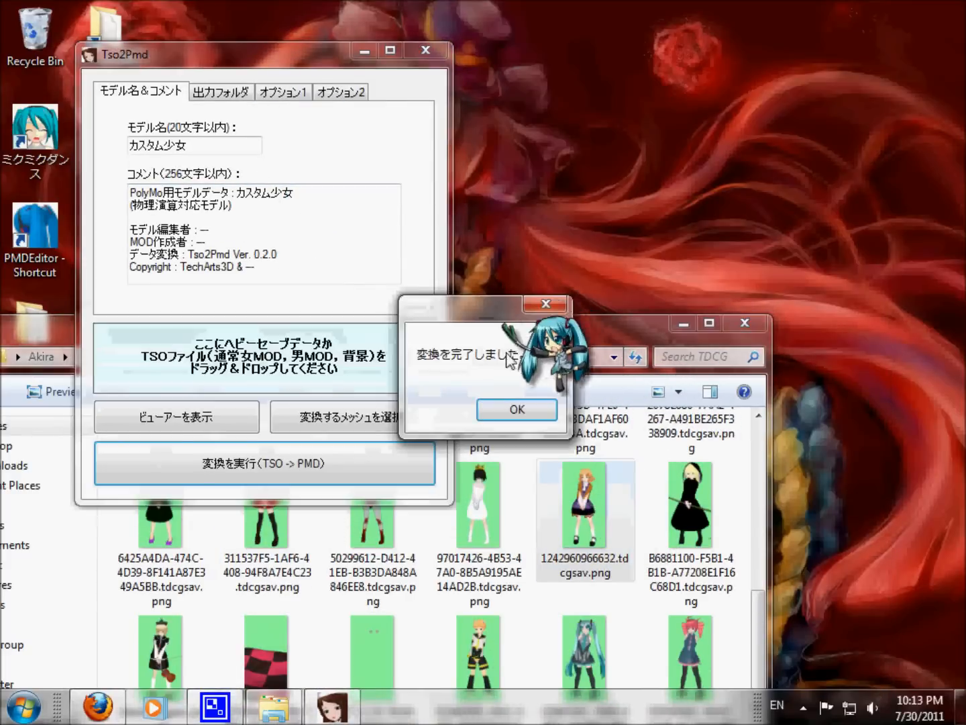
{"action": "left_click", "coordinate": [516, 409]}
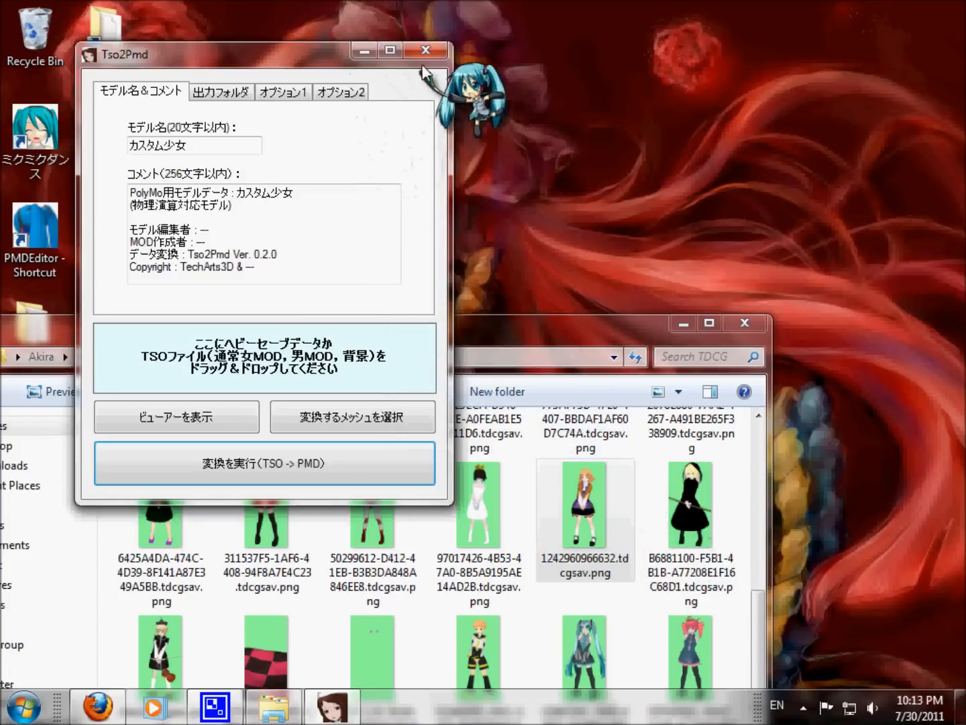
{"action": "left_click", "coordinate": [424, 51]}
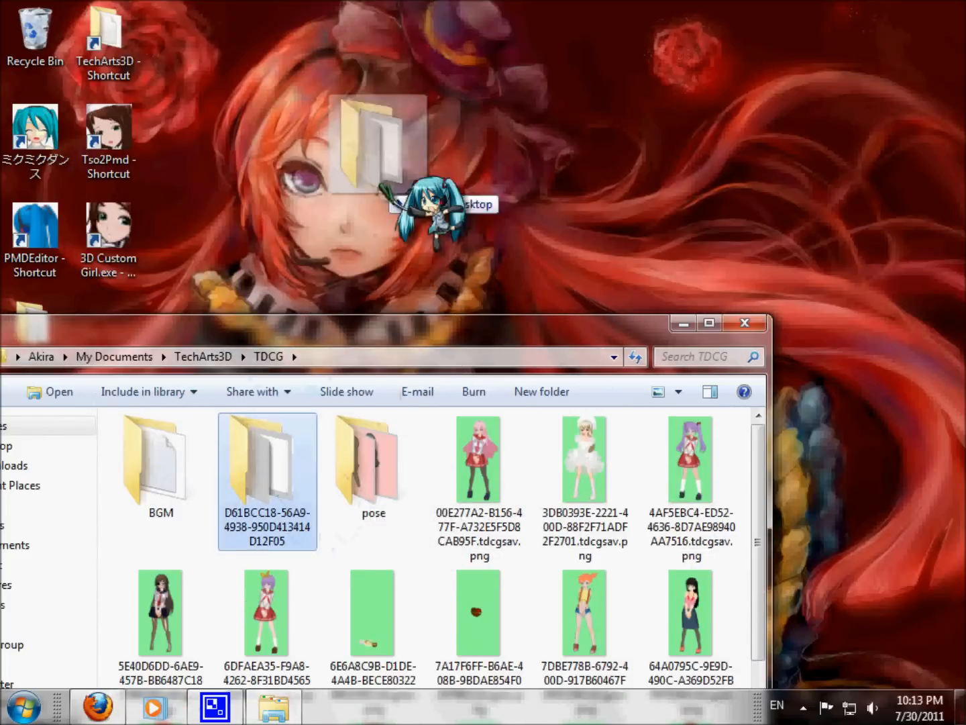
{"action": "left_click", "coordinate": [744, 322]}
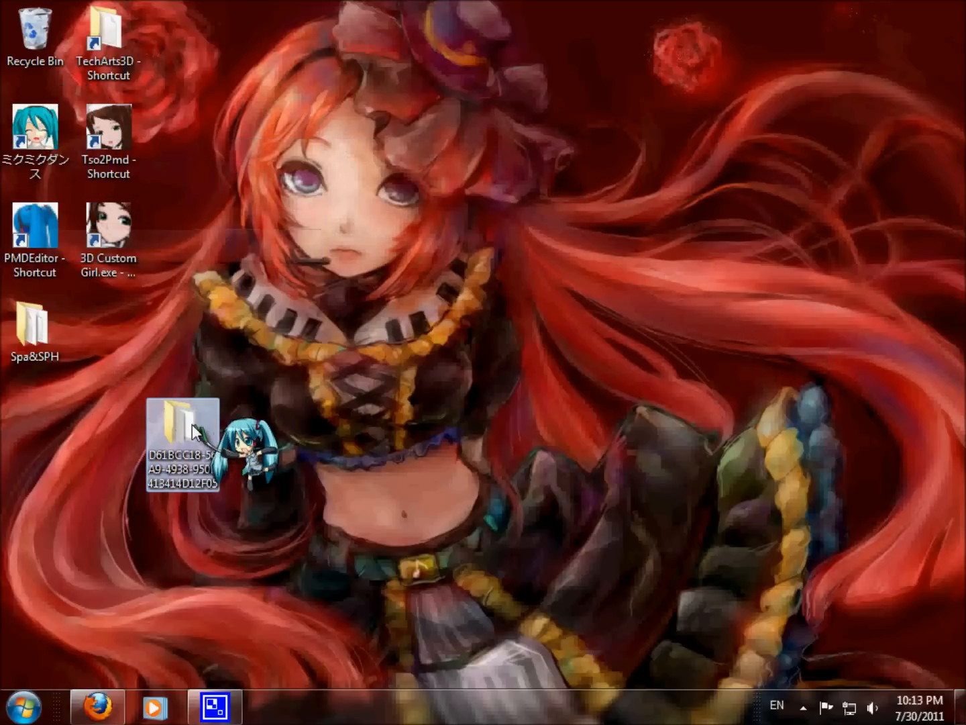
Load カスタム少女.pmd from the output folder into PMD Editor and reopen the Spa&SPH folder.
{"action": "double_click", "coordinate": [182, 416]}
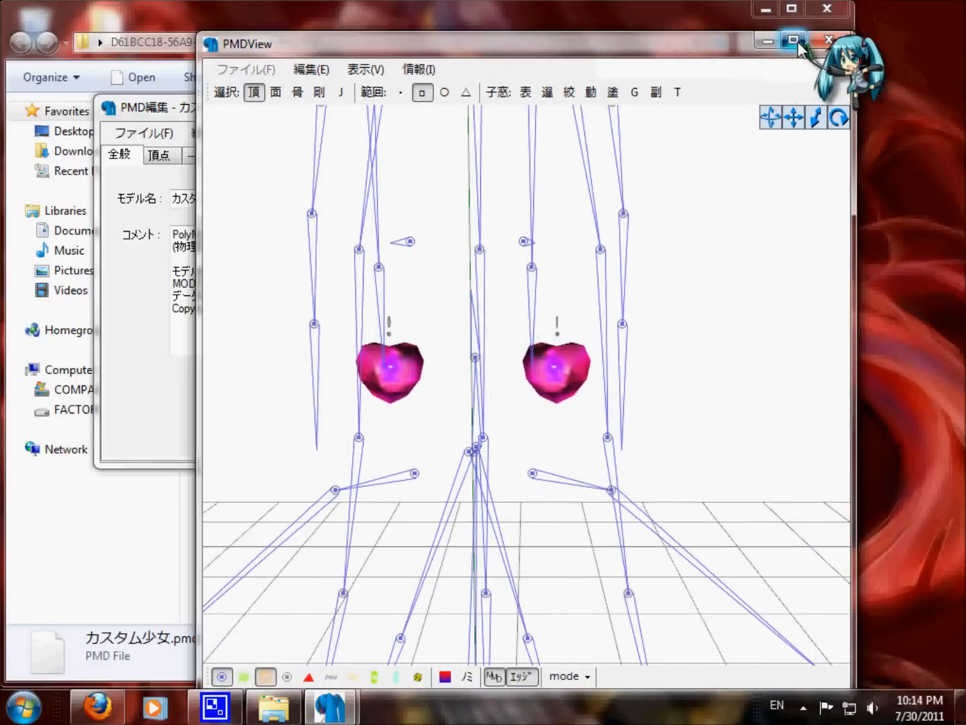
{"action": "left_click", "coordinate": [792, 41]}
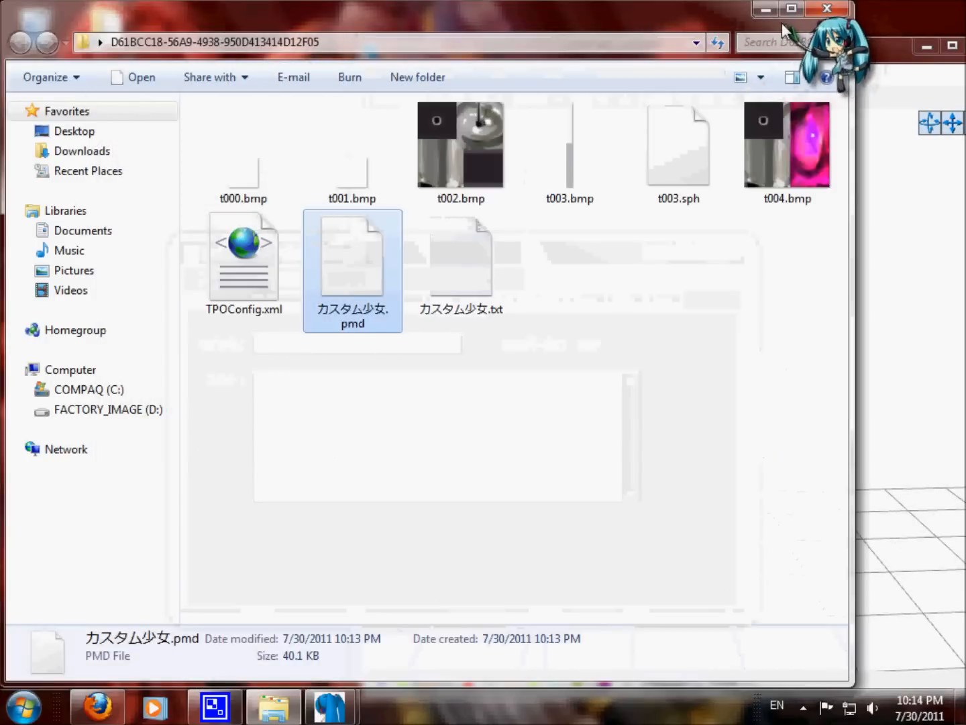
{"action": "double_click", "coordinate": [352, 262]}
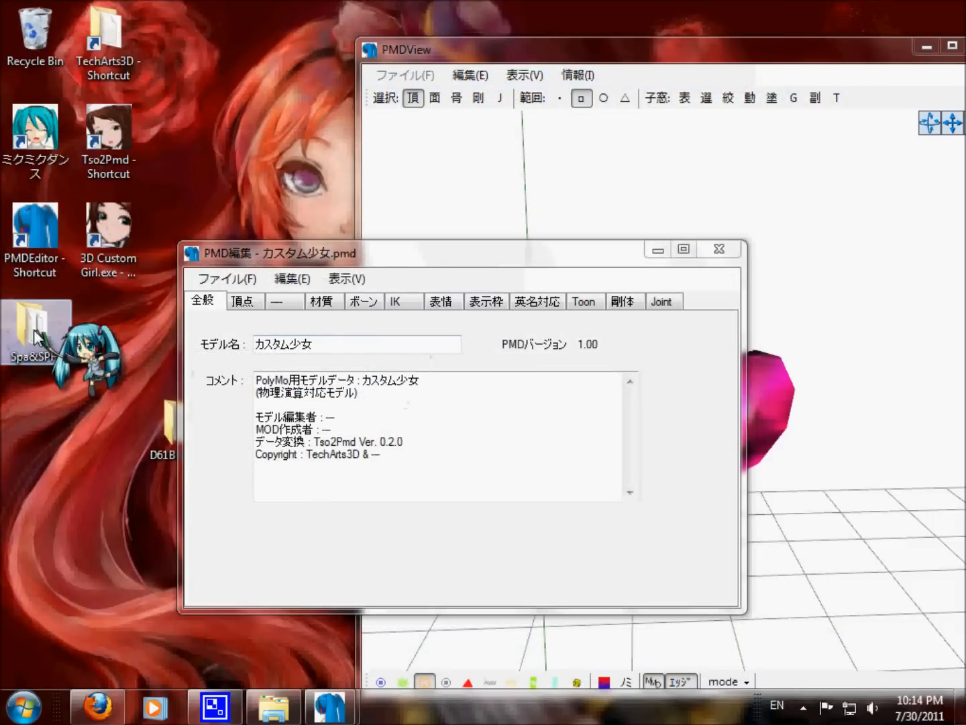
{"action": "double_click", "coordinate": [38, 324]}
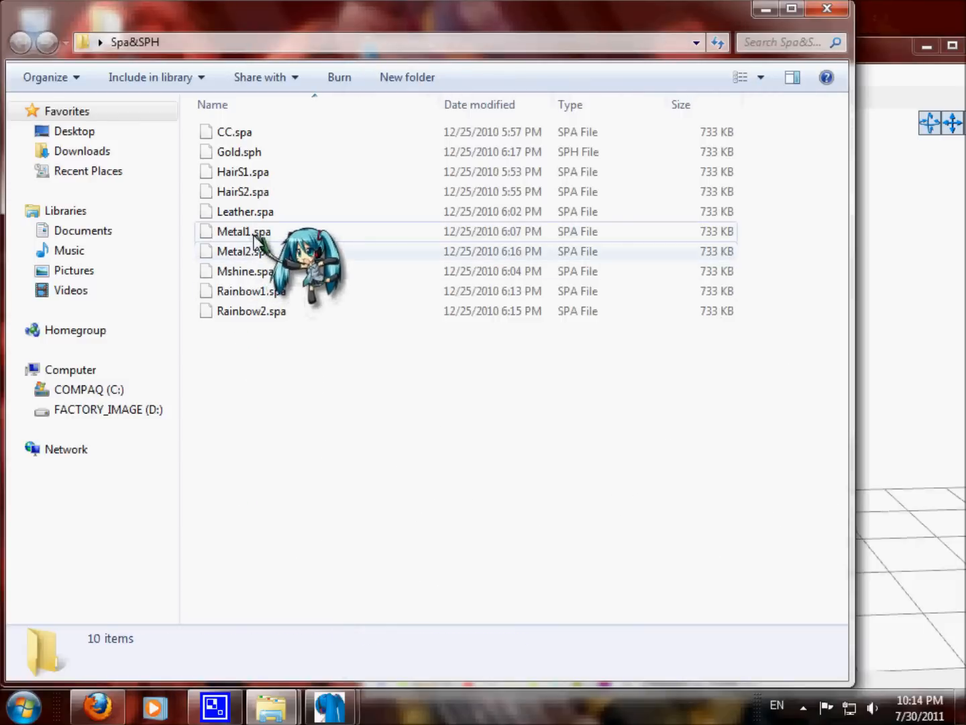
Cut Metal1.spa from Spa&SPH and paste it into the model's output folder.
{"action": "left_click", "coordinate": [244, 231]}
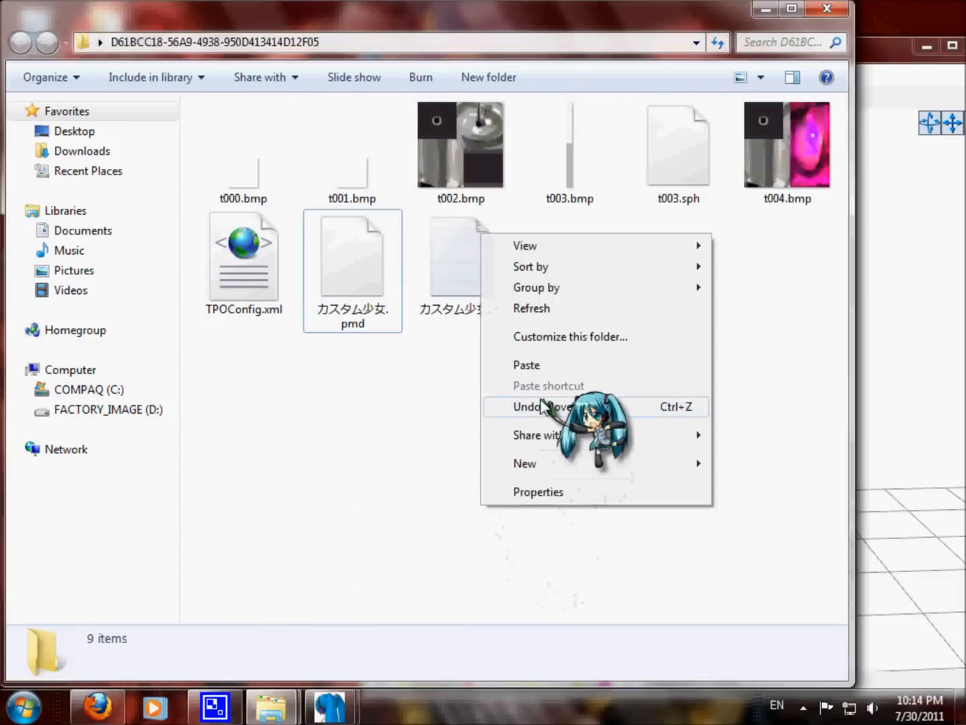
{"action": "left_click", "coordinate": [542, 406]}
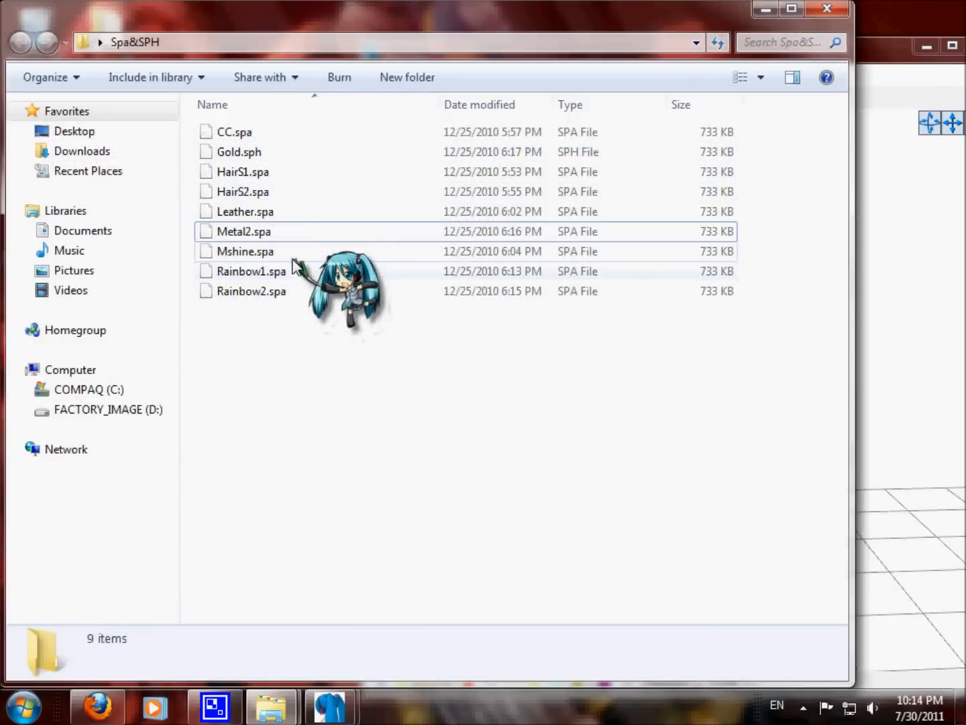
{"action": "right_click", "coordinate": [244, 251]}
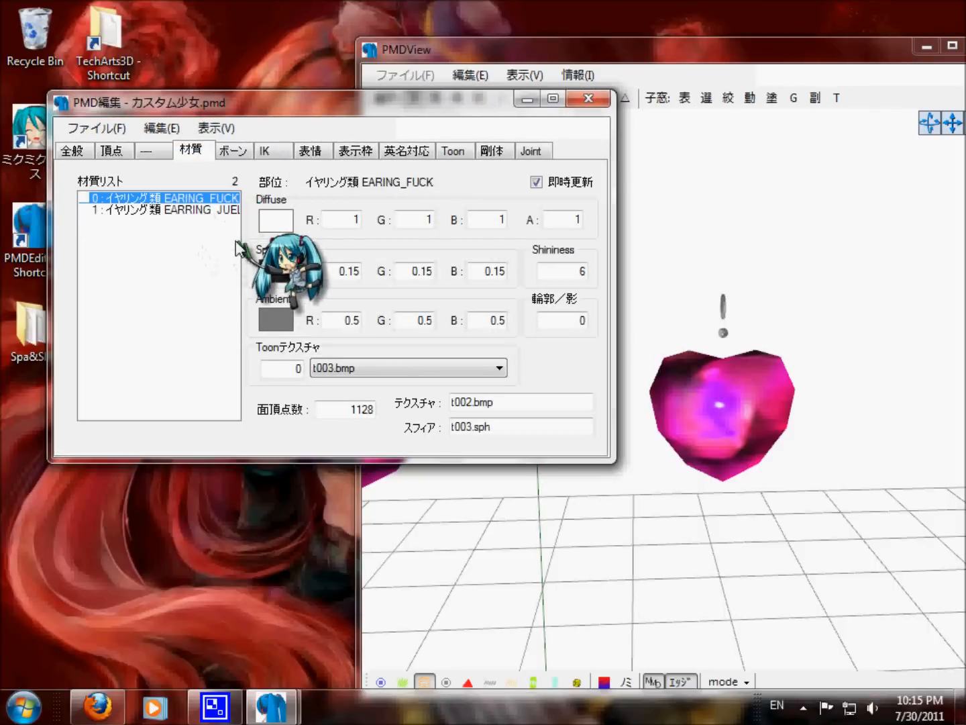
{"action": "mouse_move", "coordinate": [467, 208]}
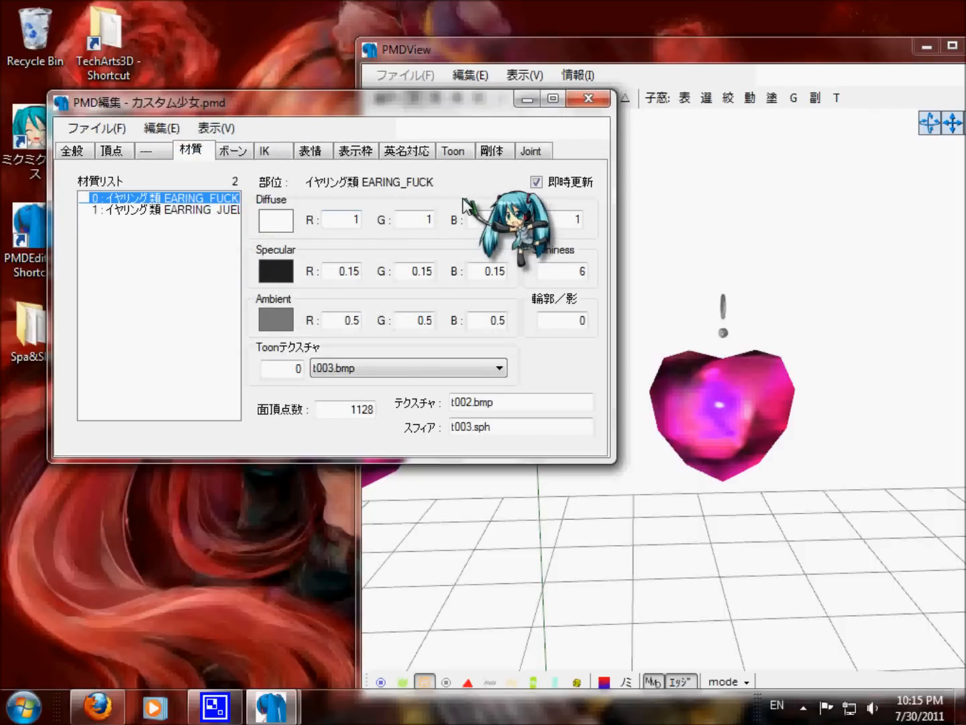
Replace material 0's t003.sph sphere map entry with metal1.spa.
{"action": "right_click", "coordinate": [161, 199]}
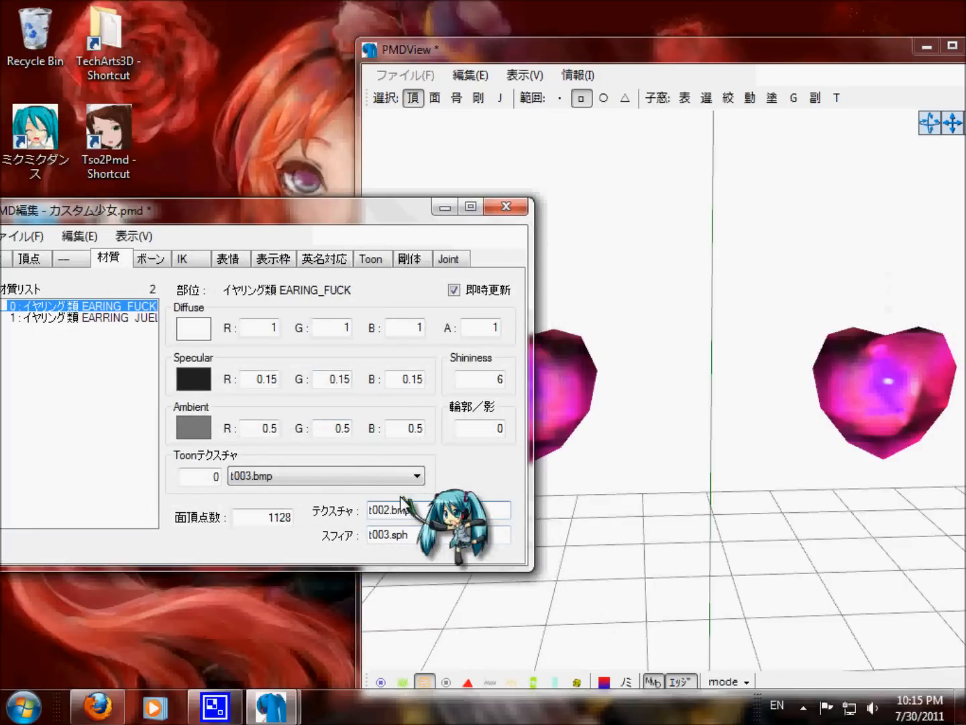
{"action": "left_click", "coordinate": [440, 510]}
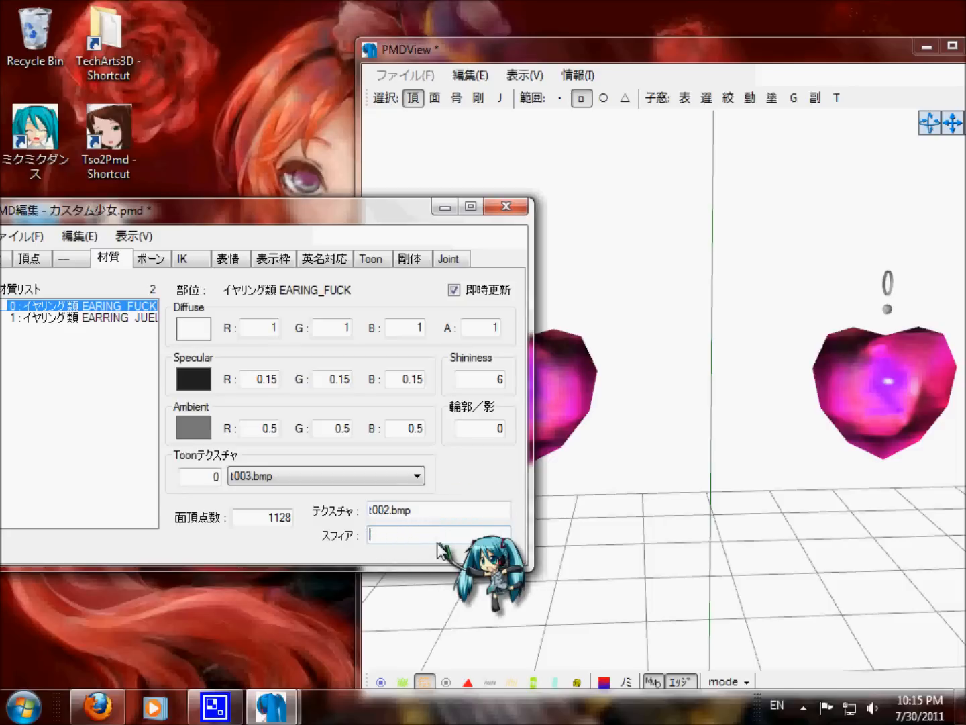
{"action": "mouse_move", "coordinate": [432, 503]}
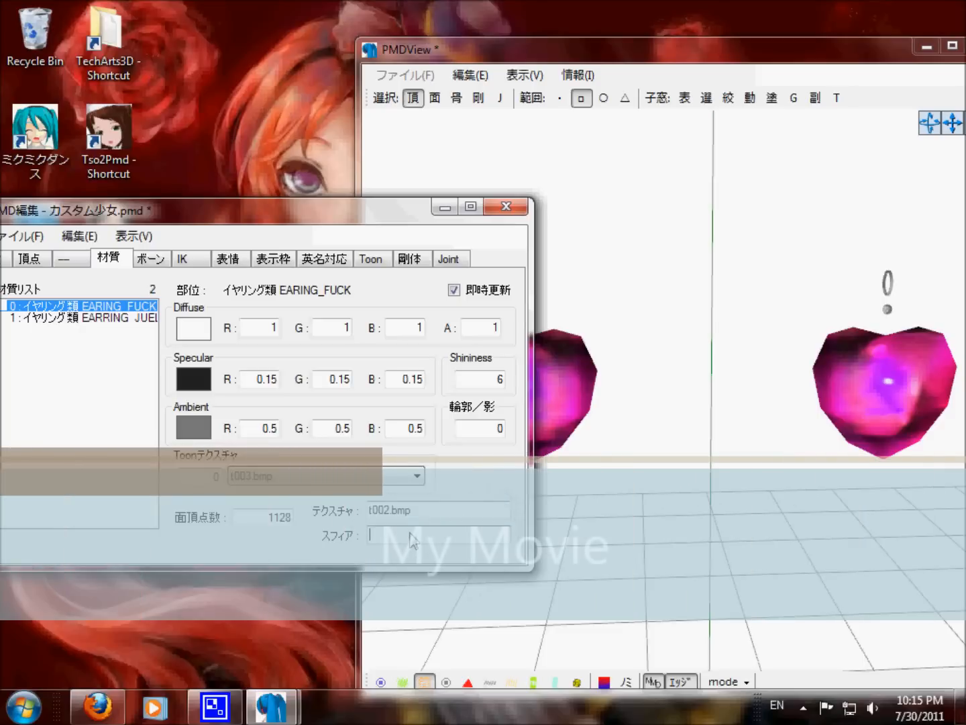
{"action": "type", "text": "metal"}
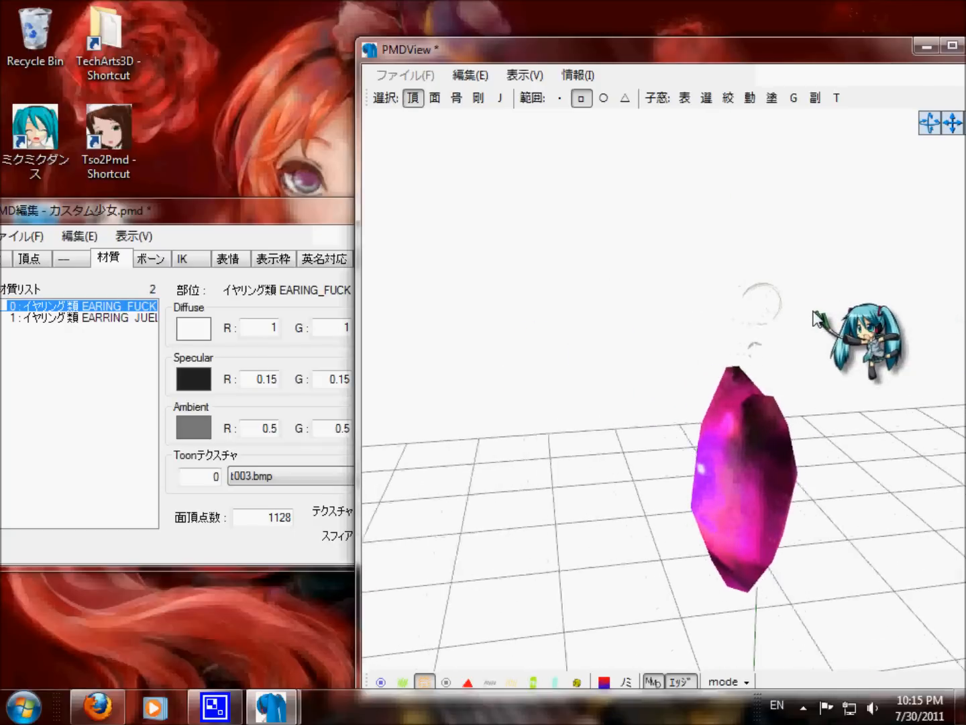
Set the first earring material's diffuse colour to a darker grey and maximize PMDView.
{"action": "left_click_drag", "start_coordinate": [816, 320], "coordinate": [704, 373]}
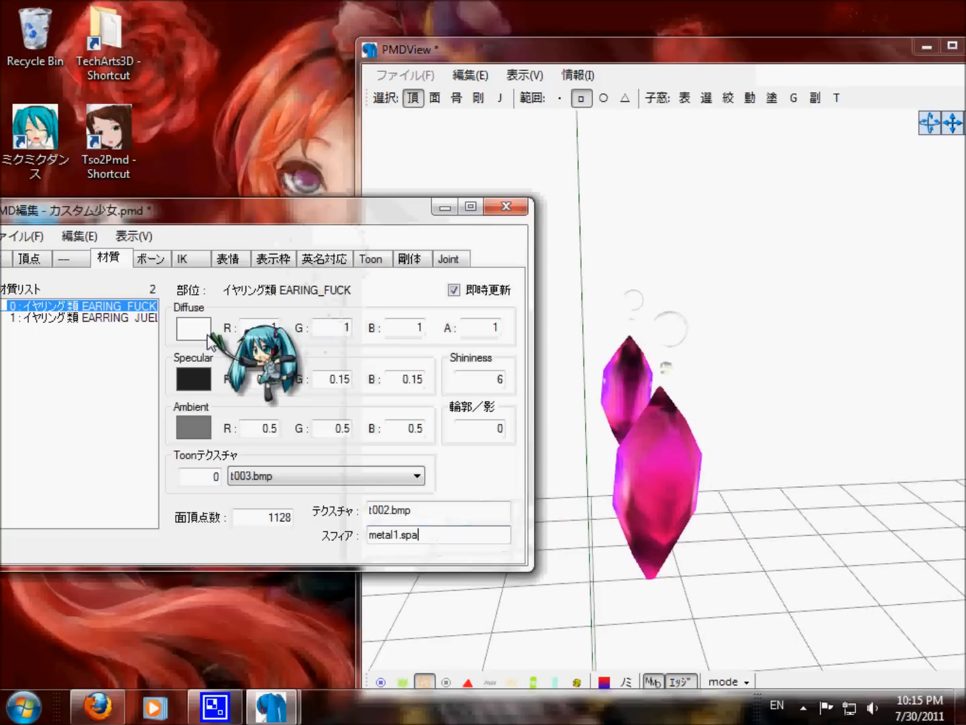
{"action": "left_click", "coordinate": [193, 327]}
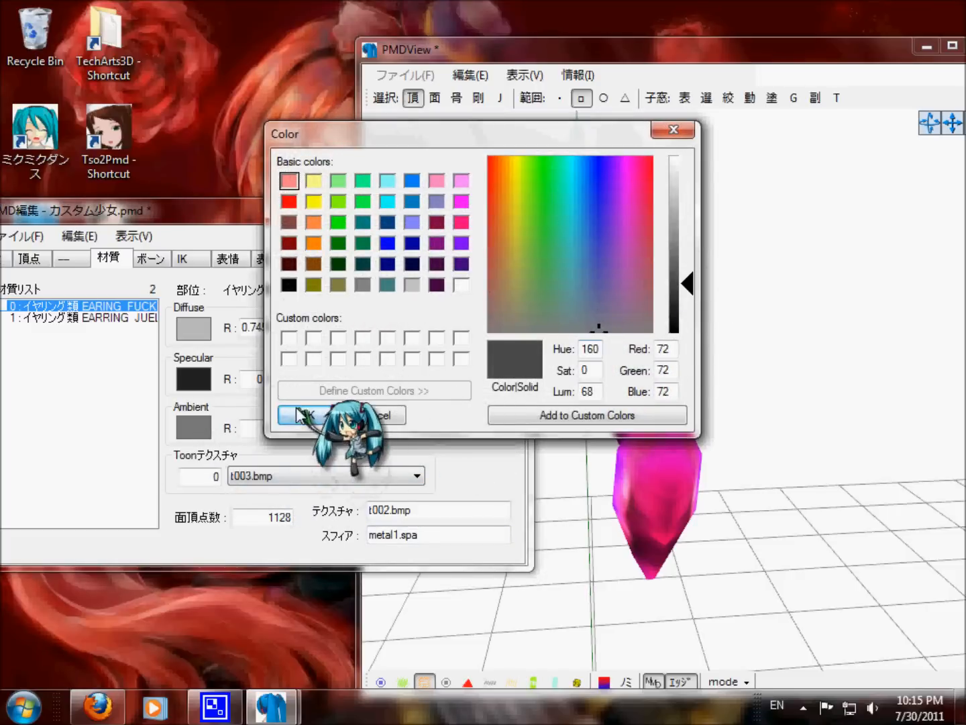
{"action": "left_click_drag", "start_coordinate": [675, 282], "coordinate": [675, 329]}
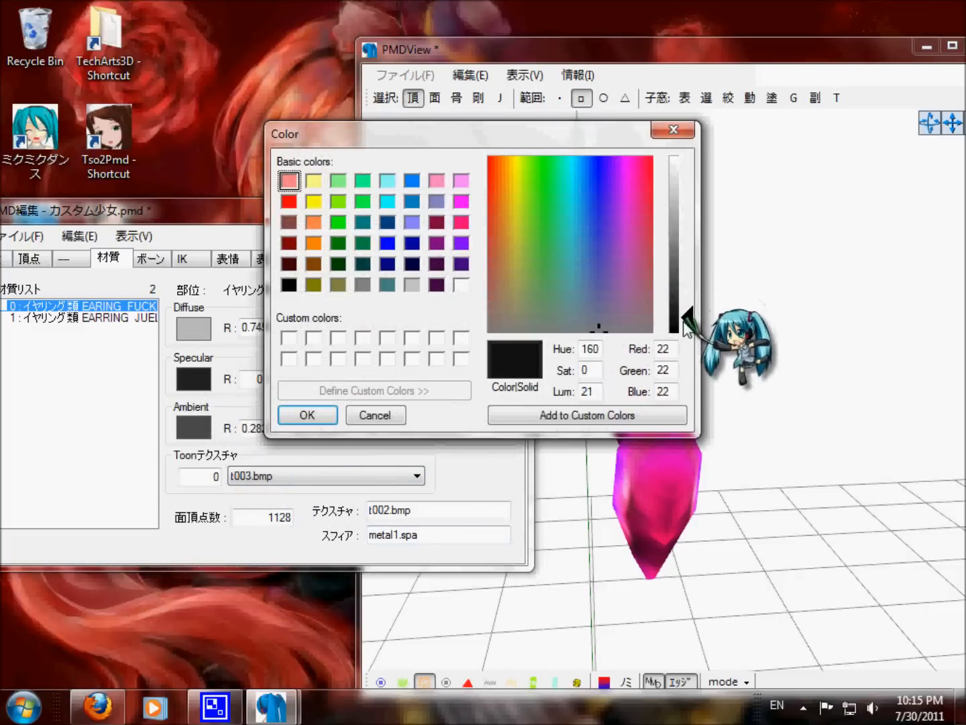
{"action": "left_click_drag", "start_coordinate": [675, 325], "coordinate": [675, 201]}
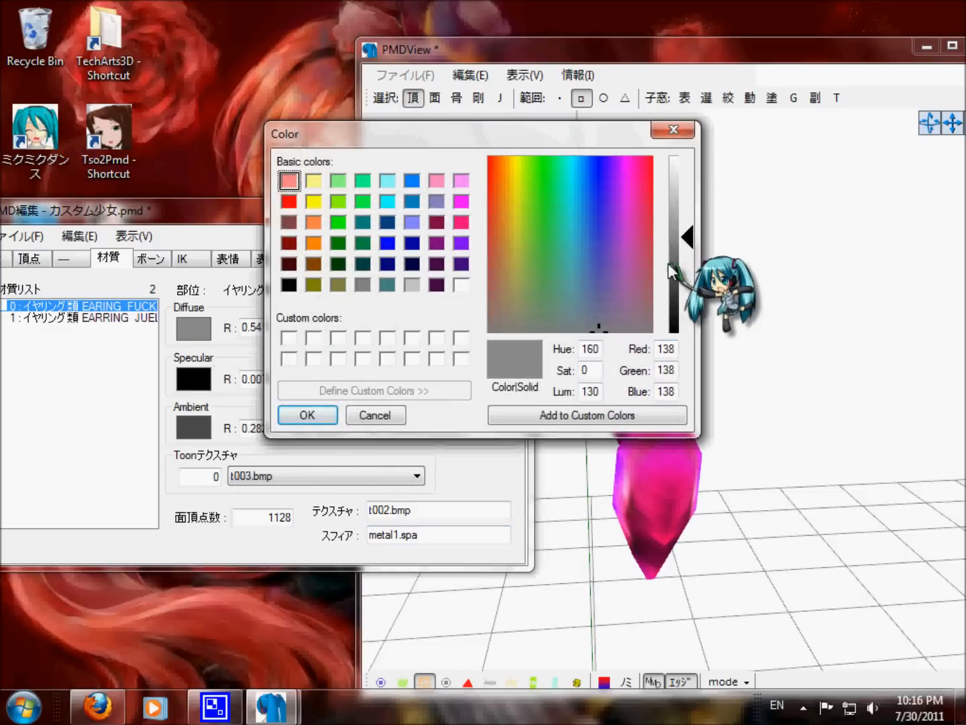
{"action": "left_click", "coordinate": [307, 415]}
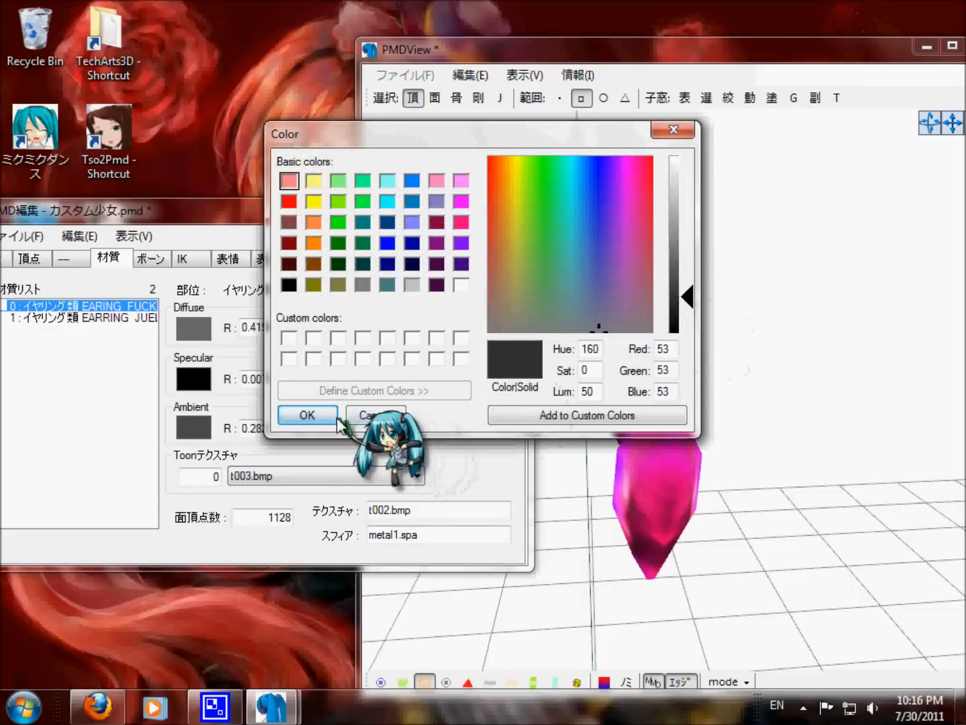
{"action": "left_click", "coordinate": [306, 414]}
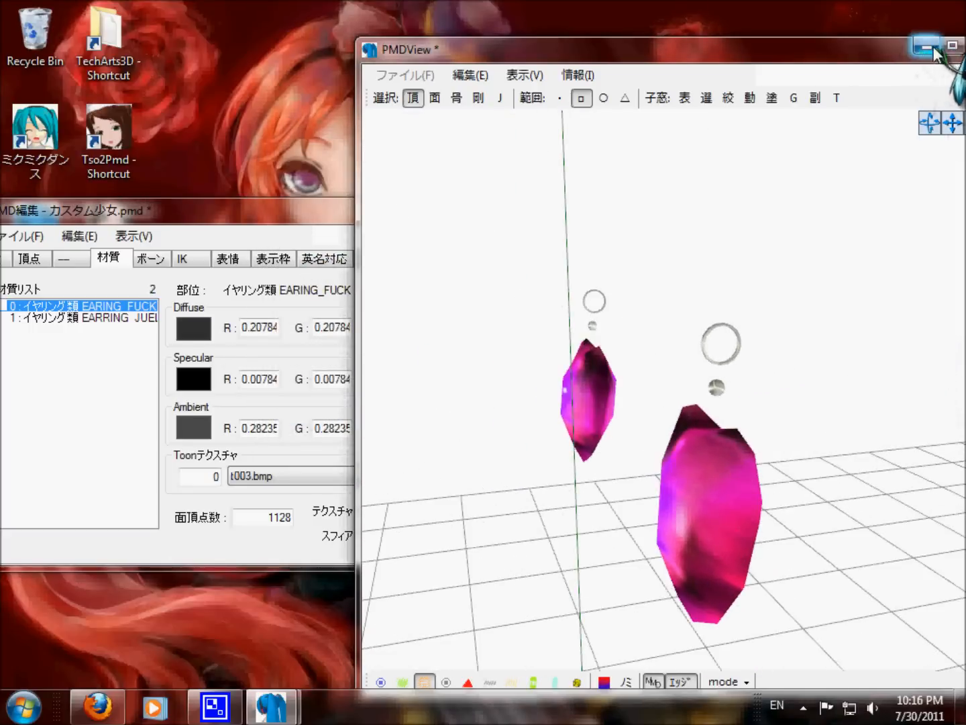
{"action": "left_click", "coordinate": [924, 44]}
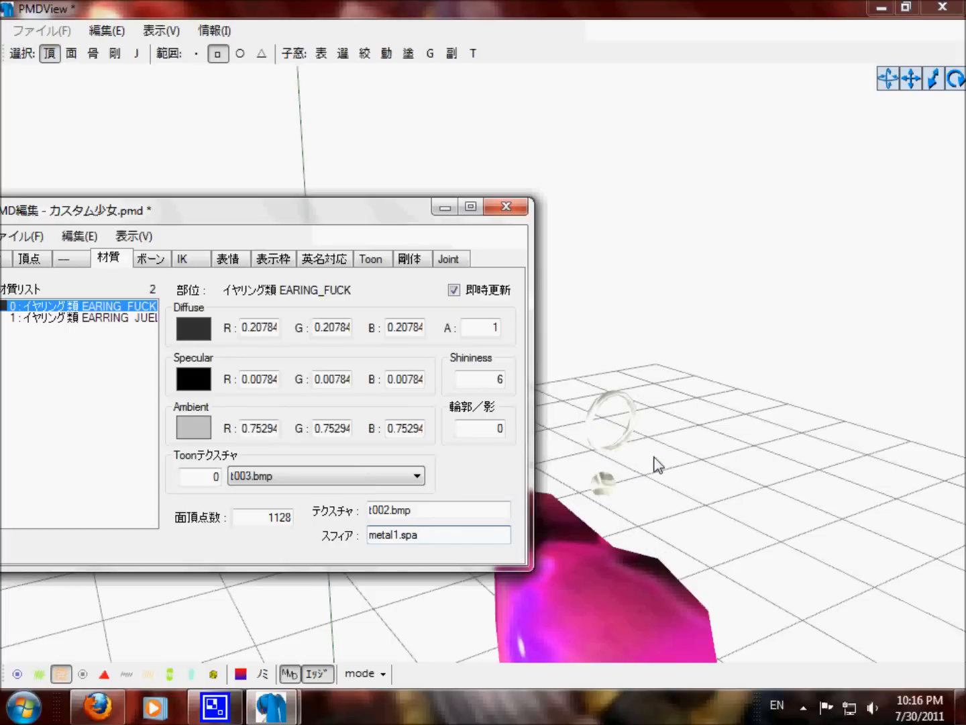
Set the first earring material's ambient colour to dark grey and show the model's texture folder.
{"action": "left_click", "coordinate": [194, 427]}
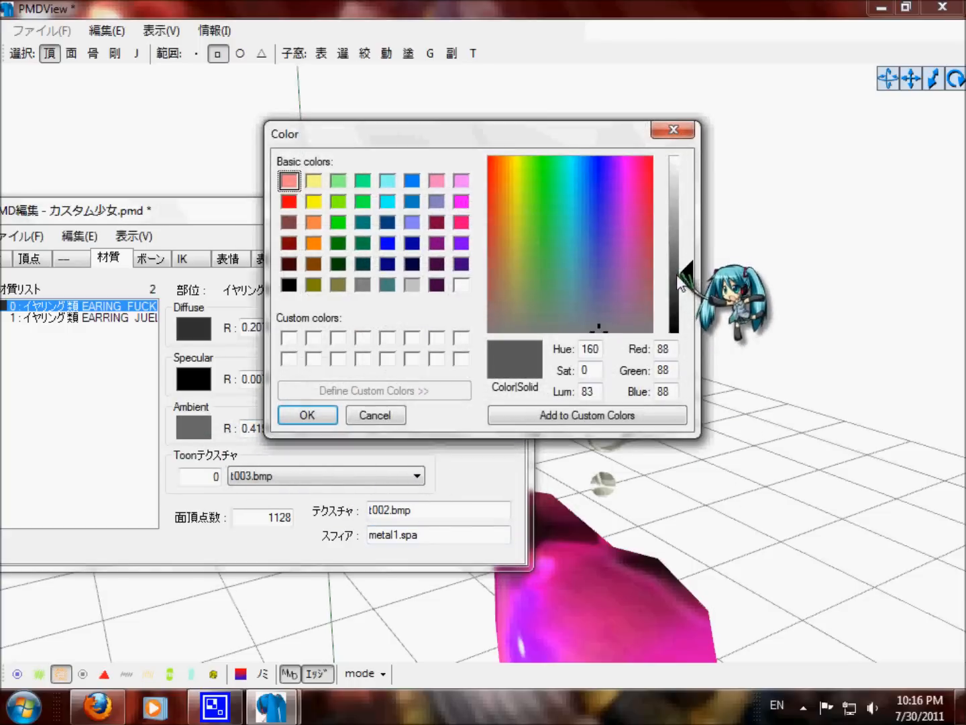
{"action": "left_click", "coordinate": [307, 415]}
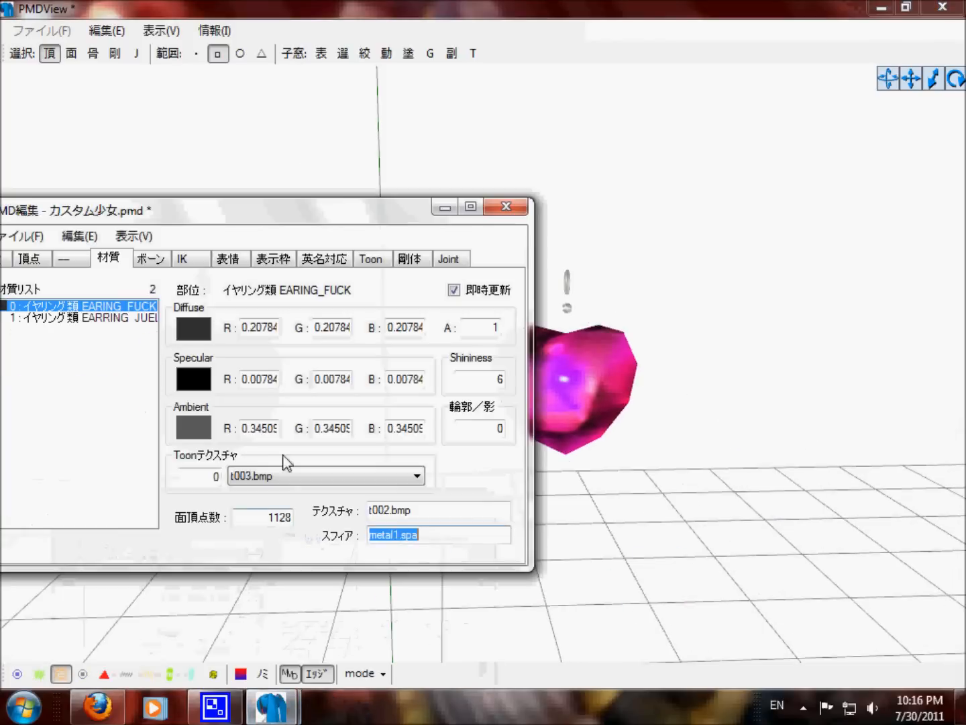
{"action": "left_click", "coordinate": [193, 427]}
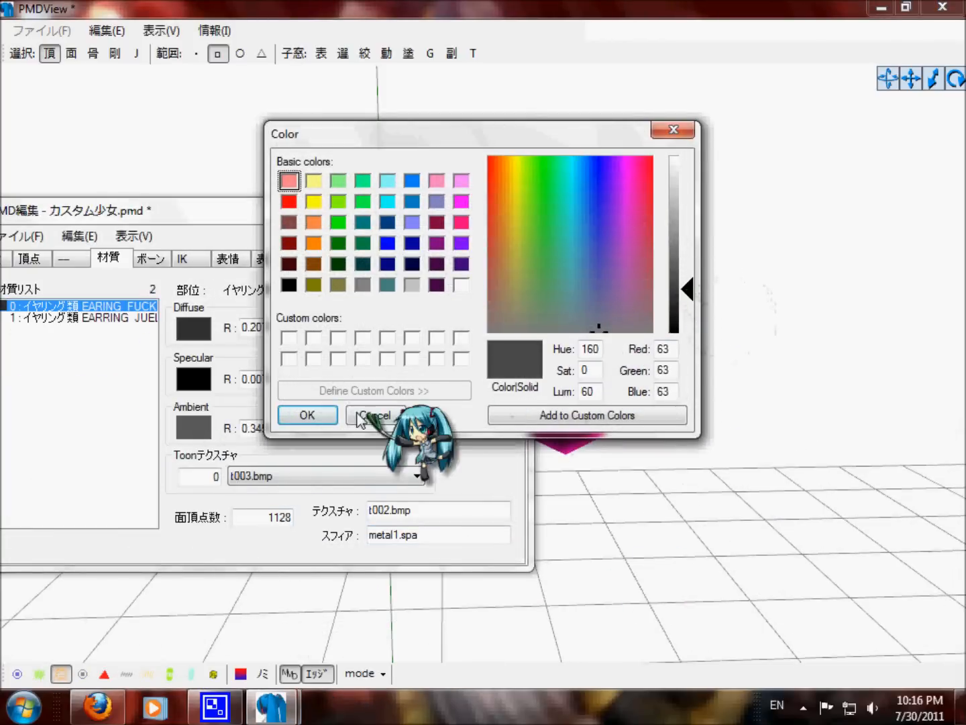
{"action": "left_click", "coordinate": [374, 414]}
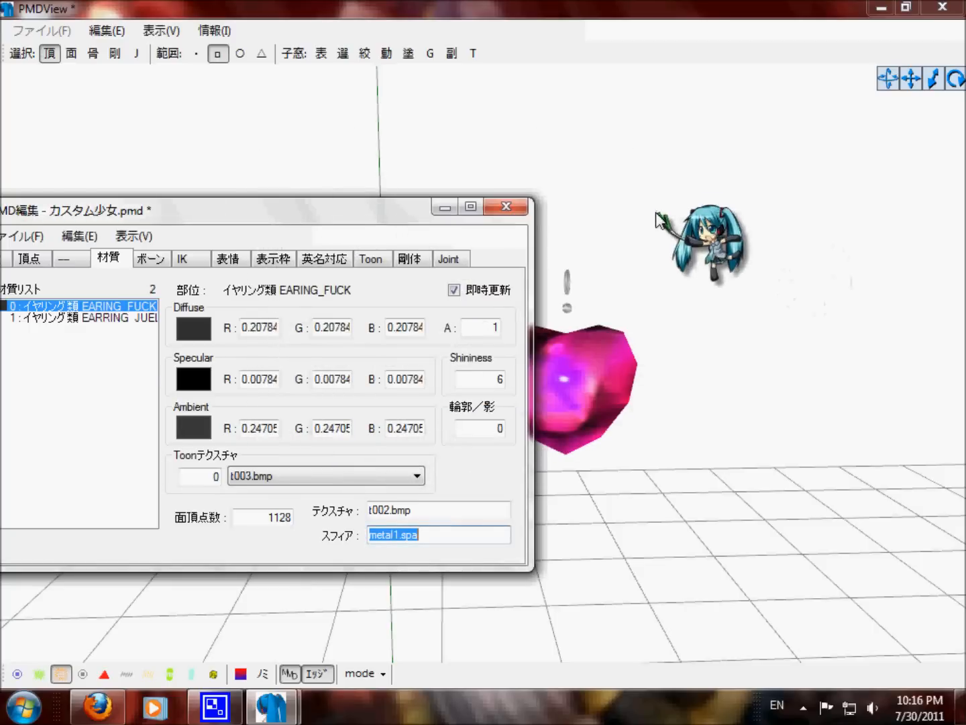
{"action": "left_click", "coordinate": [81, 317]}
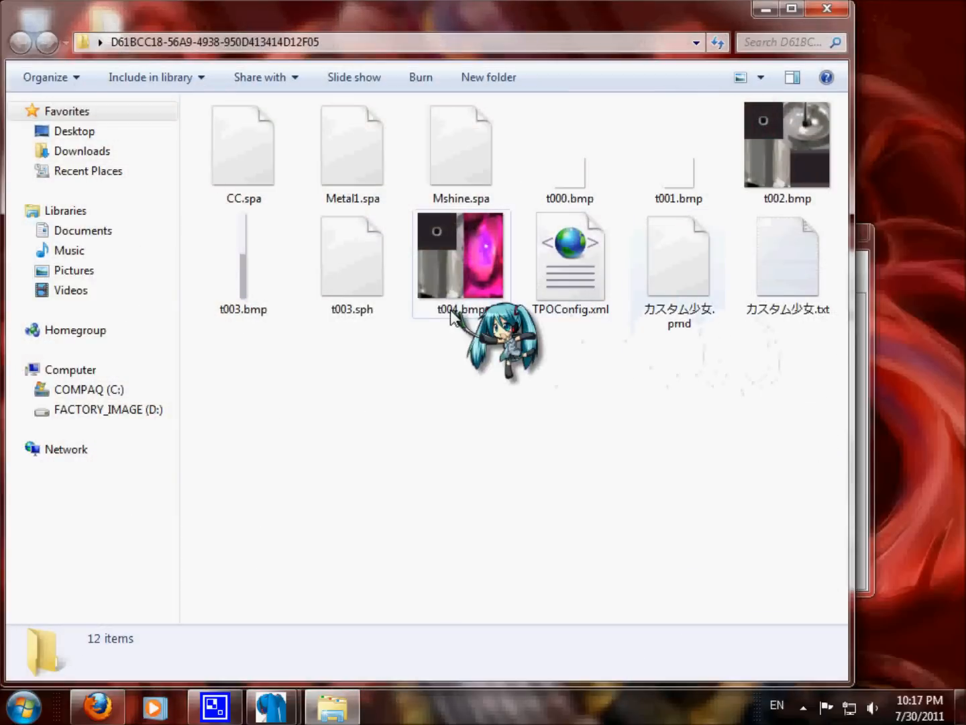
Select material 1, EARRING_JUEL_RED, and enter mshine.spa as its sphere map.
{"action": "left_click", "coordinate": [243, 145]}
{"action": "type", "text": "cc.sp"}
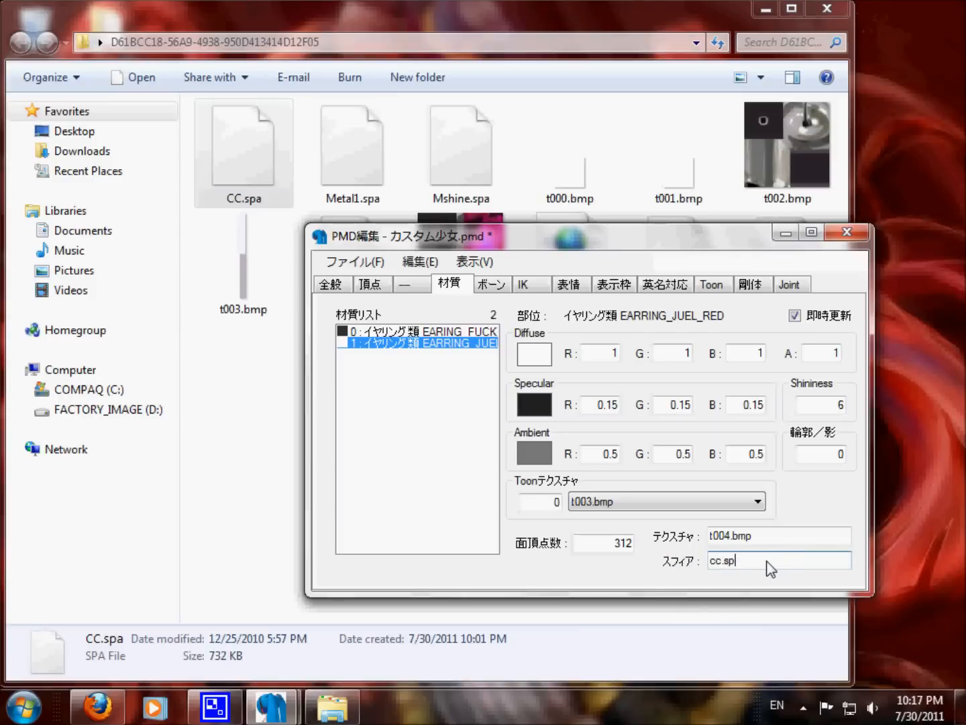
{"action": "type", "text": "a"}
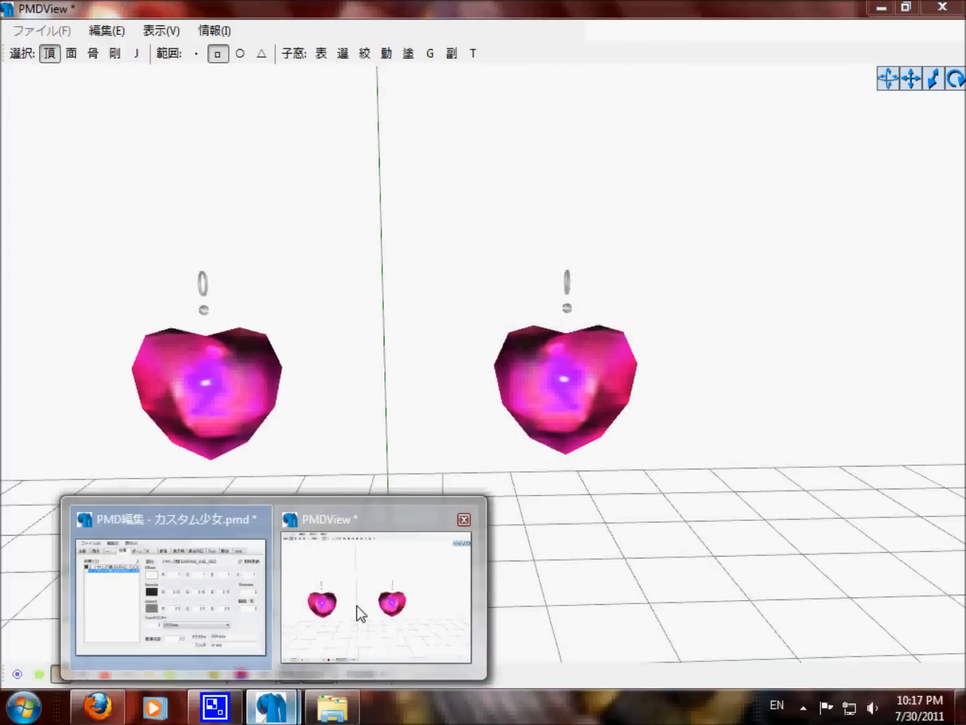
{"action": "left_click", "coordinate": [330, 706]}
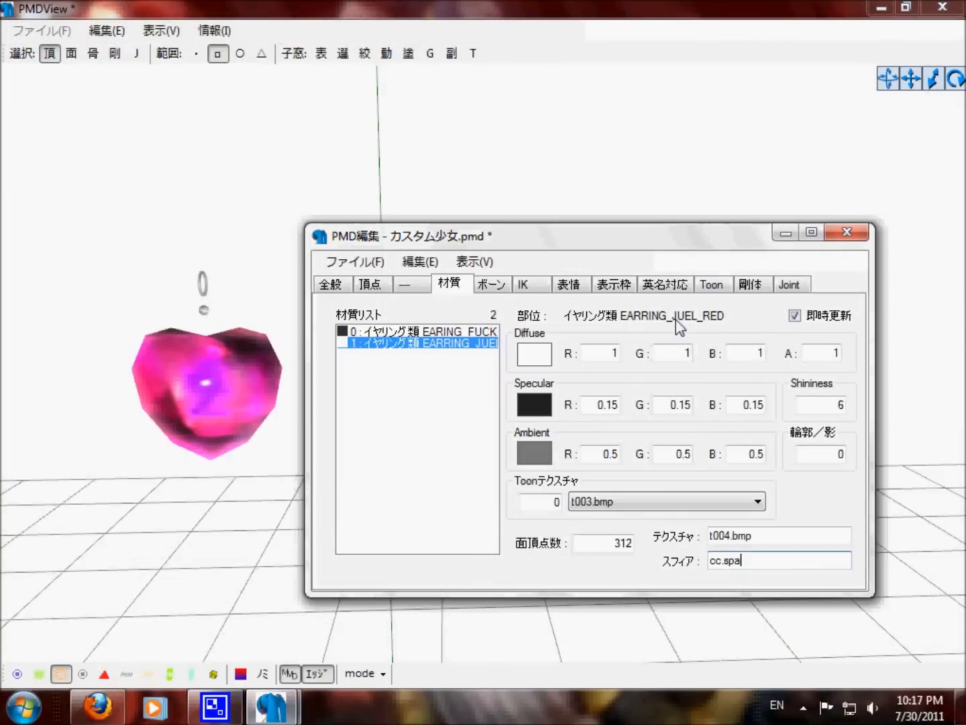
{"action": "left_click_drag", "start_coordinate": [584, 236], "coordinate": [671, 3]}
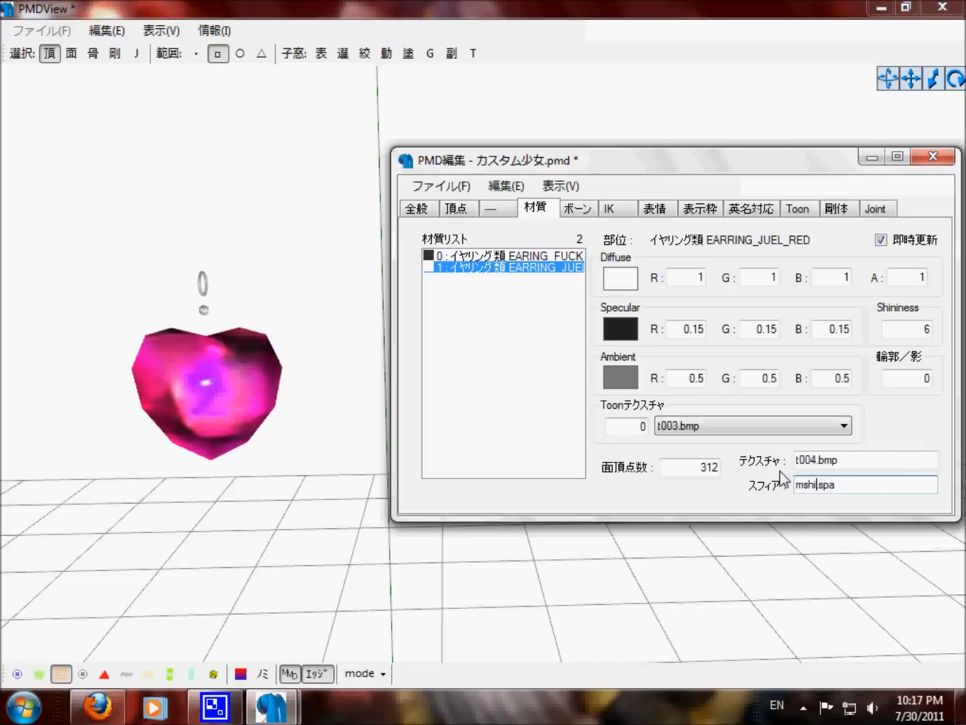
{"action": "type", "text": "mshin.spa"}
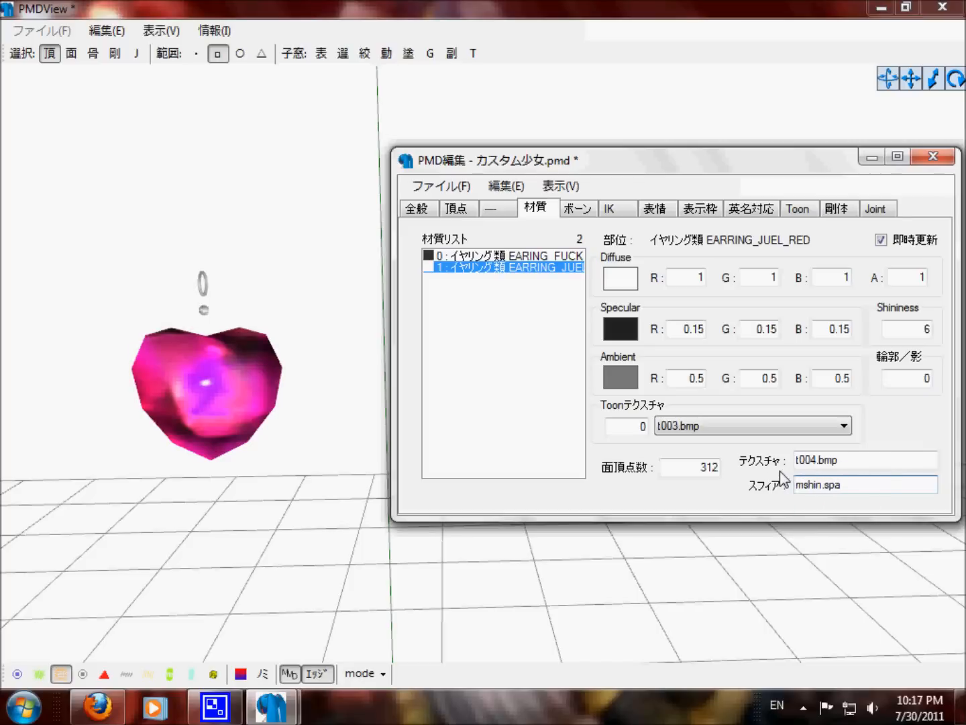
{"action": "type", "text": "e"}
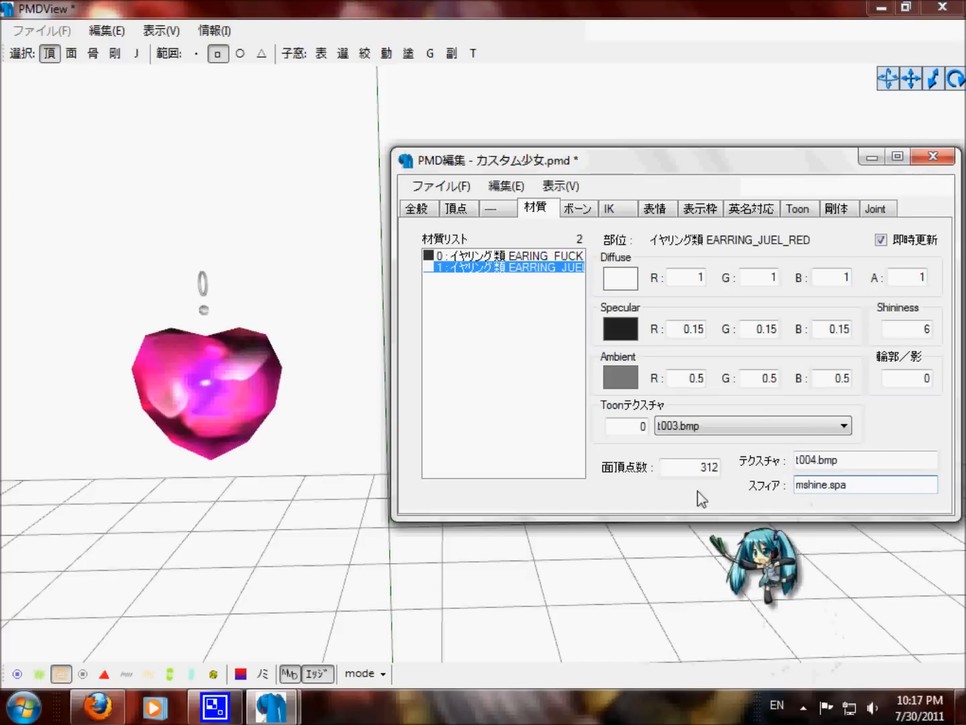
Give the second earring material pink diffuse and ambient colours.
{"action": "left_click", "coordinate": [620, 278]}
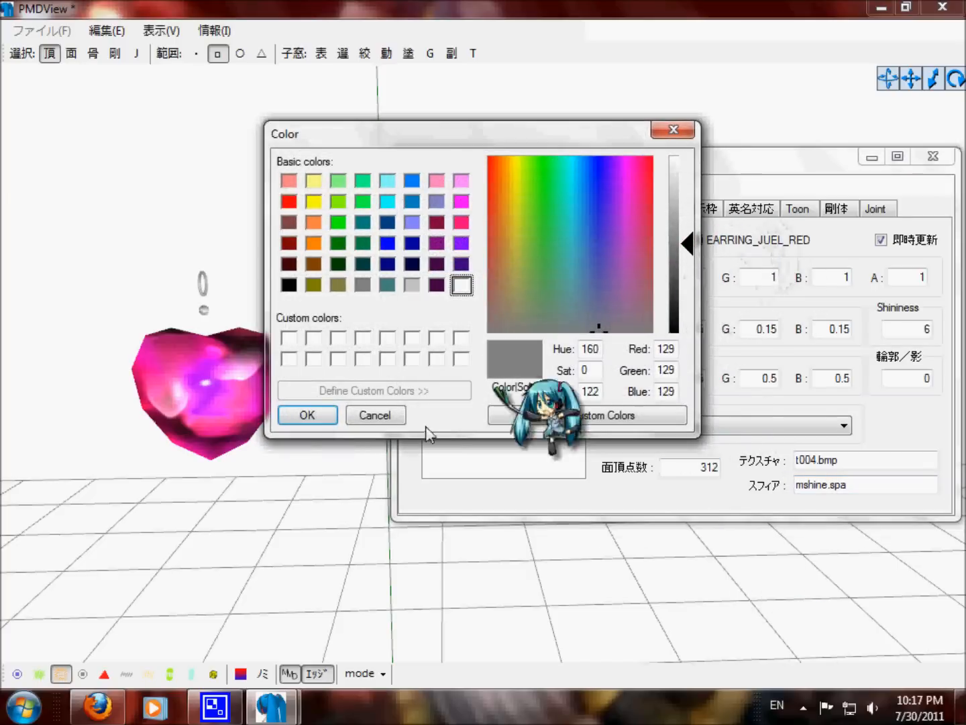
{"action": "left_click", "coordinate": [287, 180]}
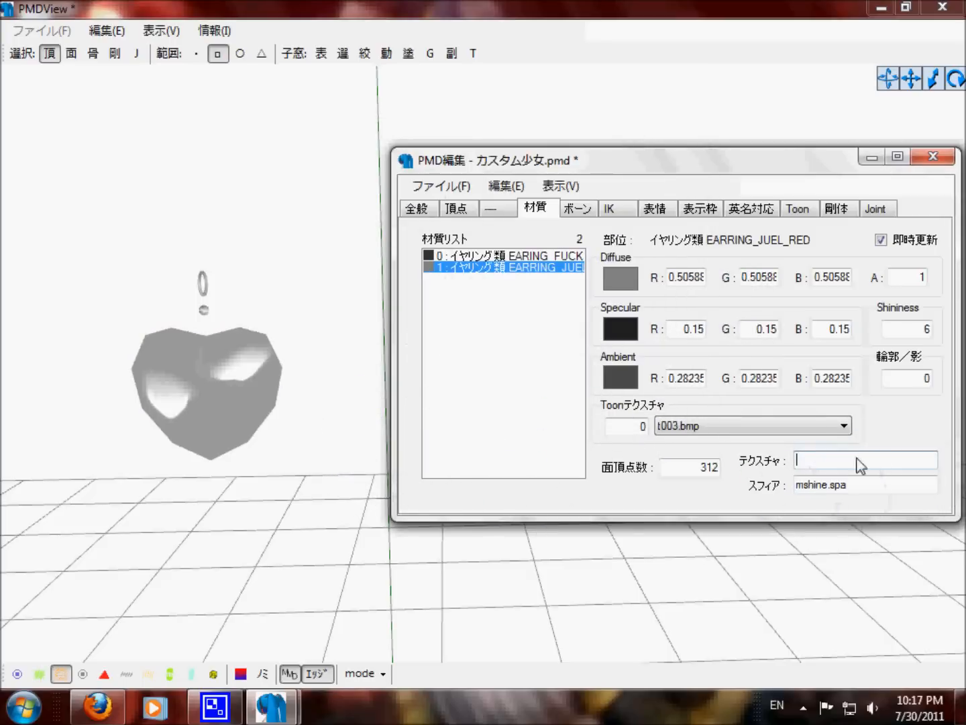
{"action": "left_click", "coordinate": [620, 278]}
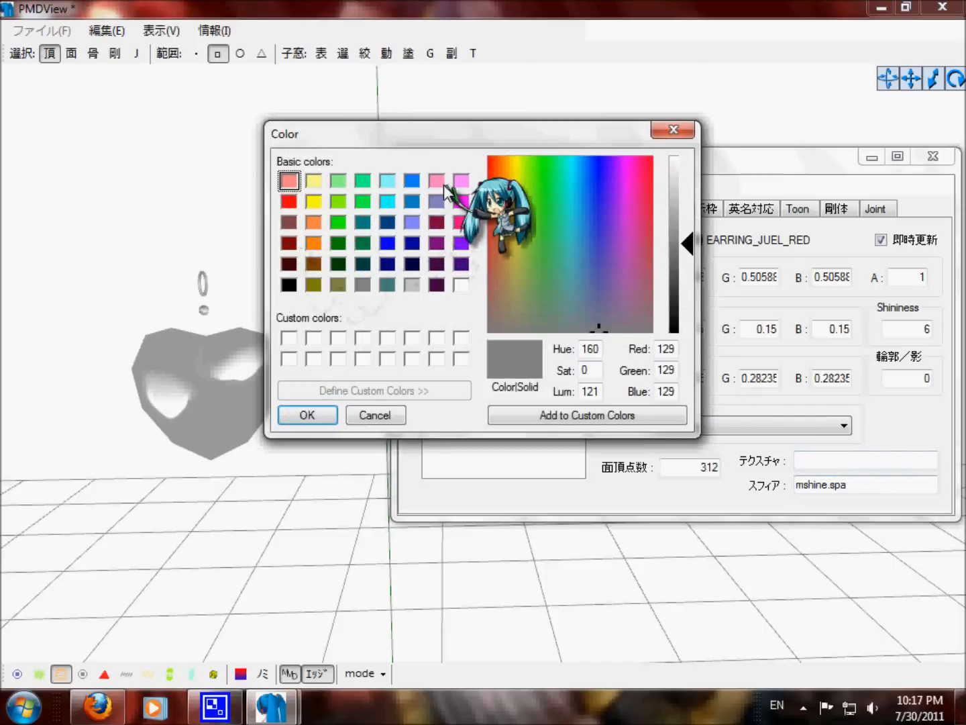
{"action": "left_click", "coordinate": [306, 415]}
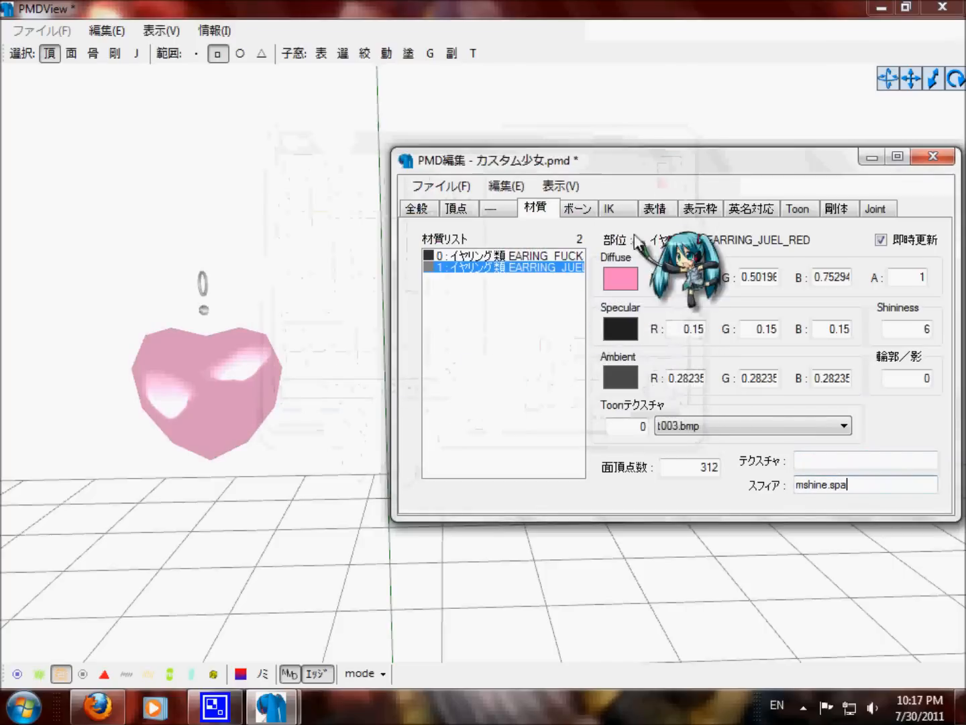
{"action": "left_click", "coordinate": [621, 279]}
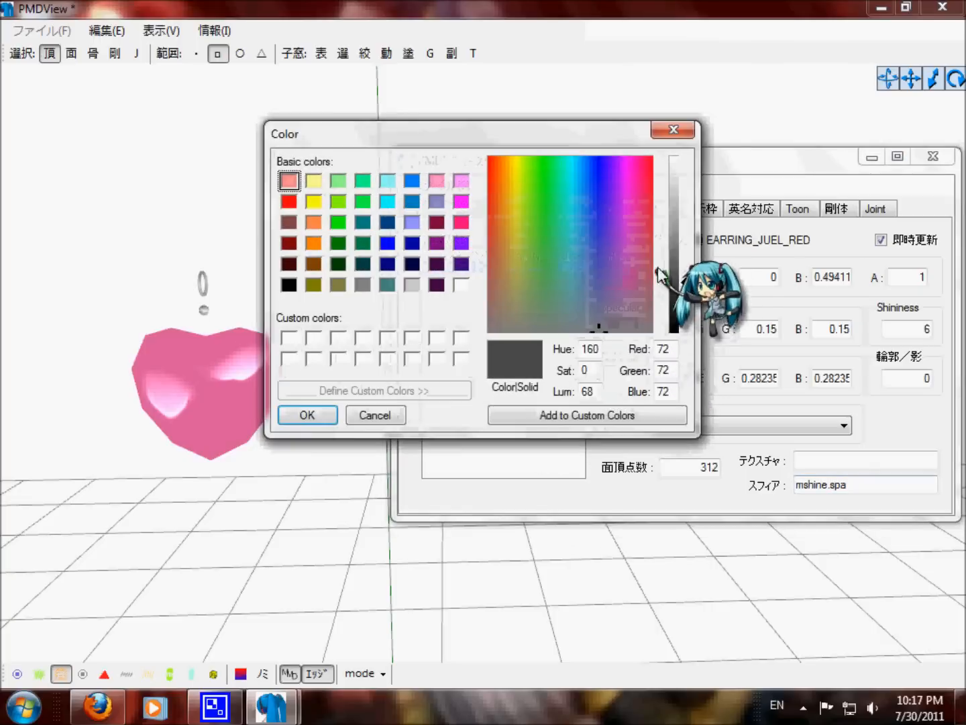
{"action": "left_click", "coordinate": [306, 415]}
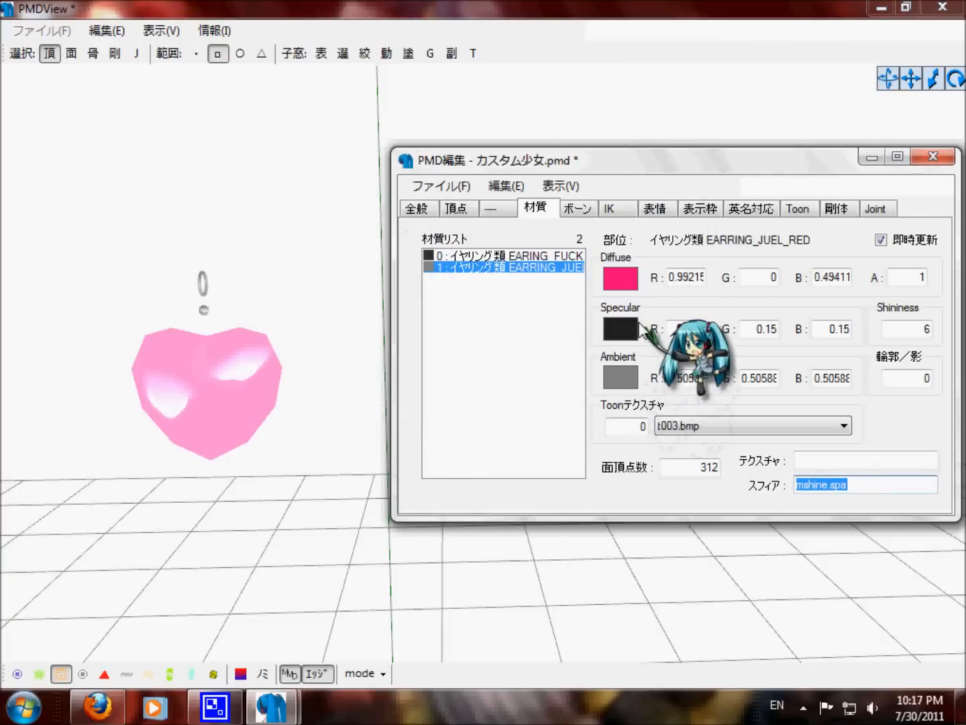
Darken its specular and settle on dark magenta ambient with bright pink diffuse.
{"action": "left_click", "coordinate": [620, 329]}
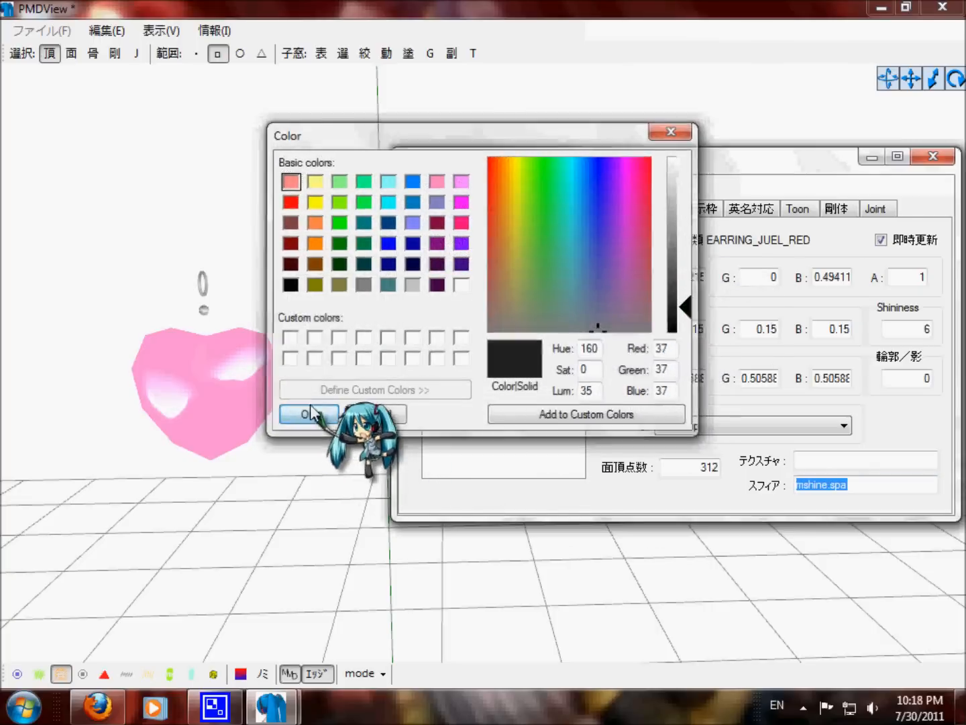
{"action": "left_click", "coordinate": [308, 413]}
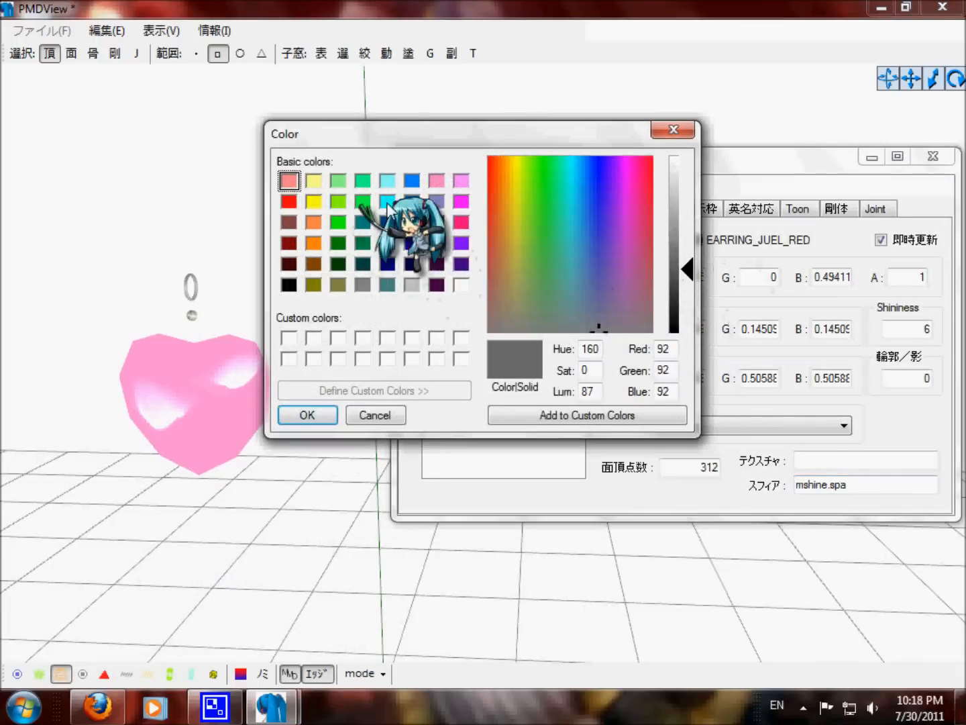
{"action": "left_click", "coordinate": [461, 223]}
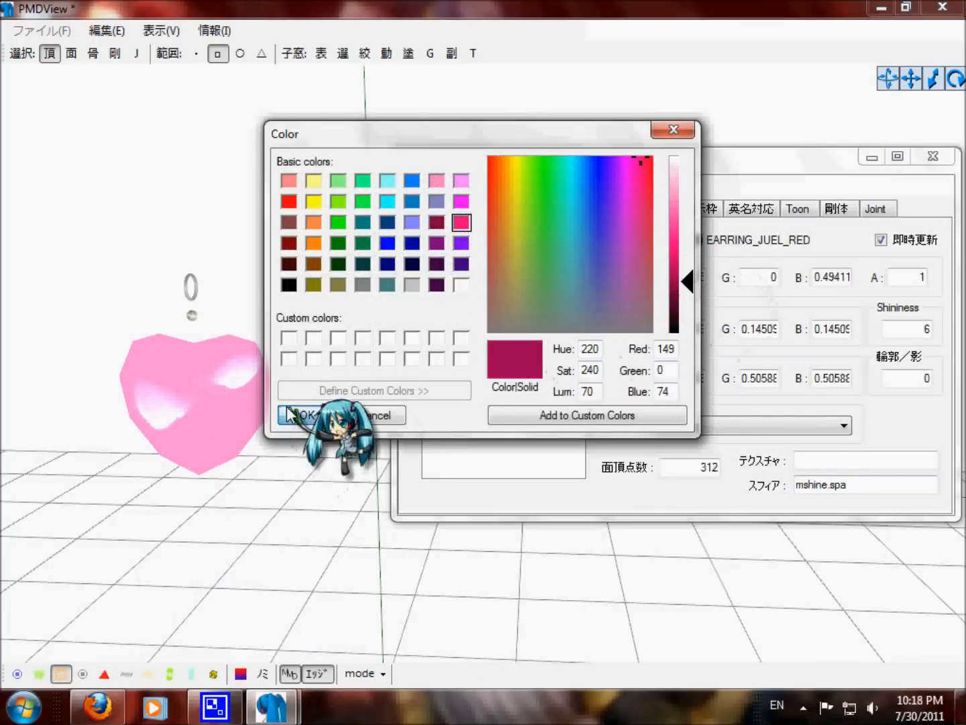
{"action": "left_click", "coordinate": [288, 180]}
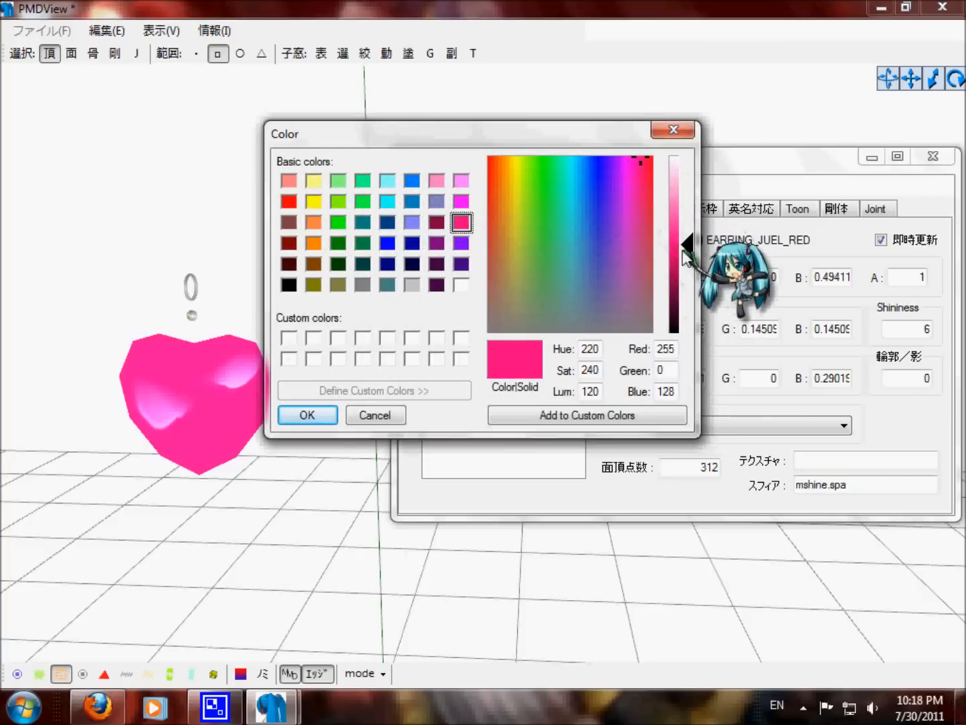
{"action": "left_click", "coordinate": [306, 414]}
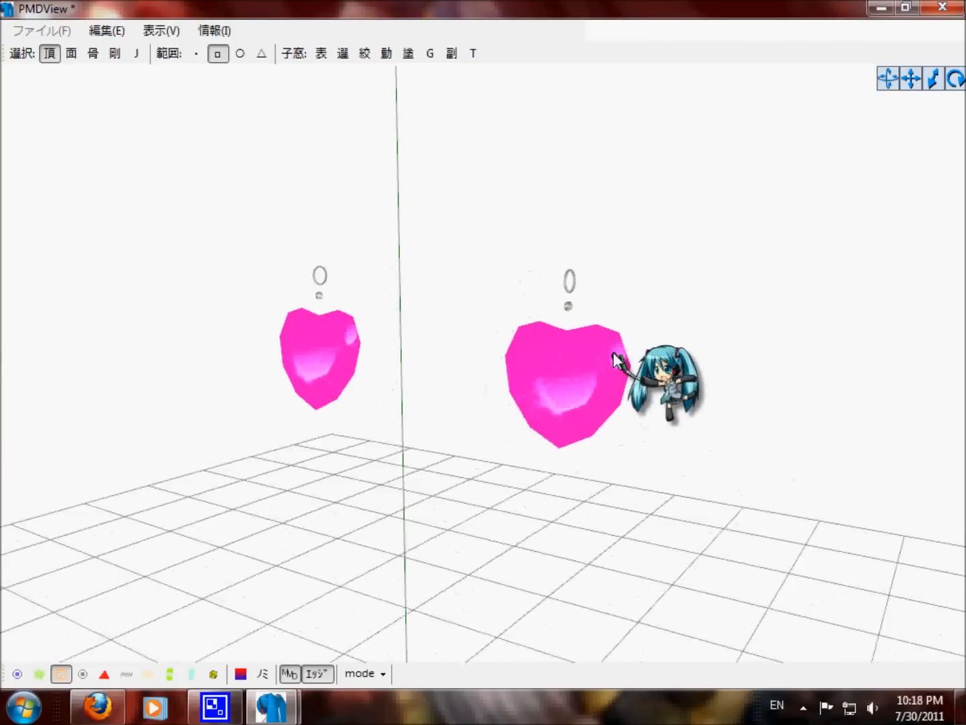
Discard the unsaved earring edits and load another .pmd from the Model folder.
{"action": "left_click_drag", "start_coordinate": [617, 360], "coordinate": [607, 365]}
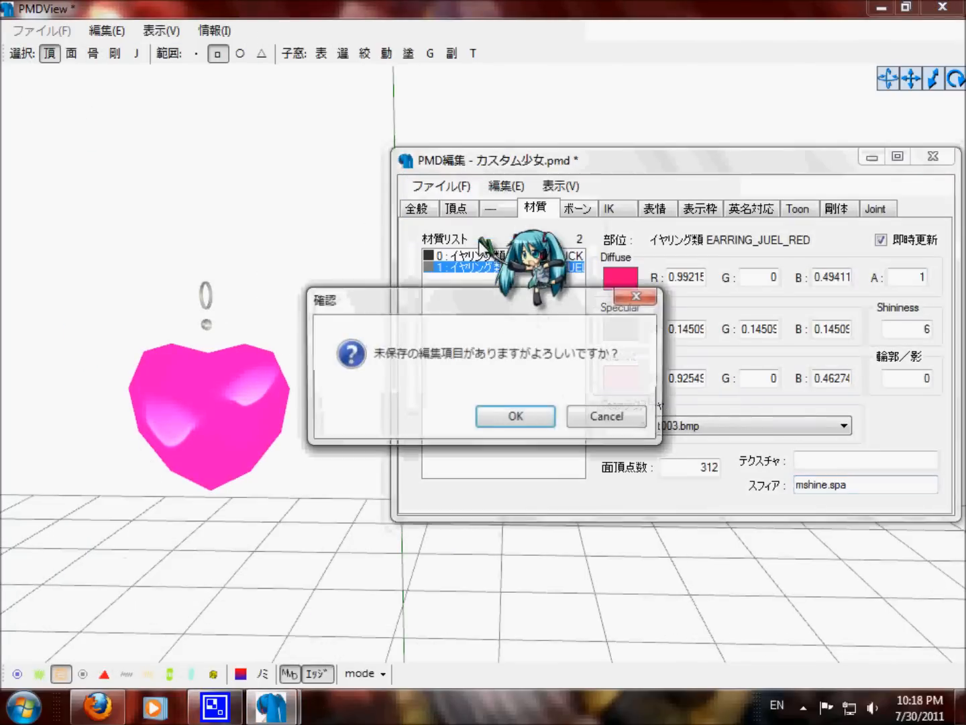
{"action": "left_click", "coordinate": [516, 416]}
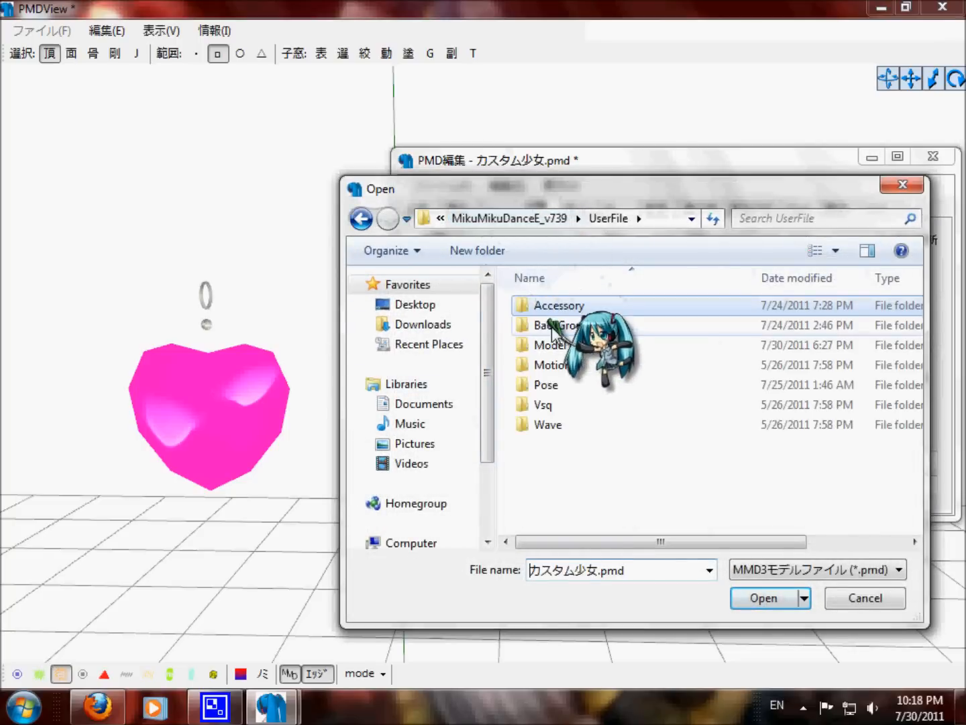
{"action": "double_click", "coordinate": [551, 343]}
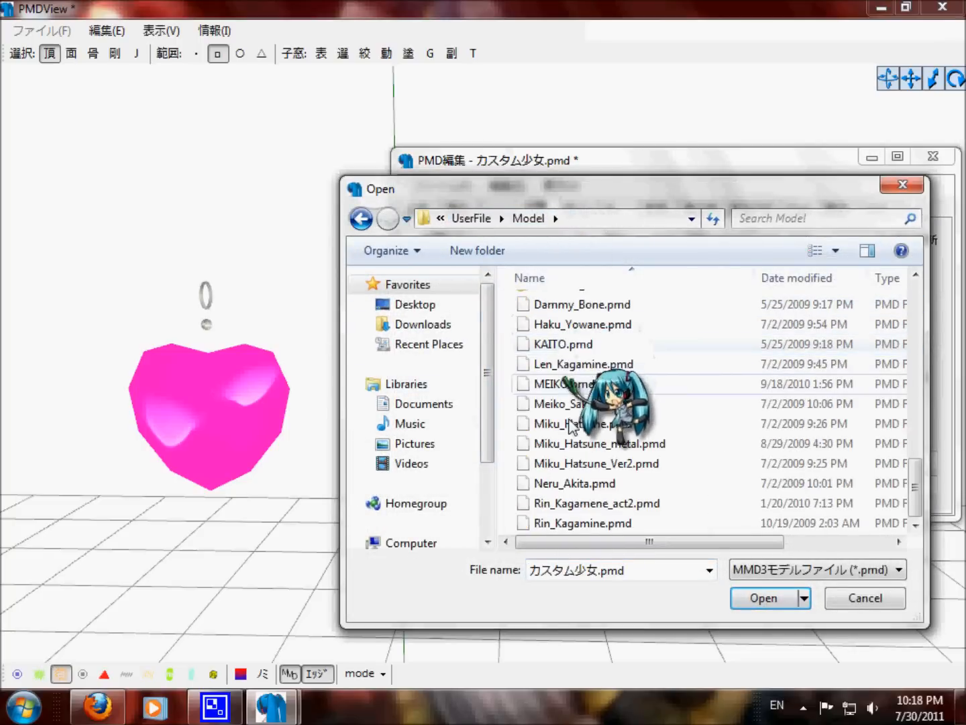
{"action": "left_click", "coordinate": [762, 597]}
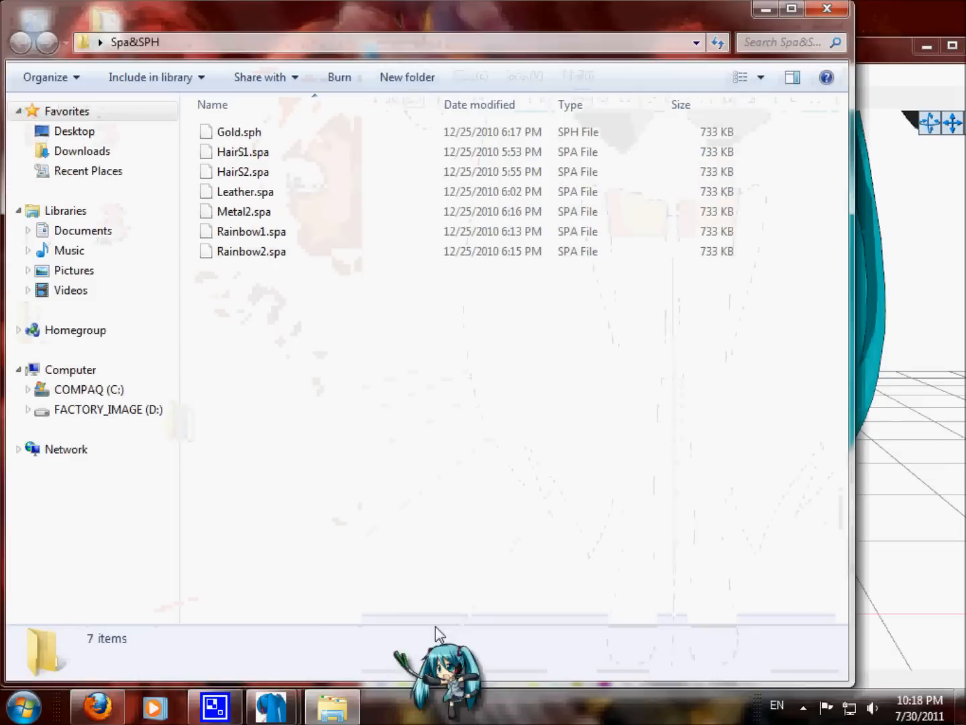
Navigate into MikuMikuDanceE_v739 > UserFile > Model in Explorer.
{"action": "left_click", "coordinate": [244, 212]}
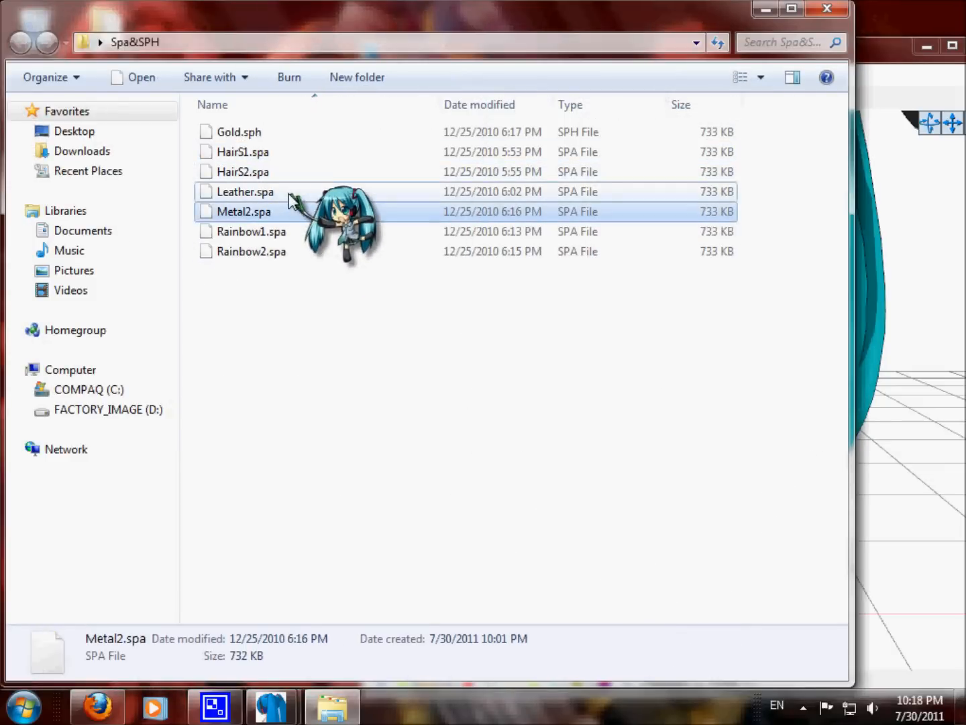
{"action": "left_click", "coordinate": [244, 190]}
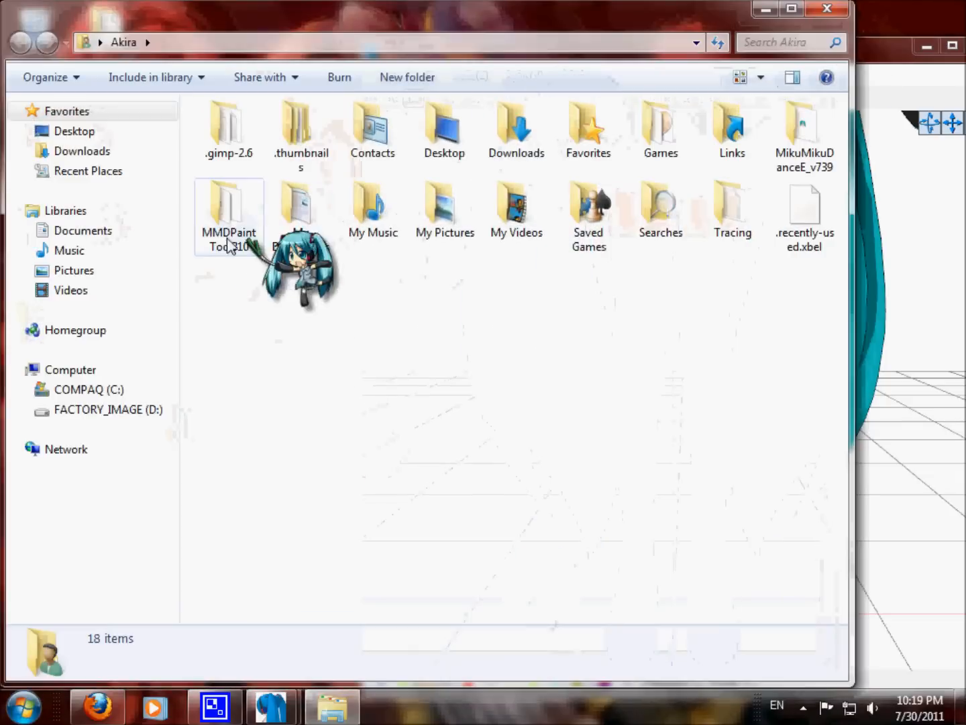
{"action": "double_click", "coordinate": [805, 127]}
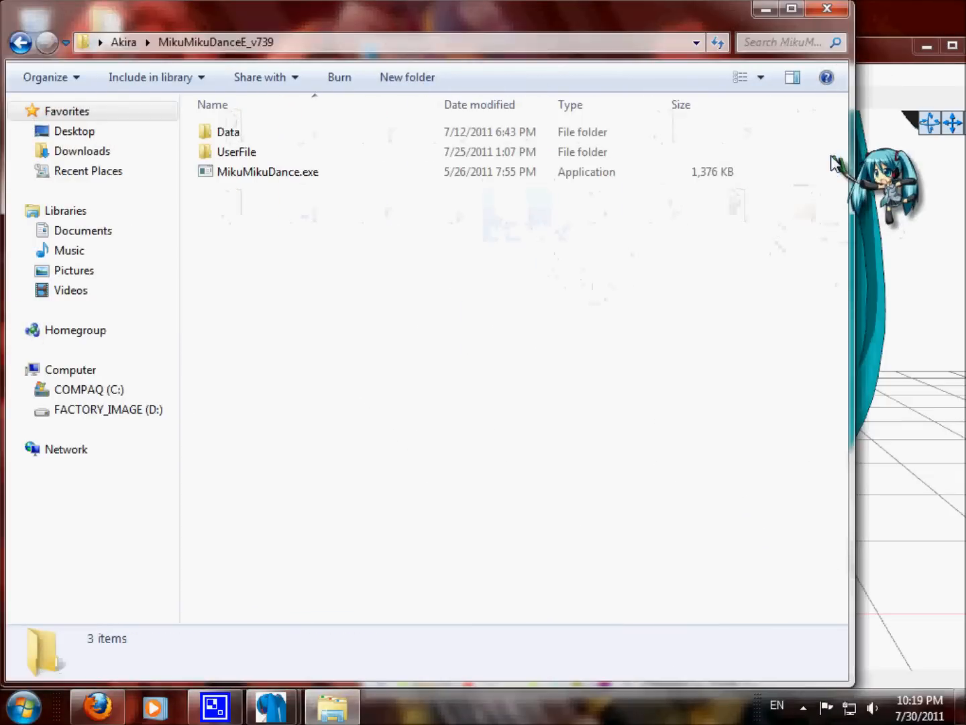
{"action": "double_click", "coordinate": [236, 152]}
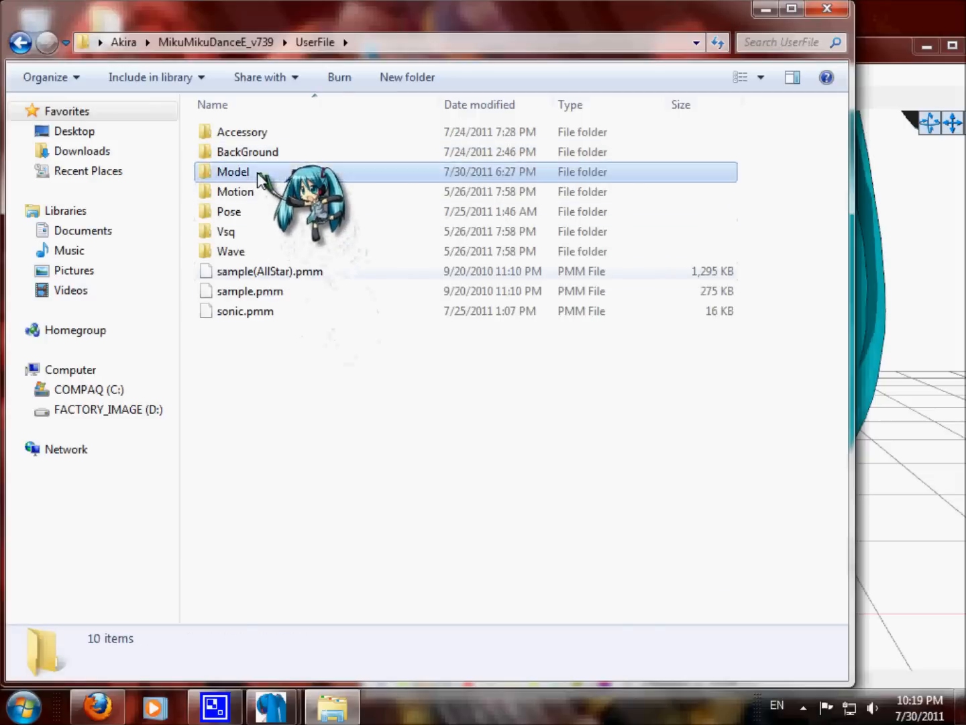
{"action": "double_click", "coordinate": [232, 172]}
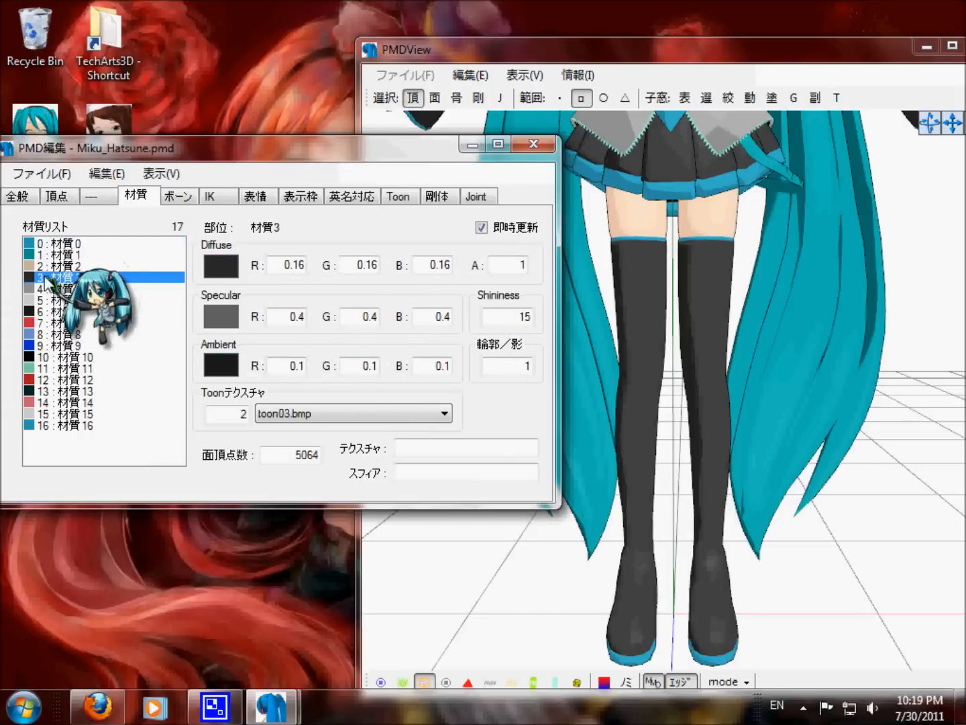
Assign the leather.spa sphere map to material 3 (the stockings).
{"action": "left_click", "coordinate": [221, 265]}
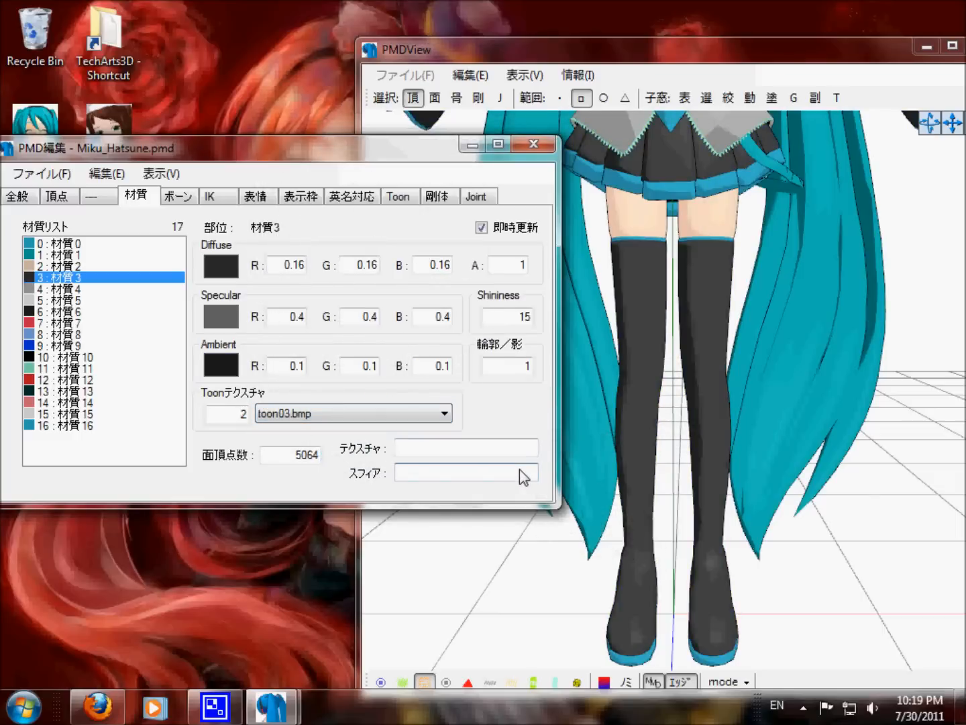
{"action": "type", "text": "leather"}
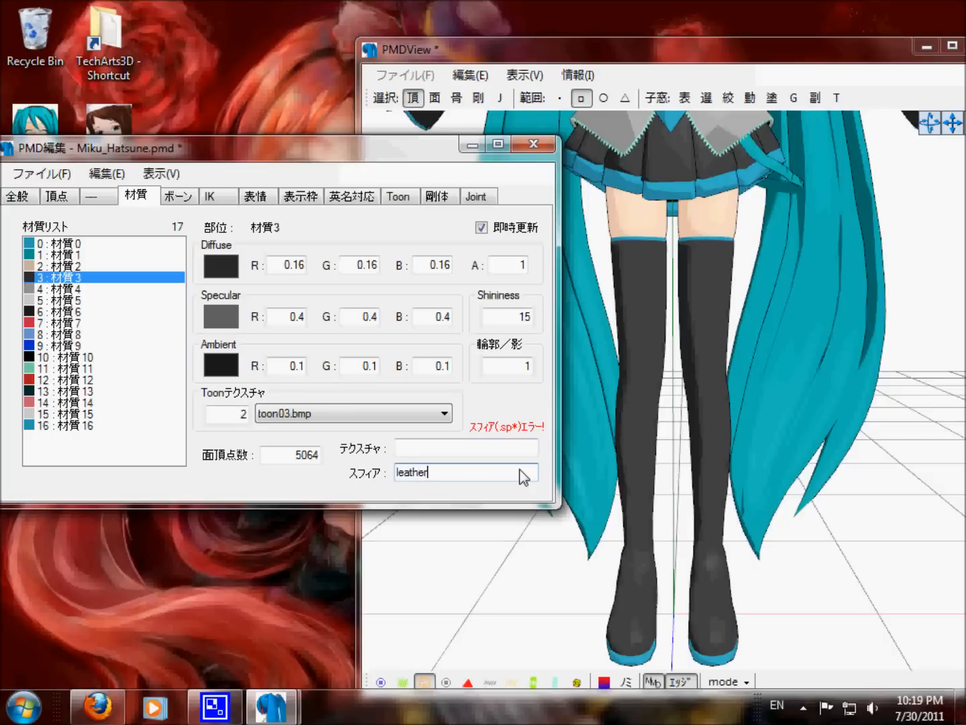
{"action": "type", "text": ".spa"}
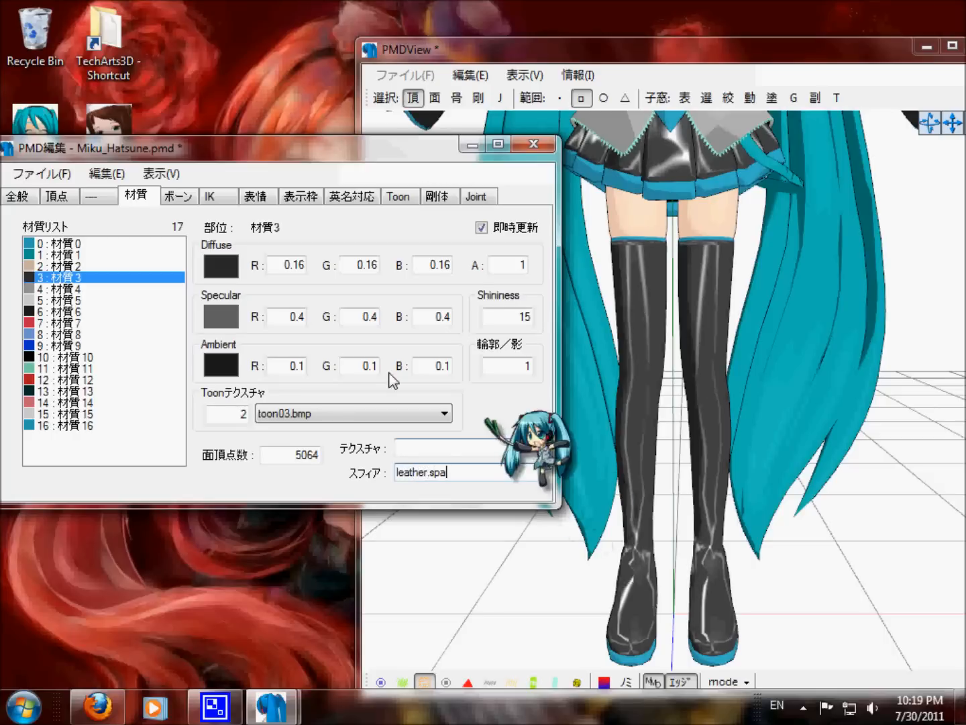
{"action": "left_click", "coordinate": [220, 365]}
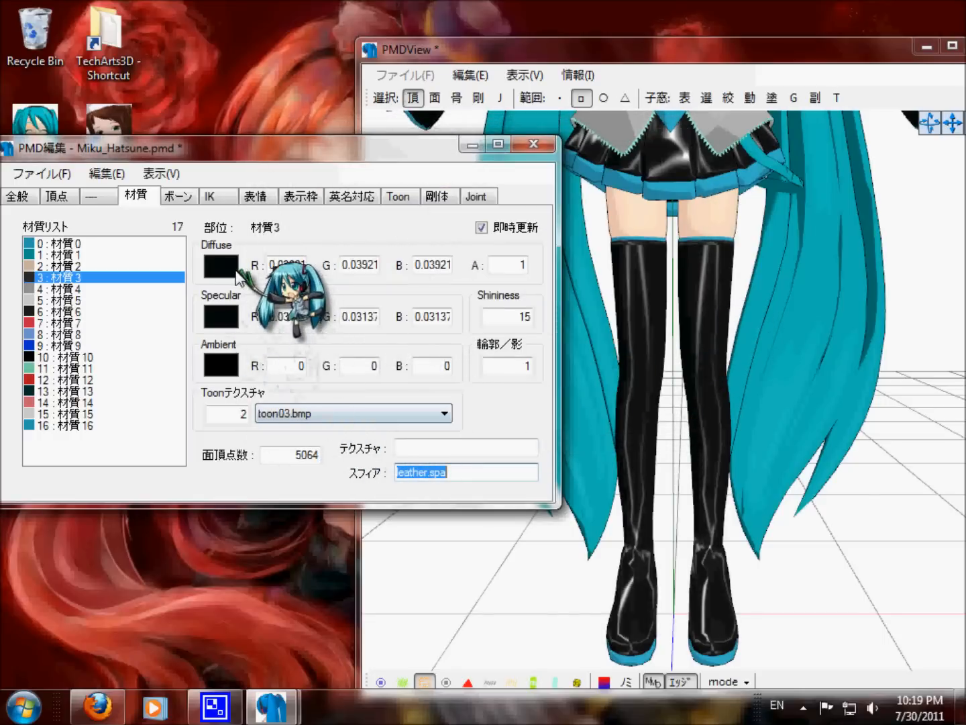
Set material 3's diffuse colour to black and view the glossy legs from behind.
{"action": "left_click", "coordinate": [221, 266]}
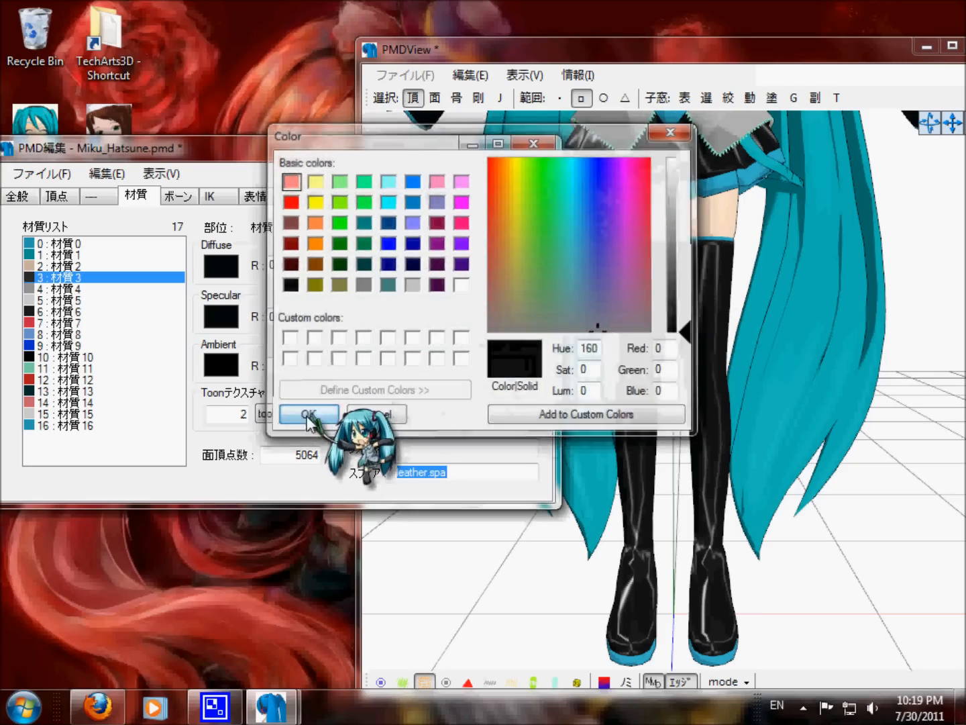
{"action": "left_click", "coordinate": [307, 413]}
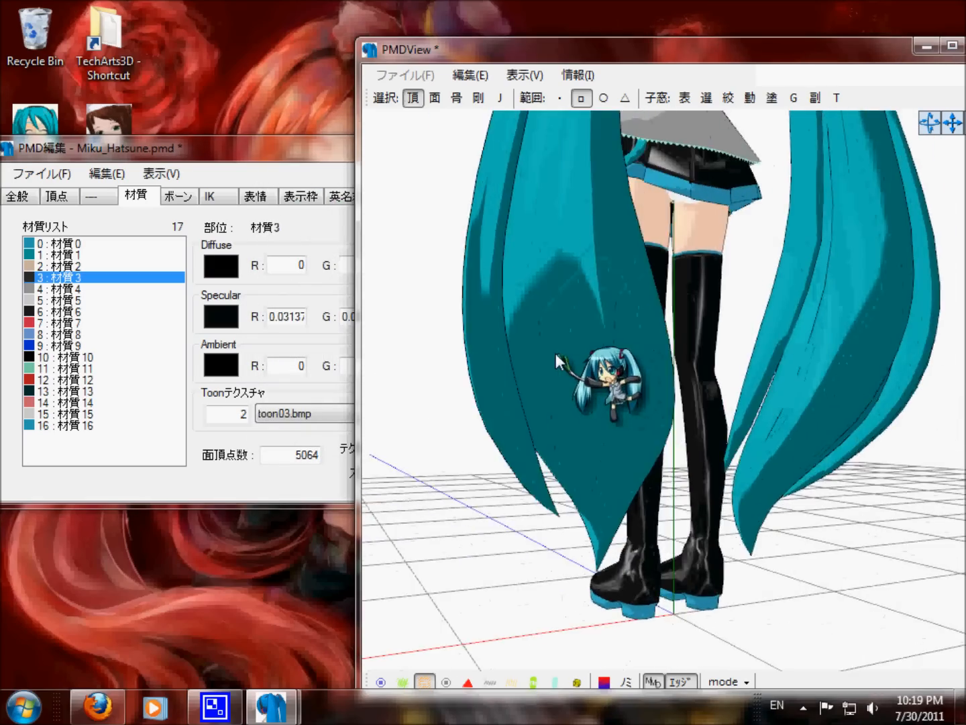
{"action": "left_click_drag", "start_coordinate": [557, 362], "coordinate": [791, 387]}
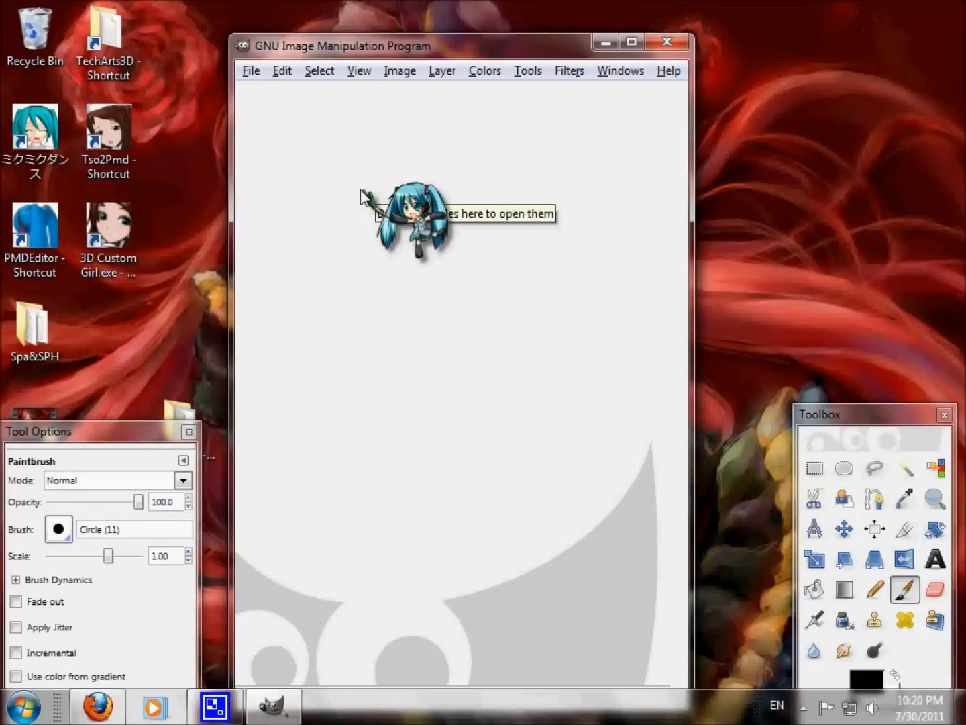
Maximize GIMP and create a new blank image from the 640x480 template.
{"action": "left_click", "coordinate": [630, 40]}
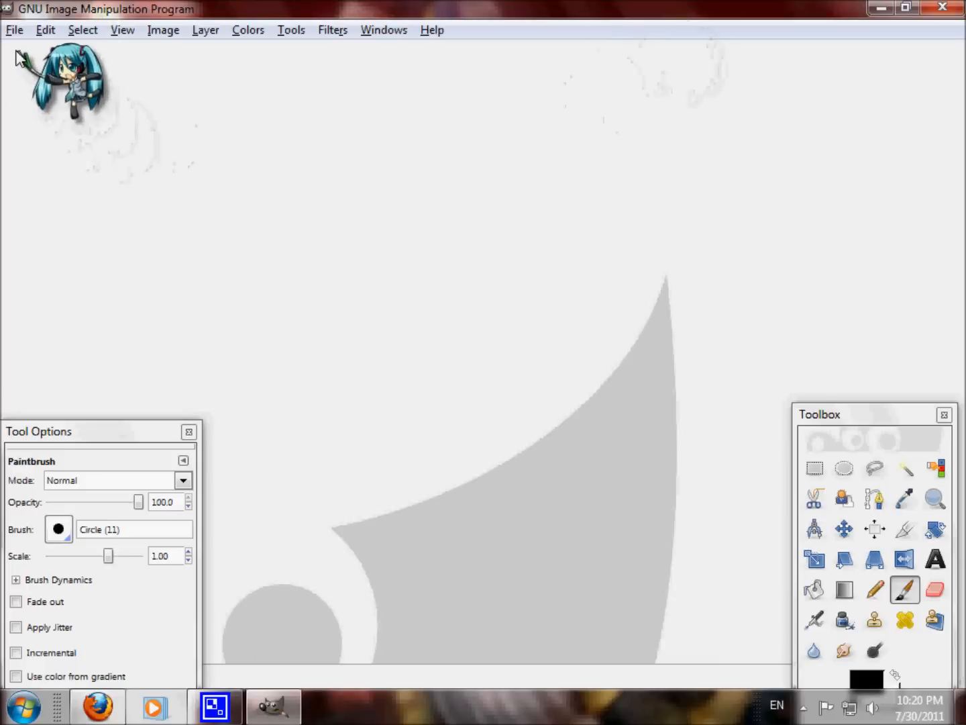
{"action": "left_click", "coordinate": [771, 183]}
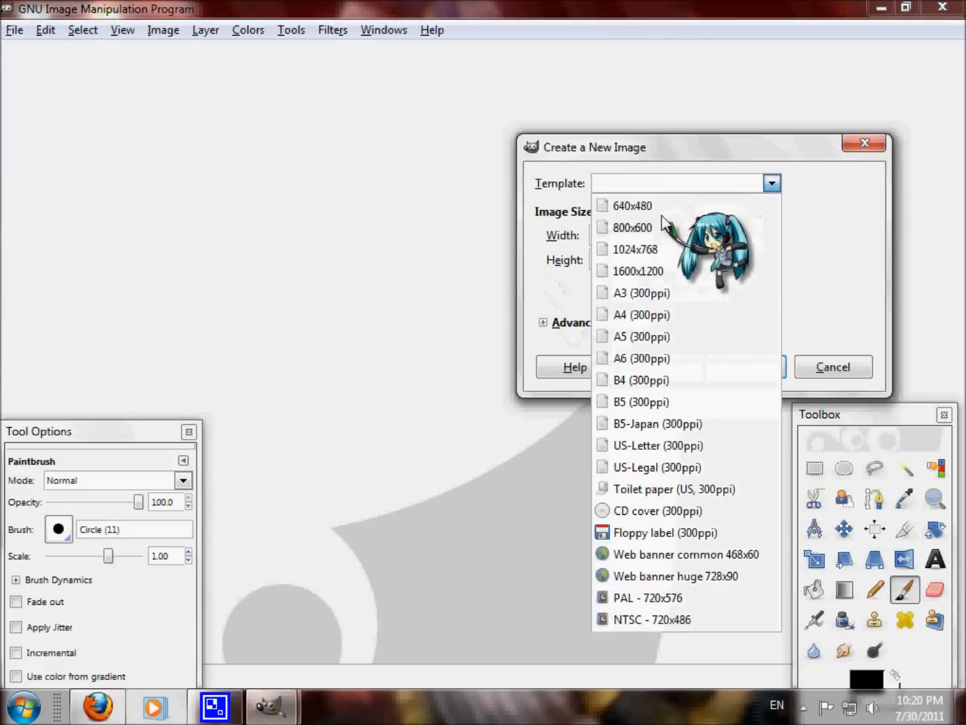
{"action": "left_click", "coordinate": [631, 205]}
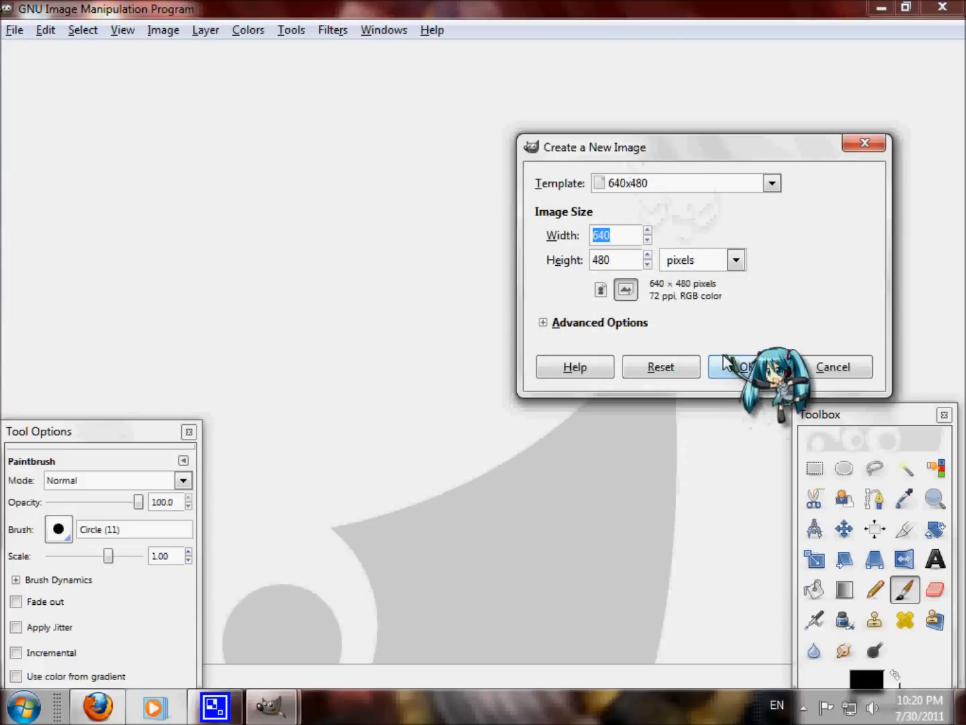
{"action": "left_click", "coordinate": [743, 367]}
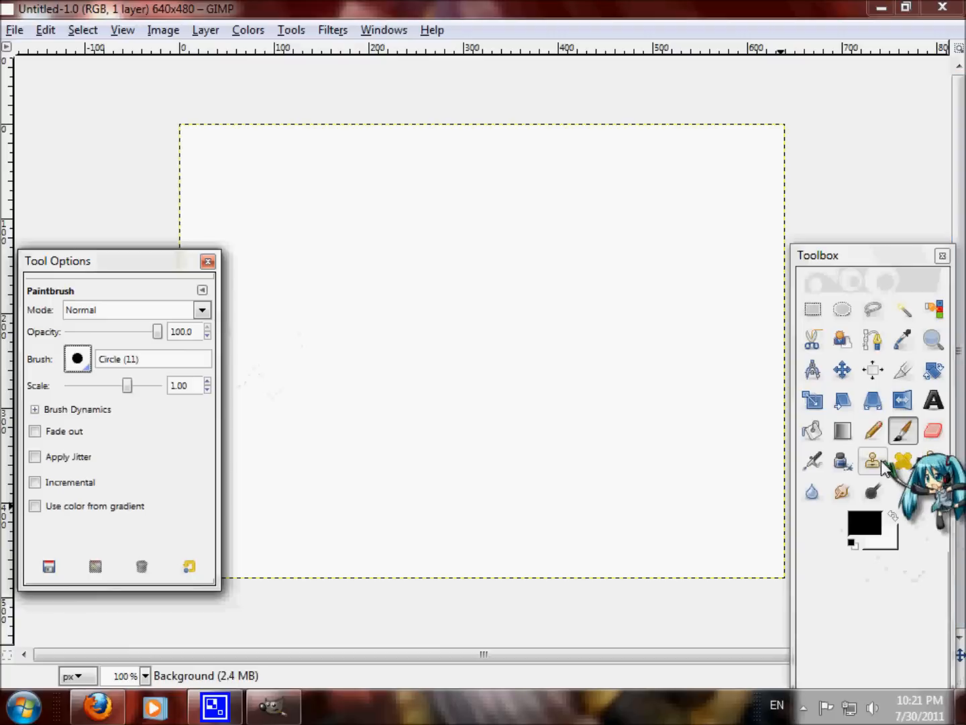
Try the Sand Dunes brush with gradient colouring in the paintbrush options.
{"action": "left_click", "coordinate": [77, 358]}
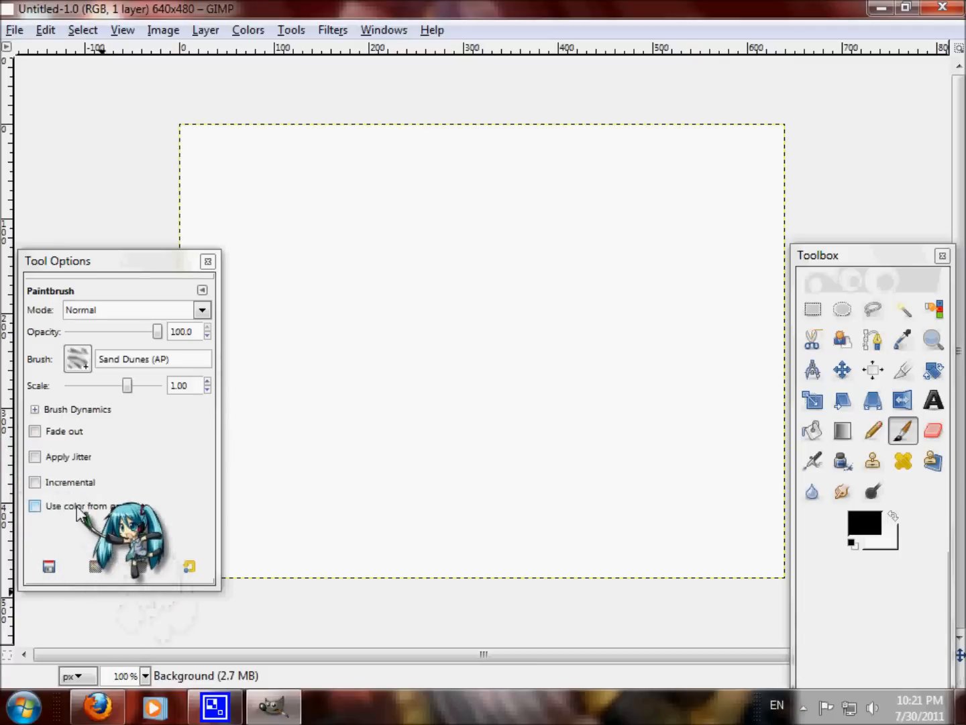
{"action": "left_click", "coordinate": [35, 506]}
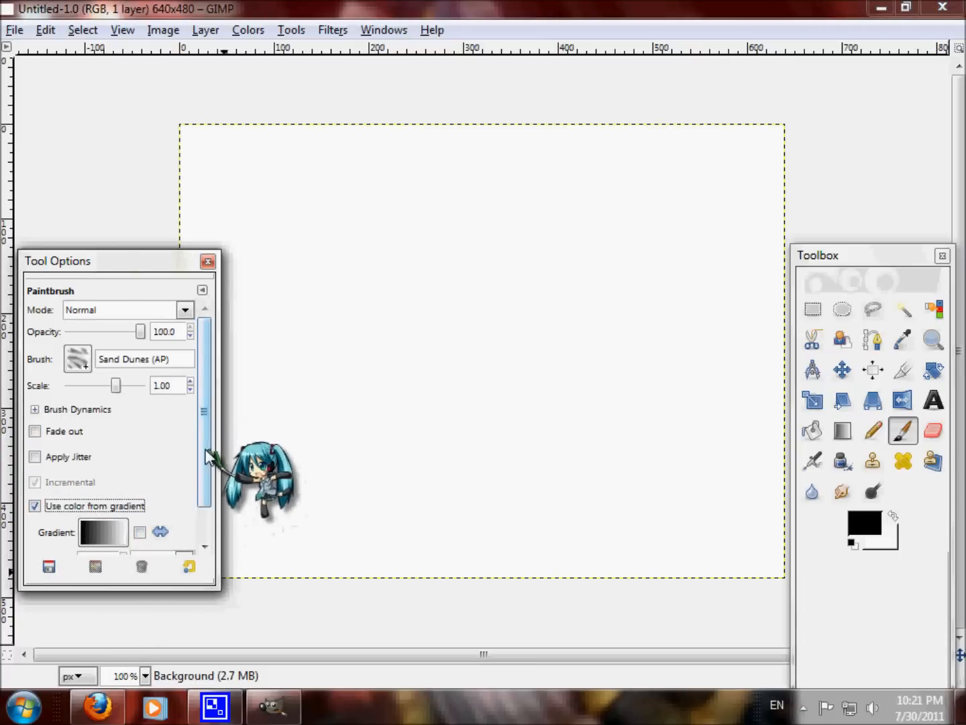
{"action": "left_click", "coordinate": [102, 531]}
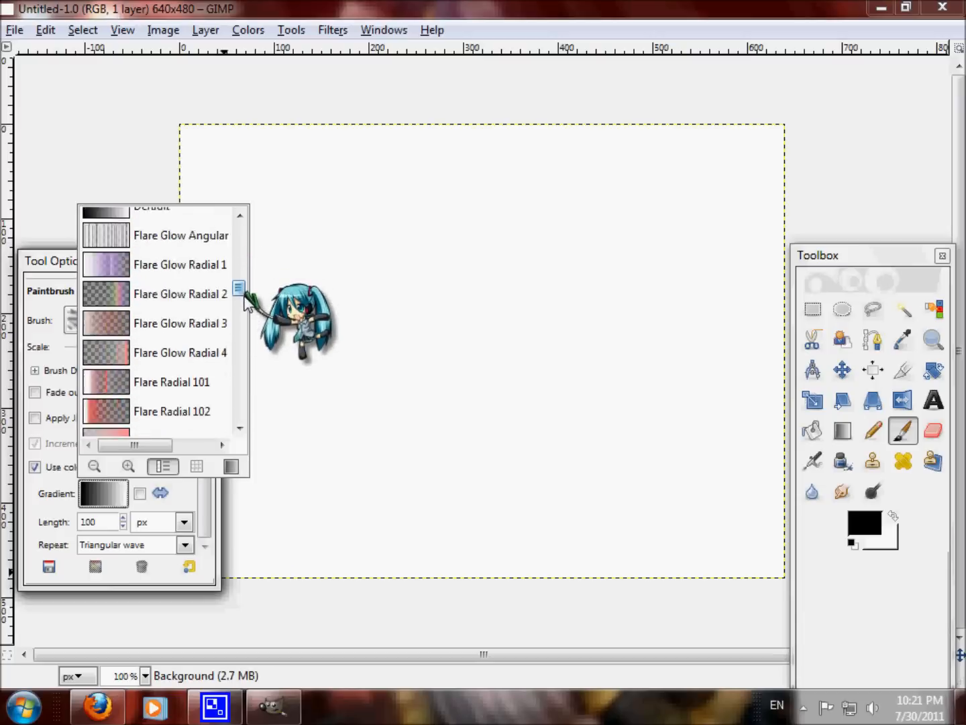
{"action": "scroll", "scroll_direction": "down", "scroll_amount": 3}
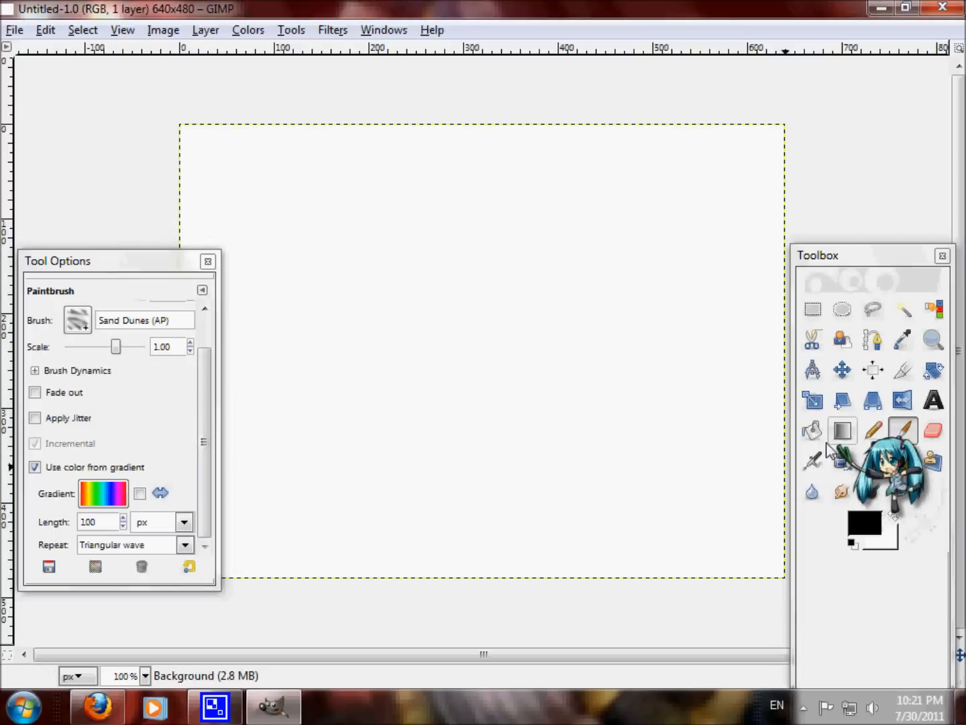
Bucket-fill the whole canvas with the Leopard pattern.
{"action": "left_click", "coordinate": [812, 429]}
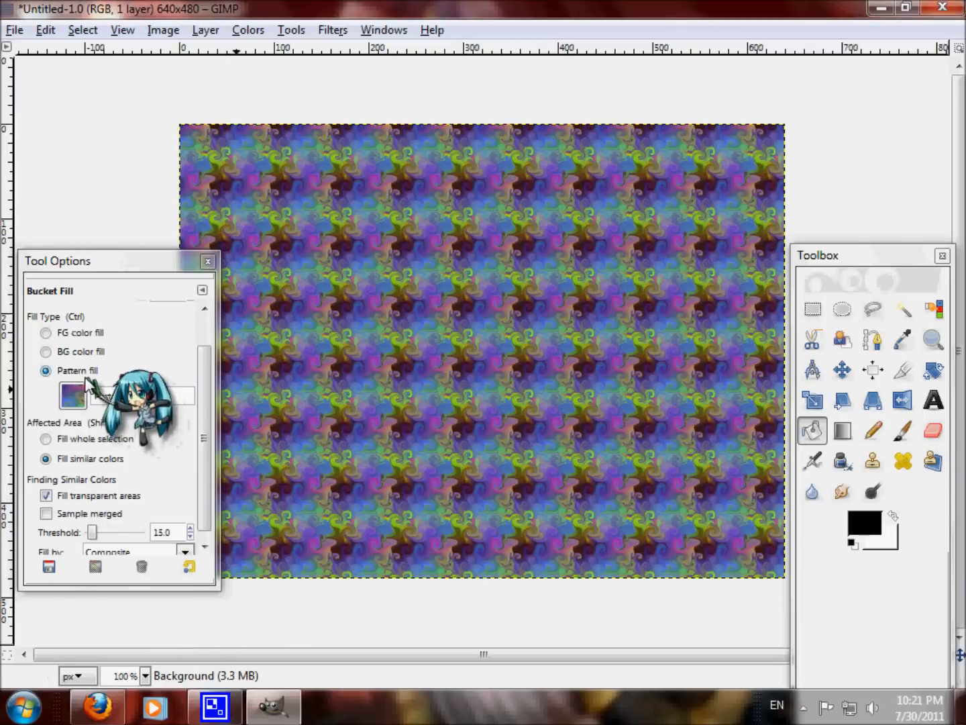
{"action": "left_click", "coordinate": [73, 394]}
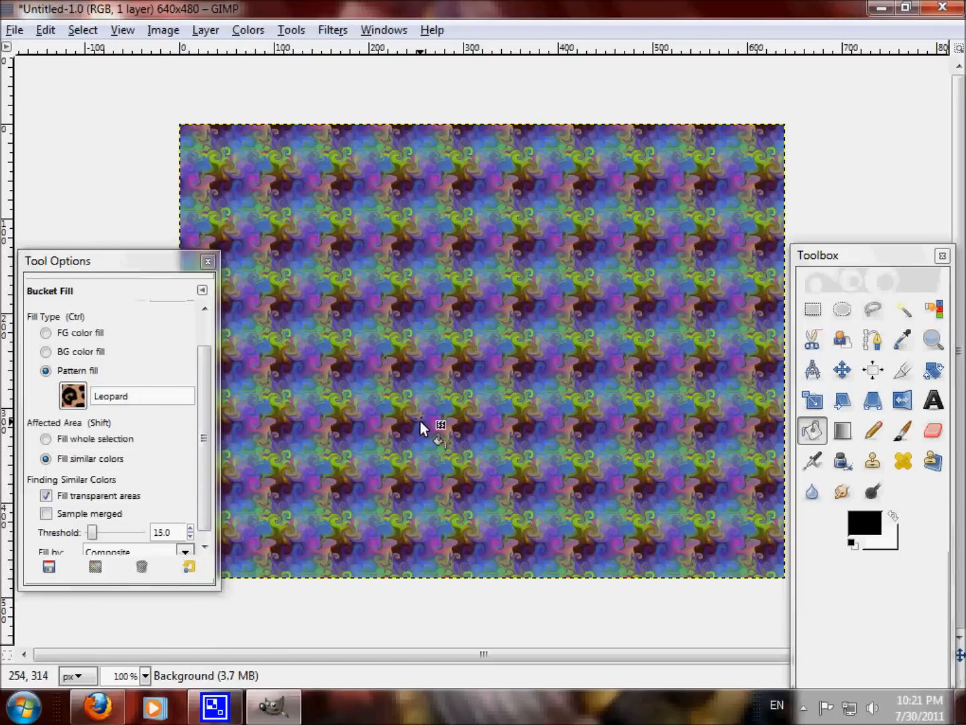
{"action": "left_click", "coordinate": [423, 427]}
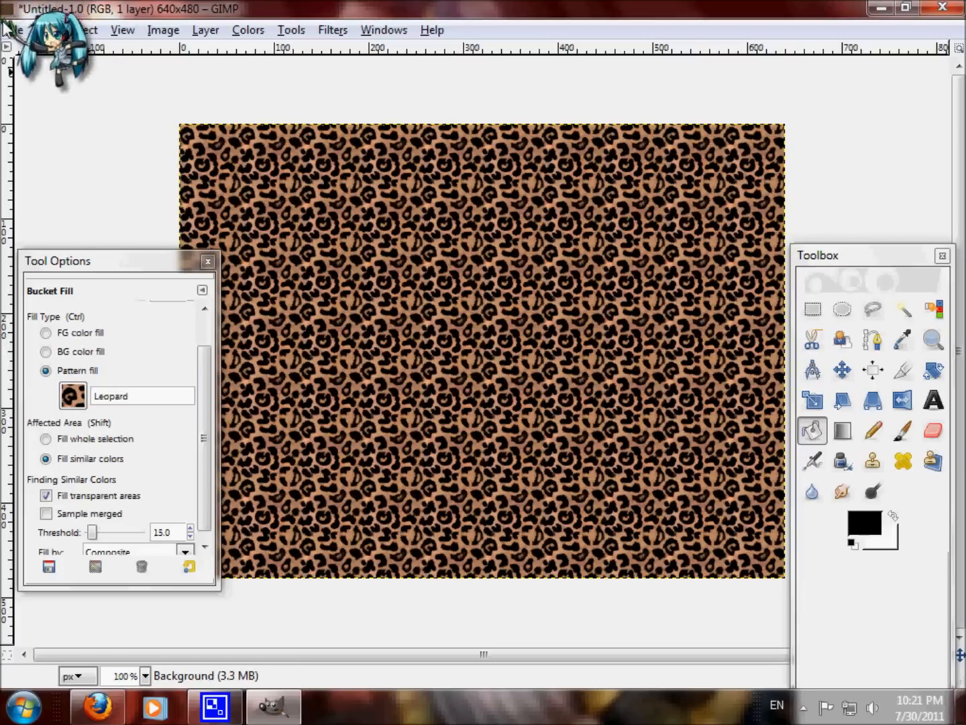
{"action": "left_click", "coordinate": [13, 29]}
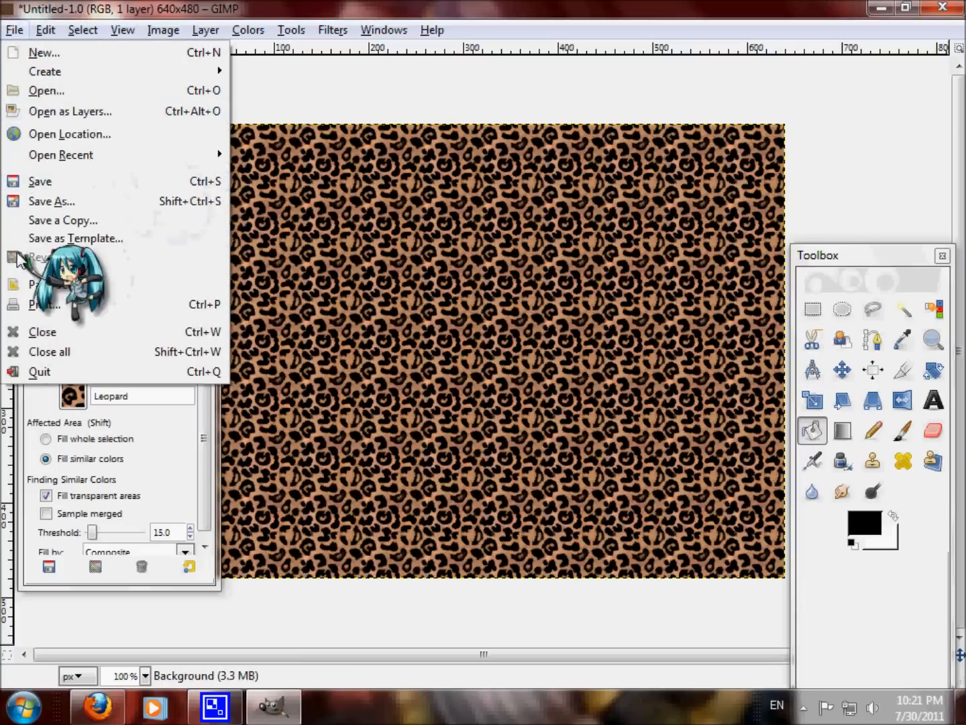
{"action": "mouse_move", "coordinate": [40, 181]}
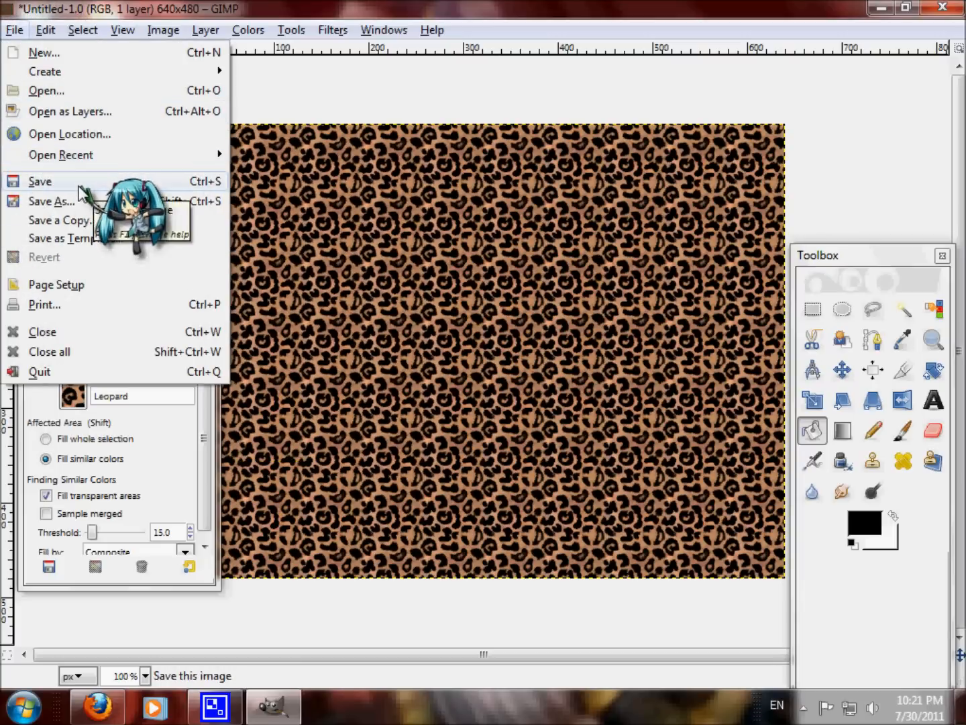
Save the leopard image to the Desktop as hrbhtr.png.
{"action": "left_click", "coordinate": [51, 201]}
{"action": "type", "text": "Unt"}
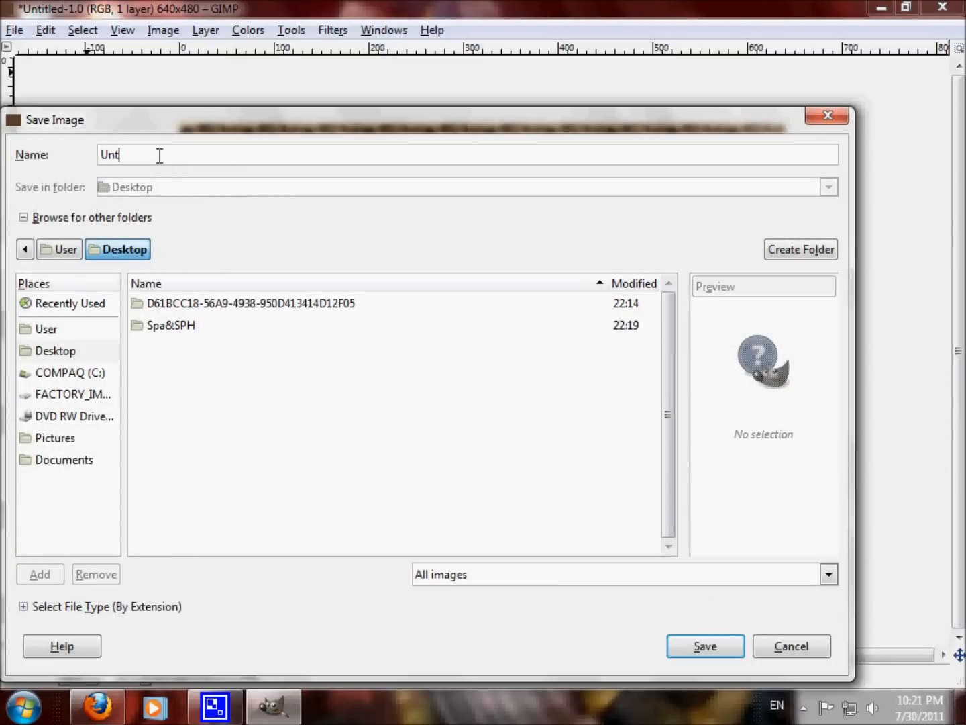
{"action": "type", "text": "c"}
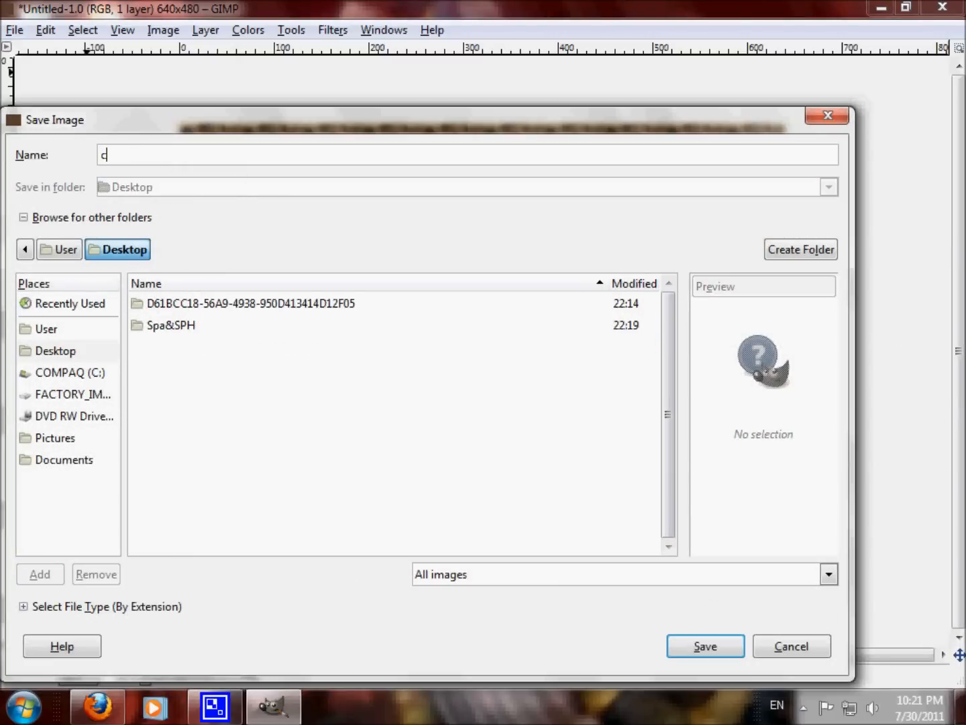
{"action": "type", "text": "hrbhtr.png"}
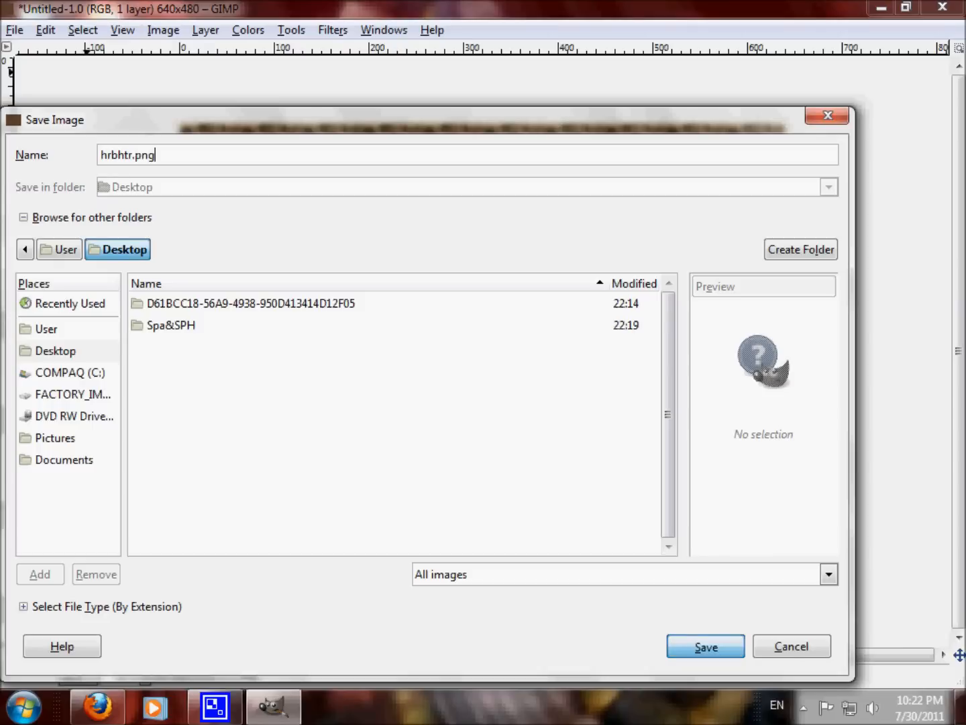
{"action": "left_click", "coordinate": [704, 646]}
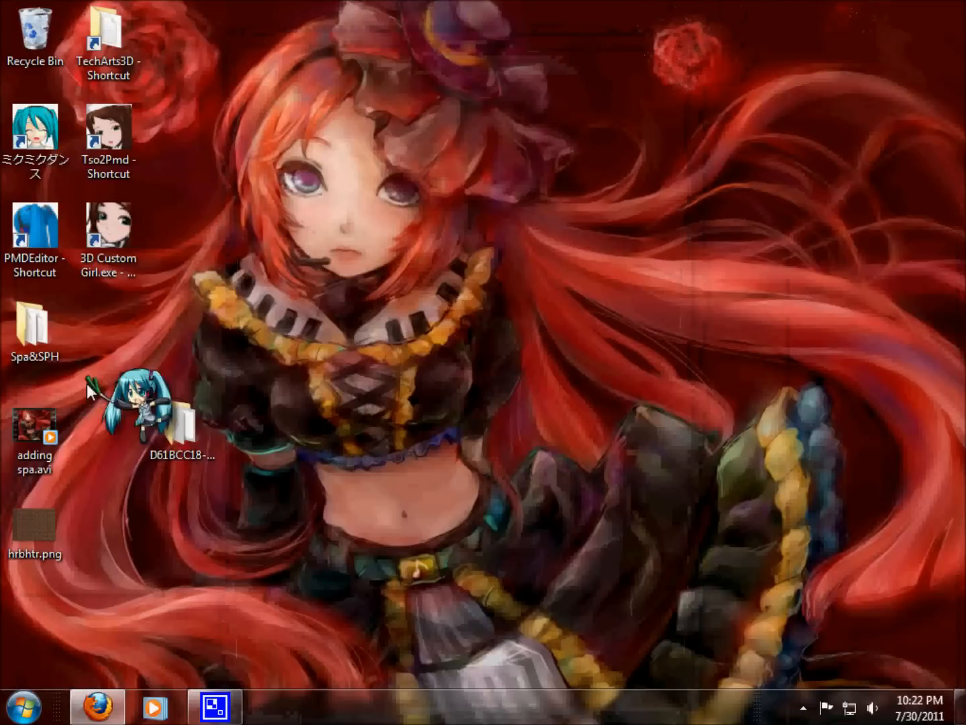
Preview the saved hrbhtr.png, then start renaming it on the desktop.
{"action": "double_click", "coordinate": [35, 523]}
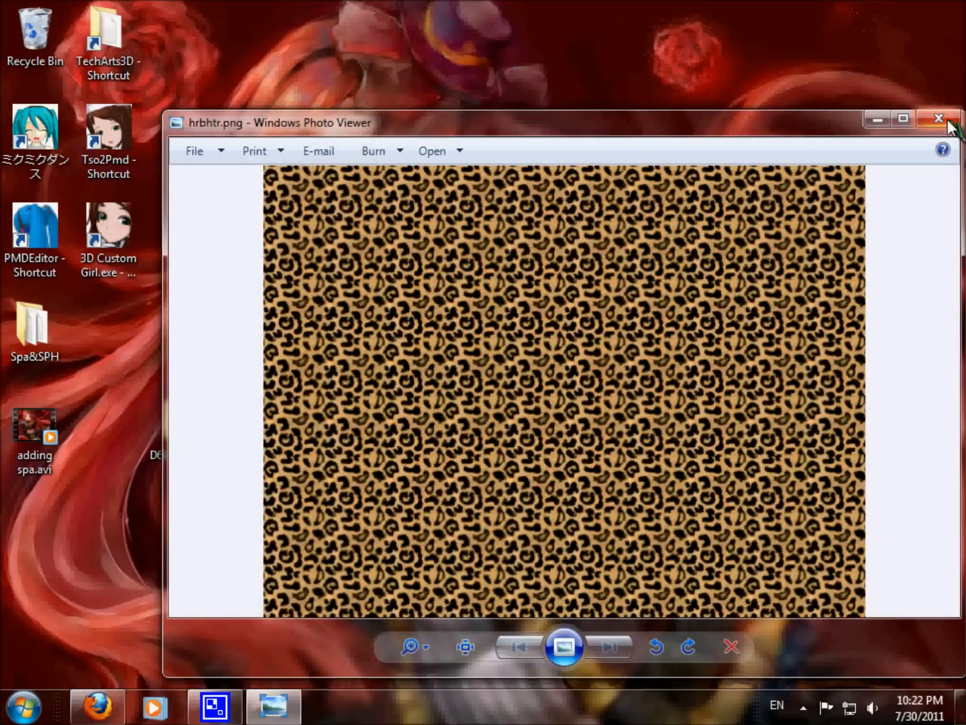
{"action": "left_click", "coordinate": [938, 119]}
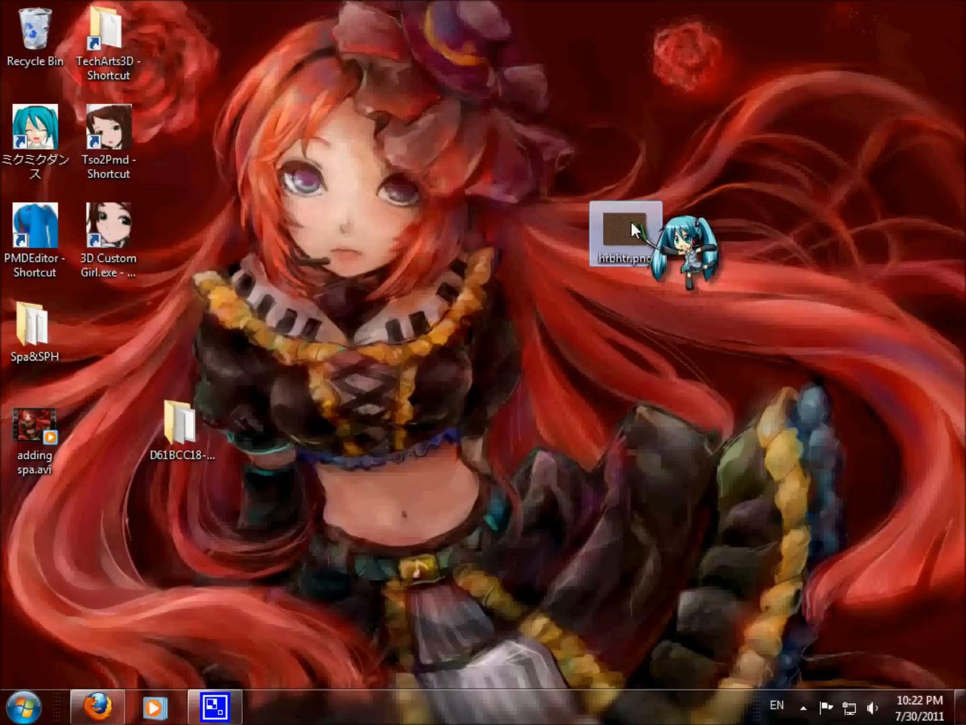
{"action": "mouse_move", "coordinate": [626, 231]}
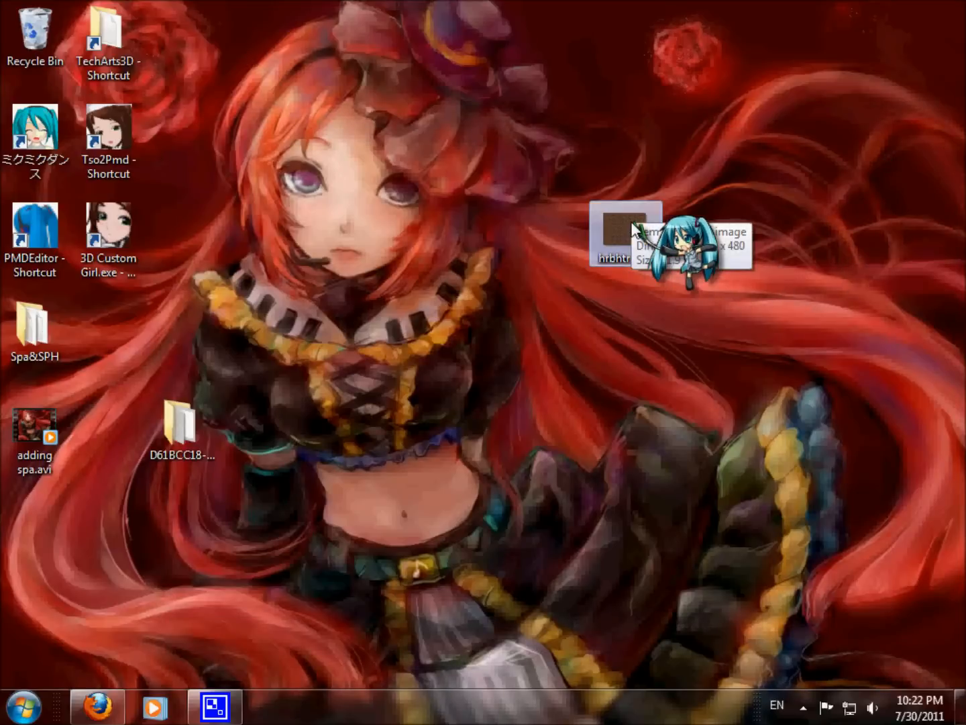
{"action": "right_click", "coordinate": [622, 239]}
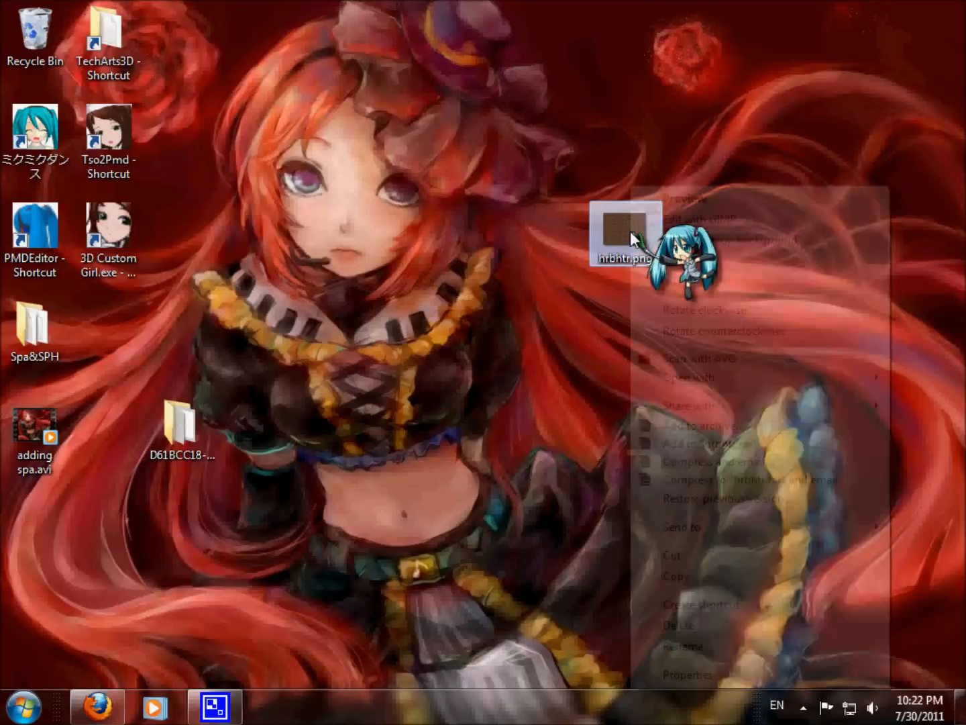
{"action": "left_click", "coordinate": [683, 647]}
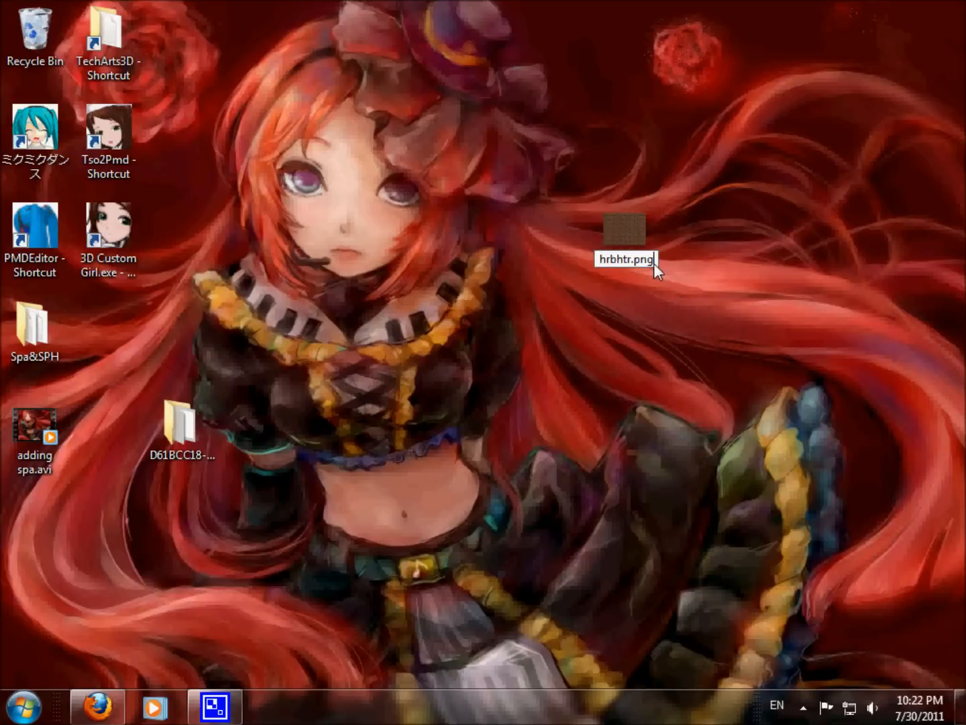
Change the extension to .spa, confirming the warning, making hrbhtr.spa.
{"action": "type", "text": "rong"}
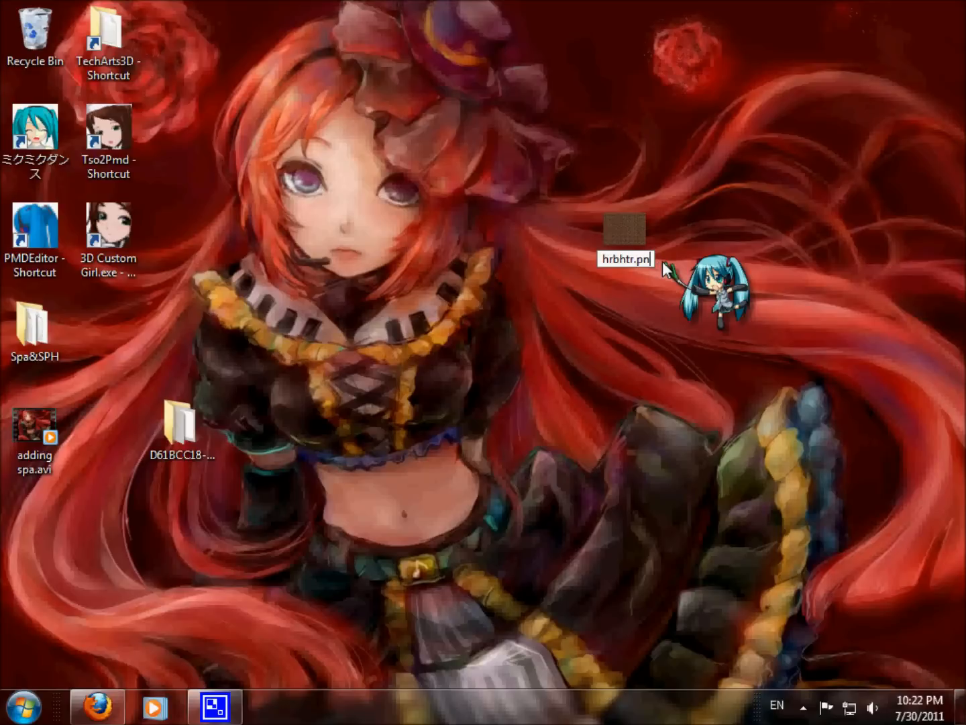
{"action": "key", "text": "Backspace"}
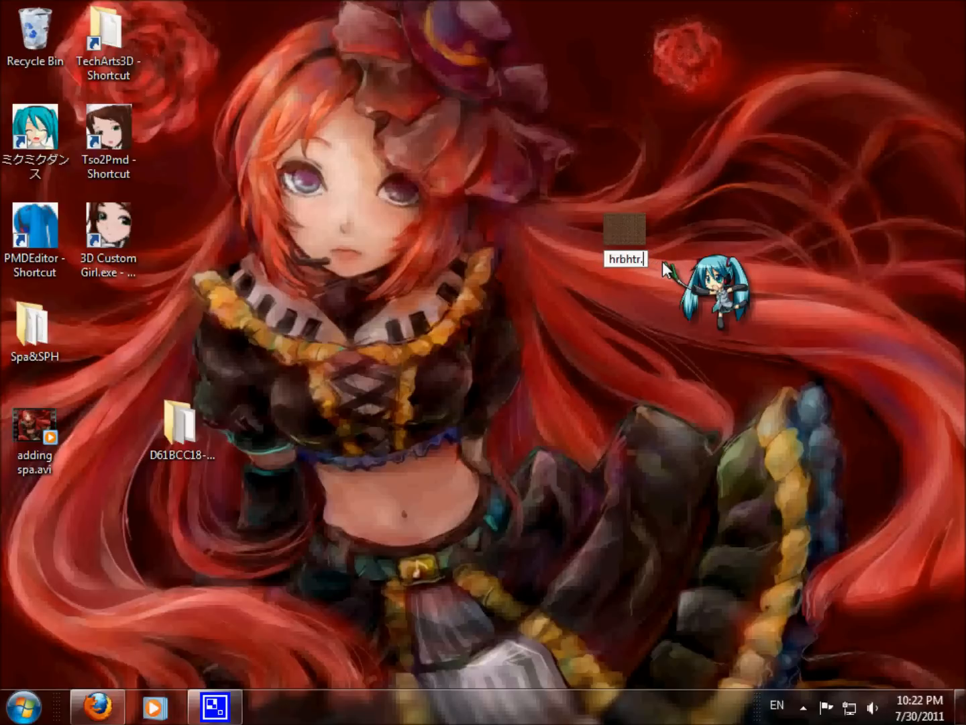
{"action": "type", "text": "sp"}
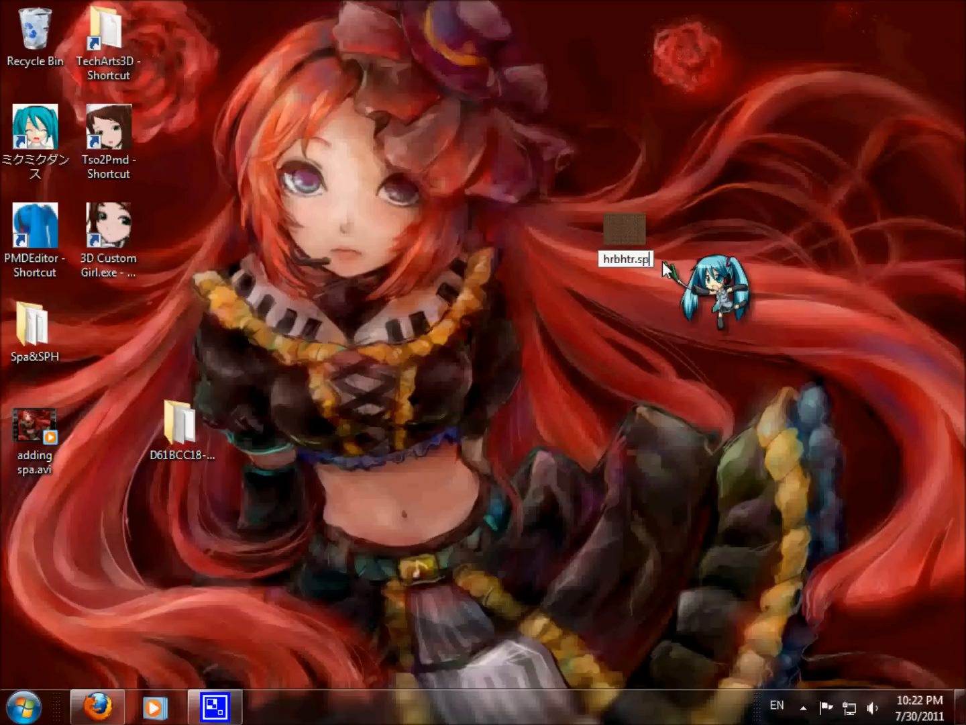
{"action": "type", "text": "a"}
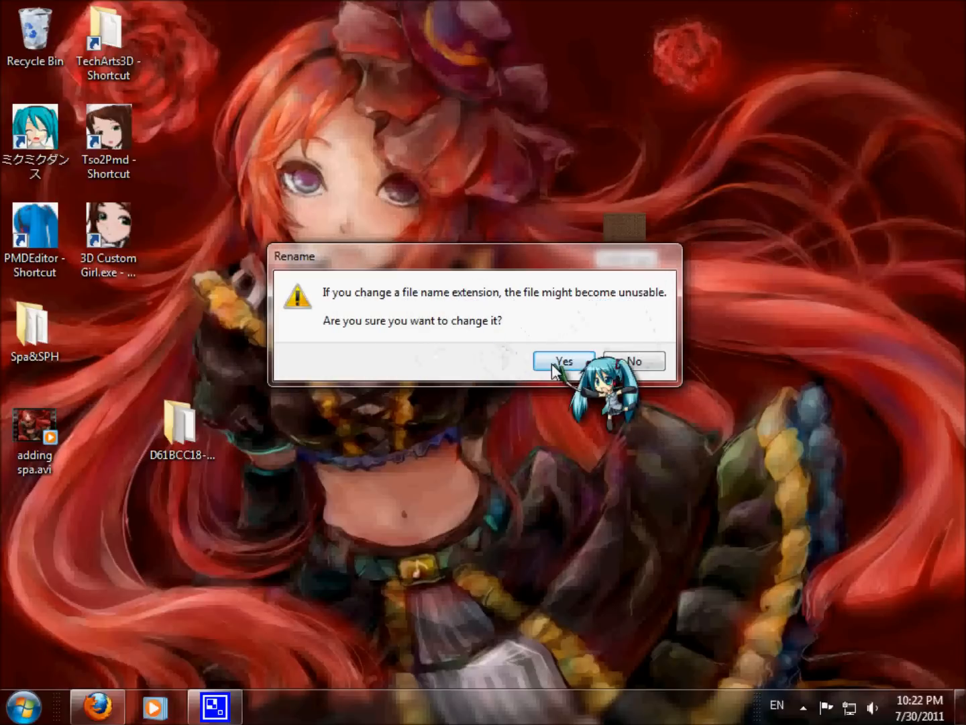
{"action": "left_click", "coordinate": [564, 361]}
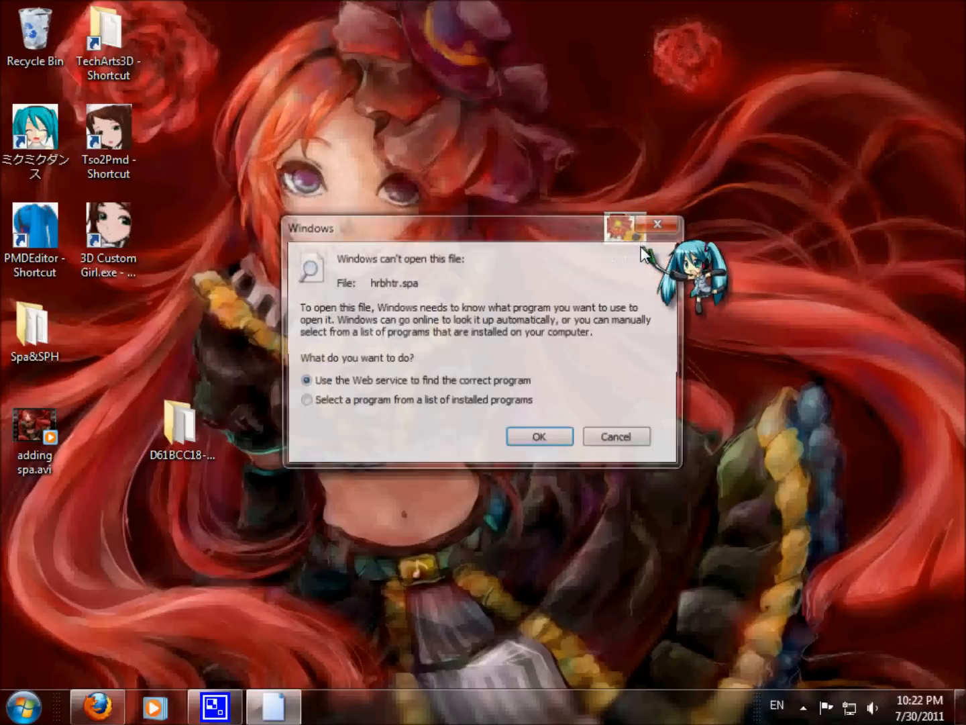
{"action": "left_click", "coordinate": [615, 437]}
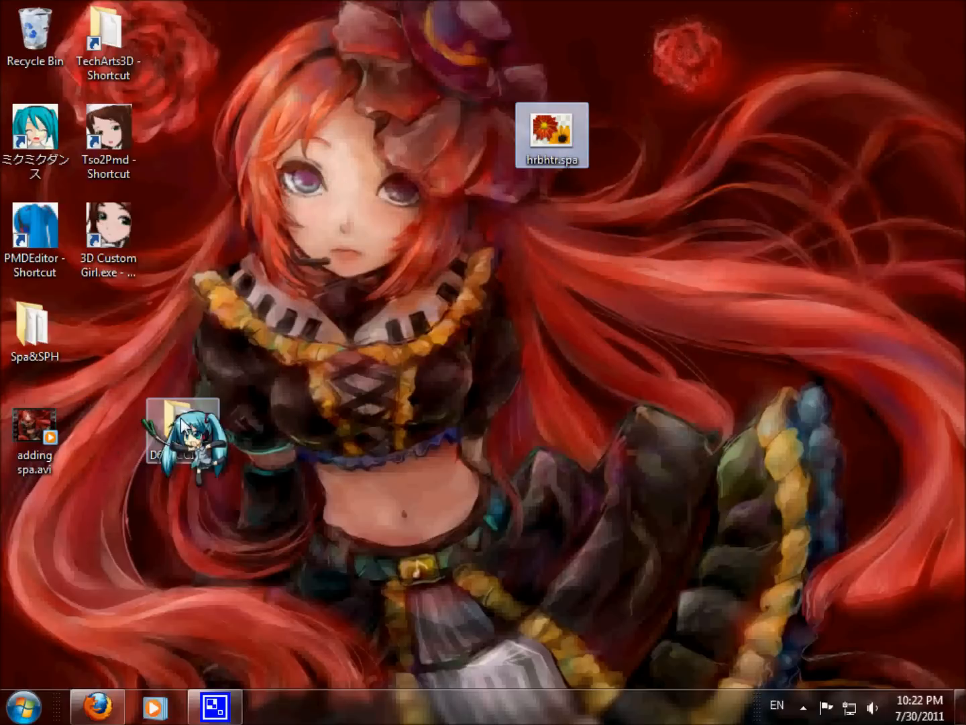
Navigate to MikuMikuDanceE_v739's UserFile\Model folder to place hrbhtr.spa beside Len_Kagamine.pmd.
{"action": "double_click", "coordinate": [182, 427]}
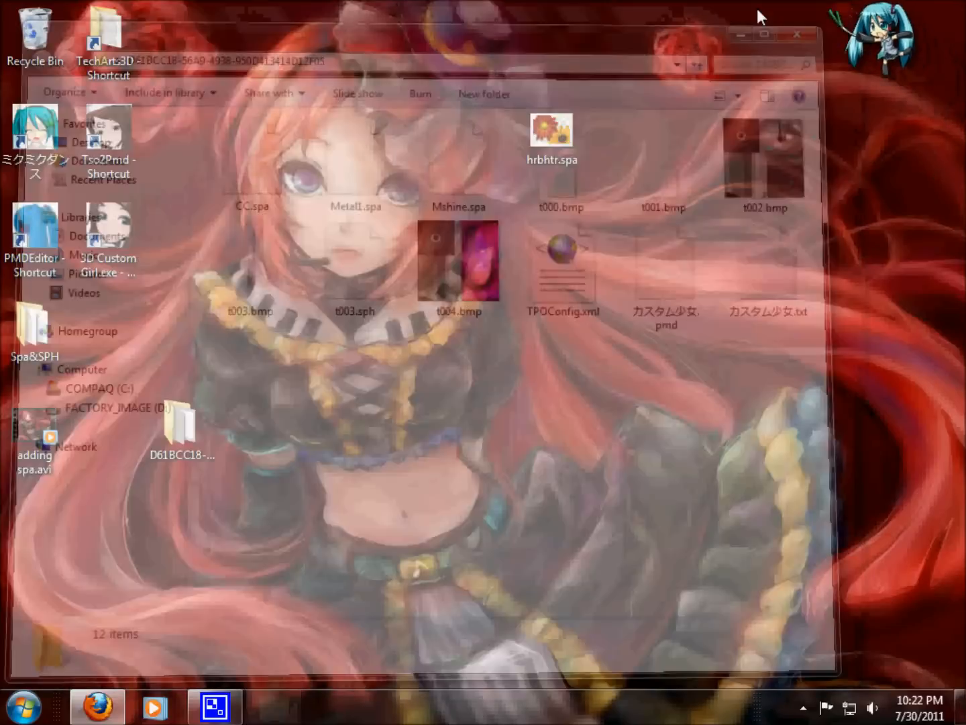
{"action": "left_click", "coordinate": [797, 35]}
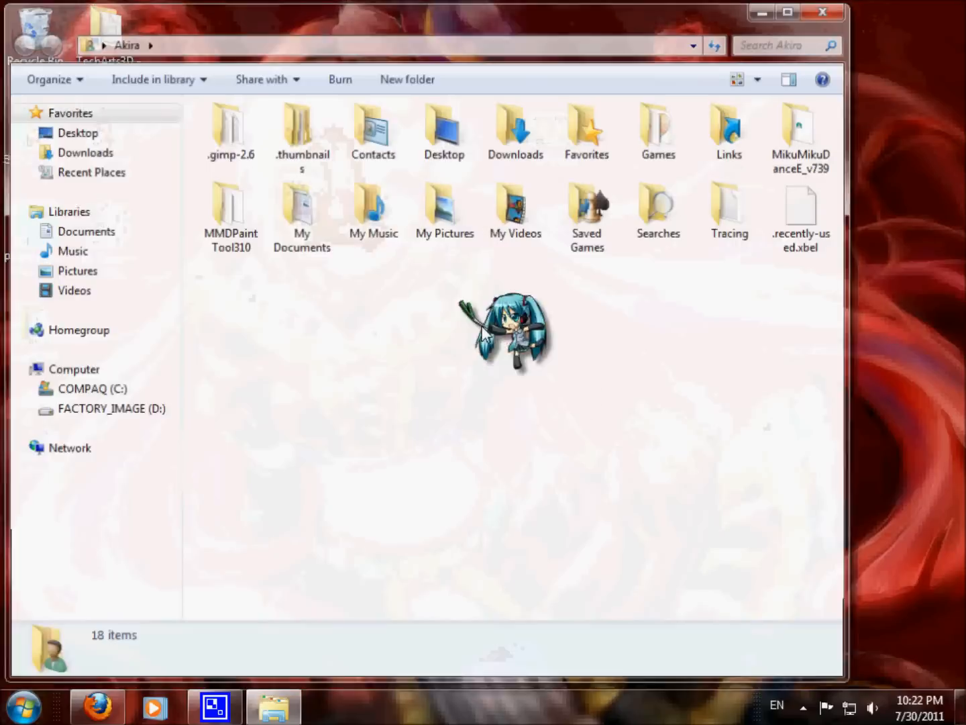
{"action": "left_click", "coordinate": [301, 212]}
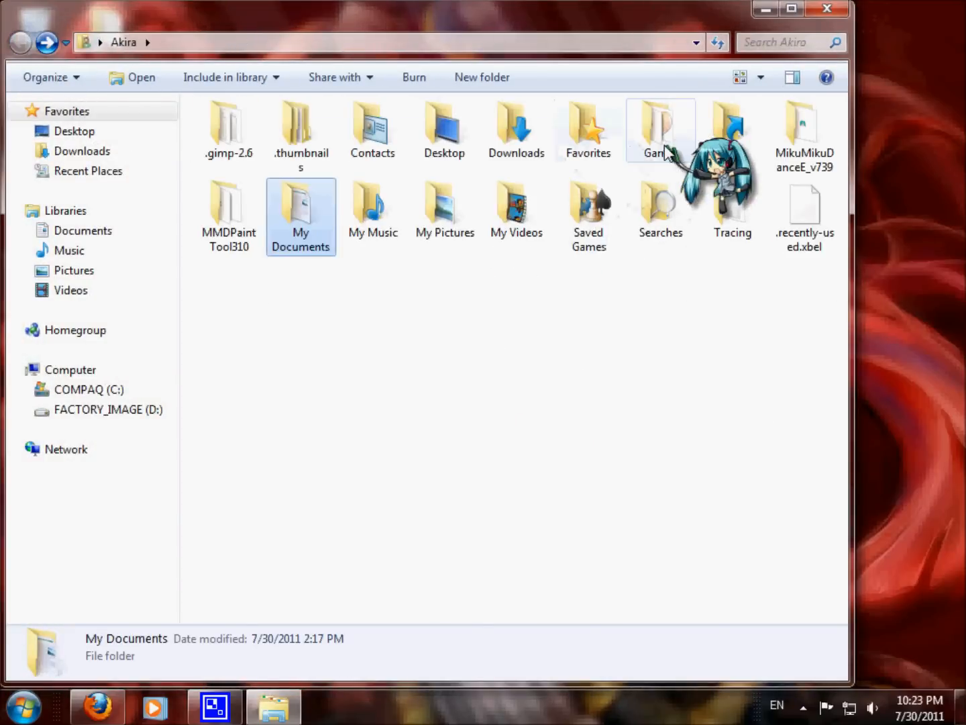
{"action": "double_click", "coordinate": [805, 128]}
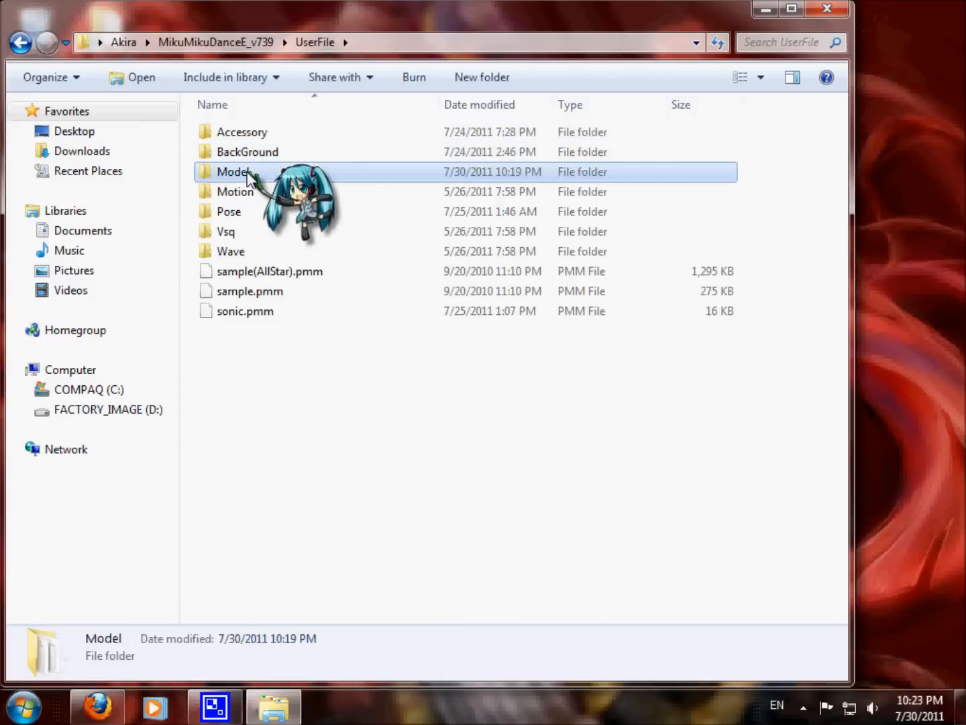
{"action": "double_click", "coordinate": [233, 172]}
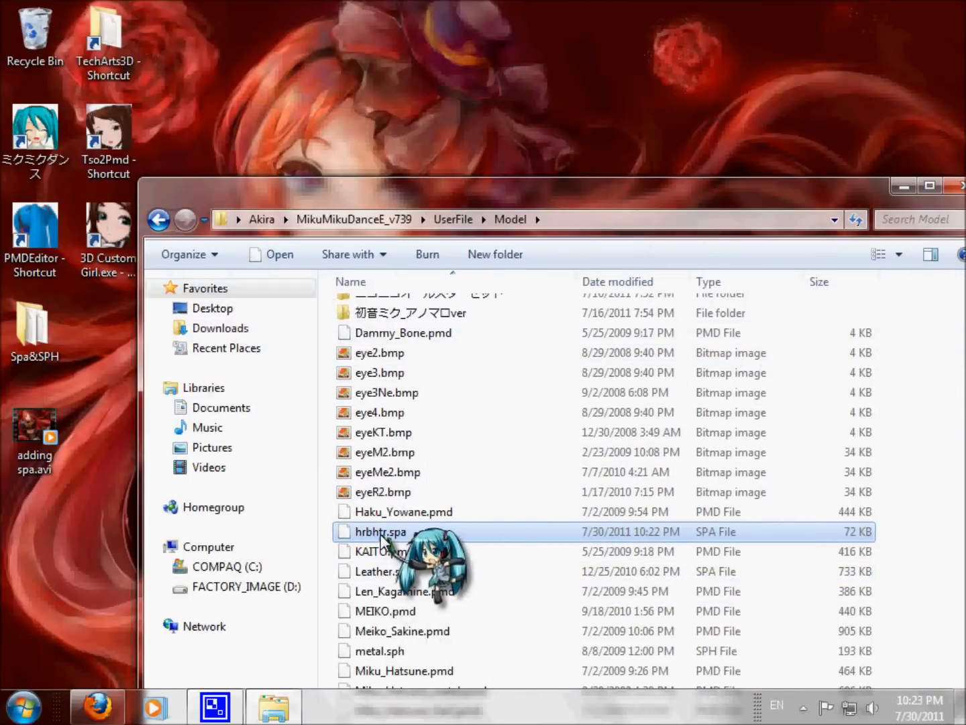
{"action": "mouse_move", "coordinate": [91, 375]}
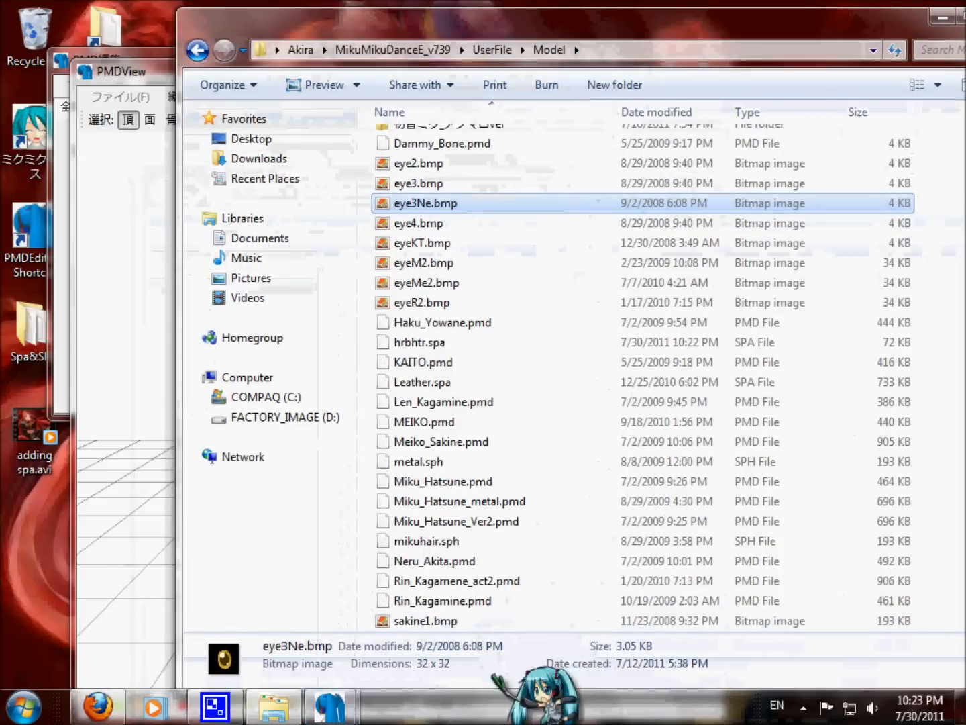
{"action": "mouse_move", "coordinate": [441, 402]}
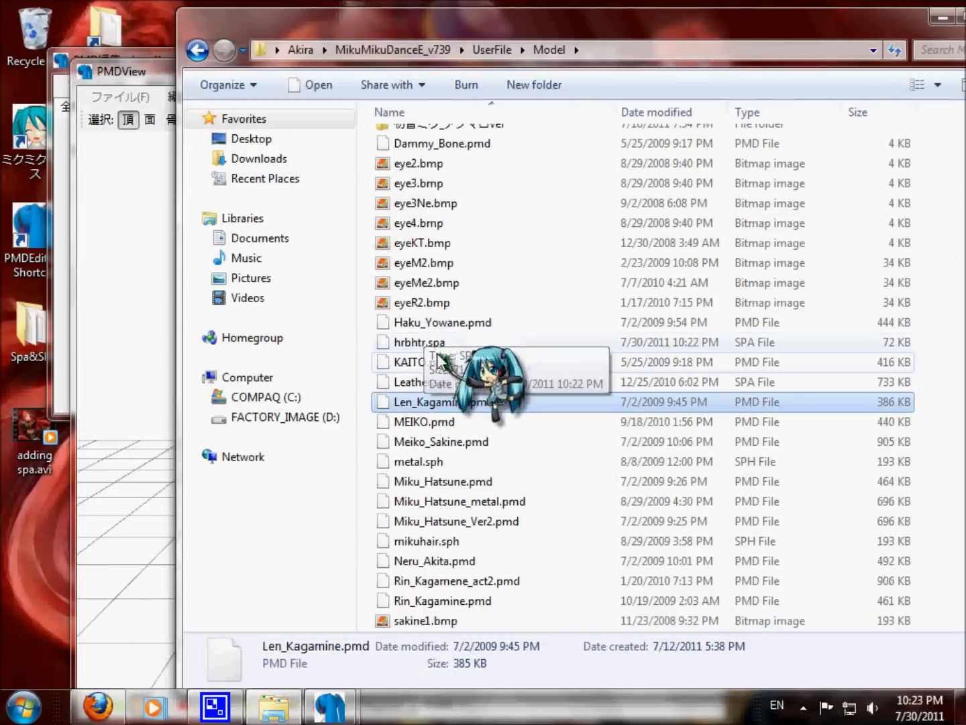
Load Len_Kagamine.pmd and give material 0 a magenta diffuse and light-pink ambient.
{"action": "left_click", "coordinate": [419, 342]}
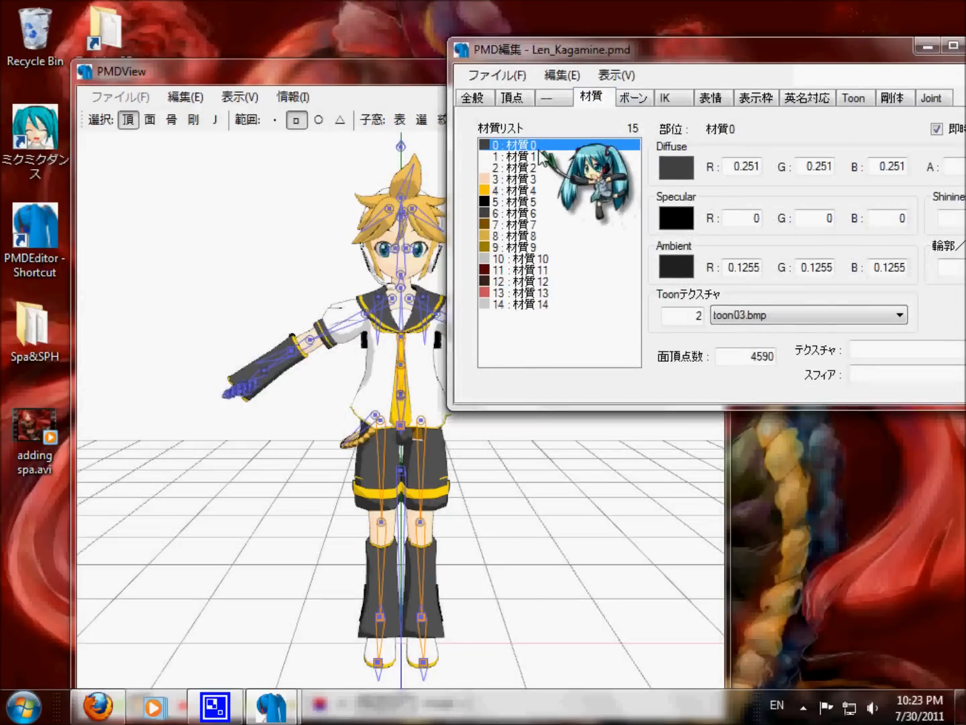
{"action": "left_click", "coordinate": [675, 167]}
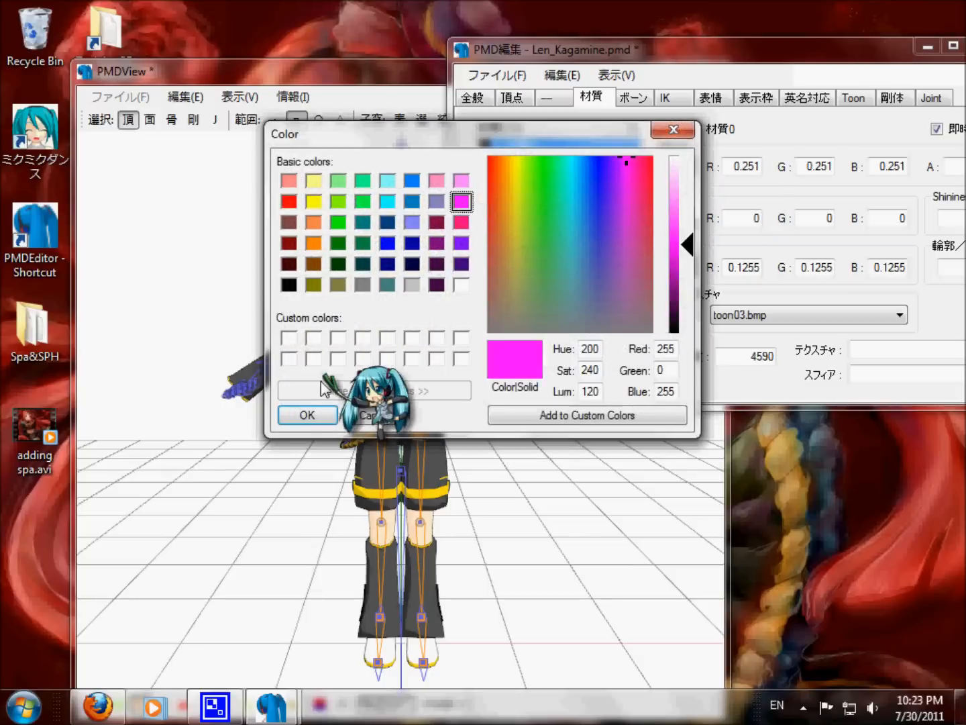
{"action": "left_click", "coordinate": [306, 414]}
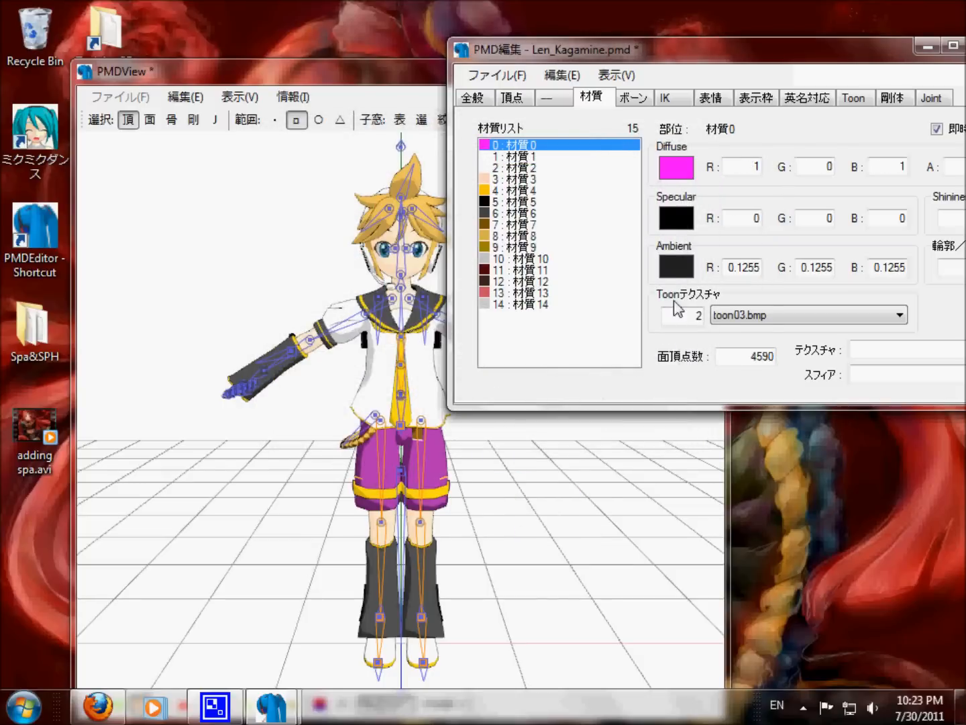
{"action": "left_click", "coordinate": [675, 166]}
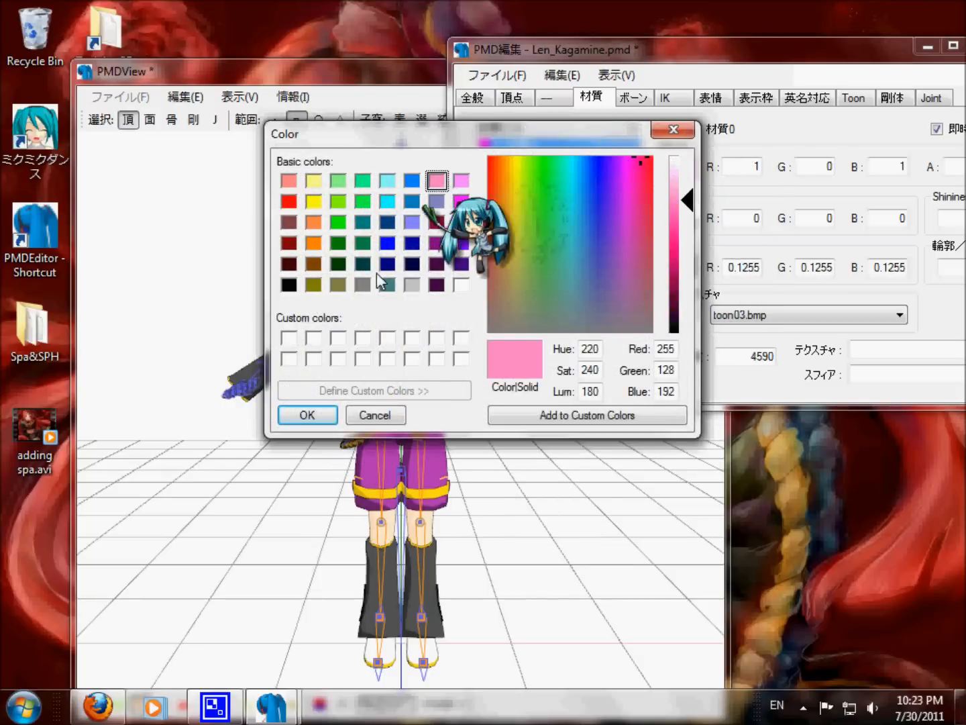
{"action": "left_click", "coordinate": [306, 414]}
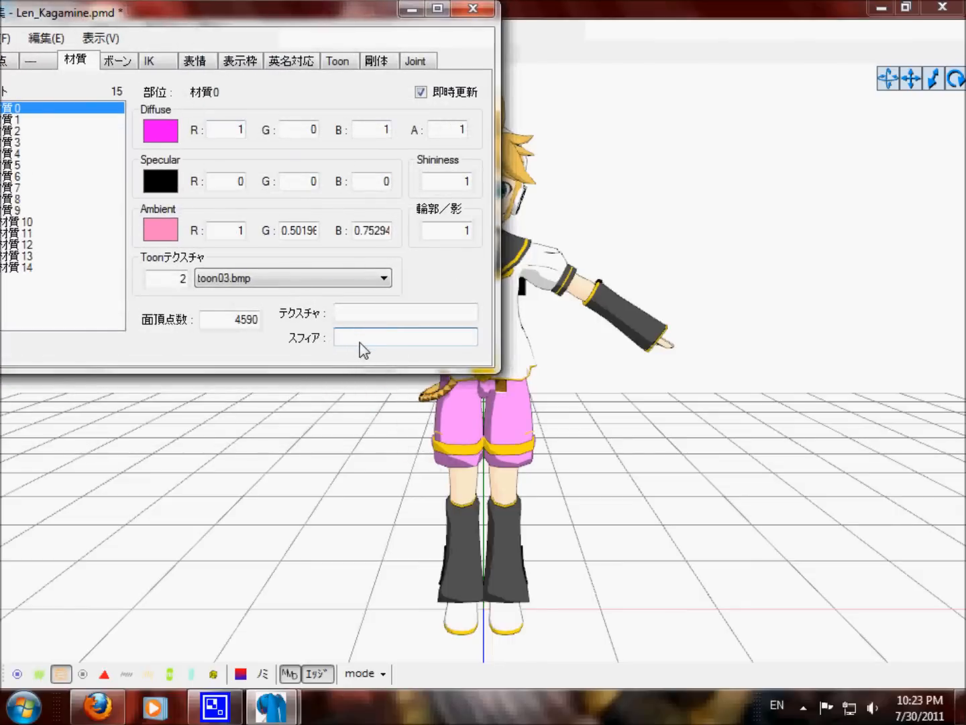
Assign hrbhtr.spa as material 0's sphere map and retune its diffuse to pink.
{"action": "type", "text": "hrbhtr.spa"}
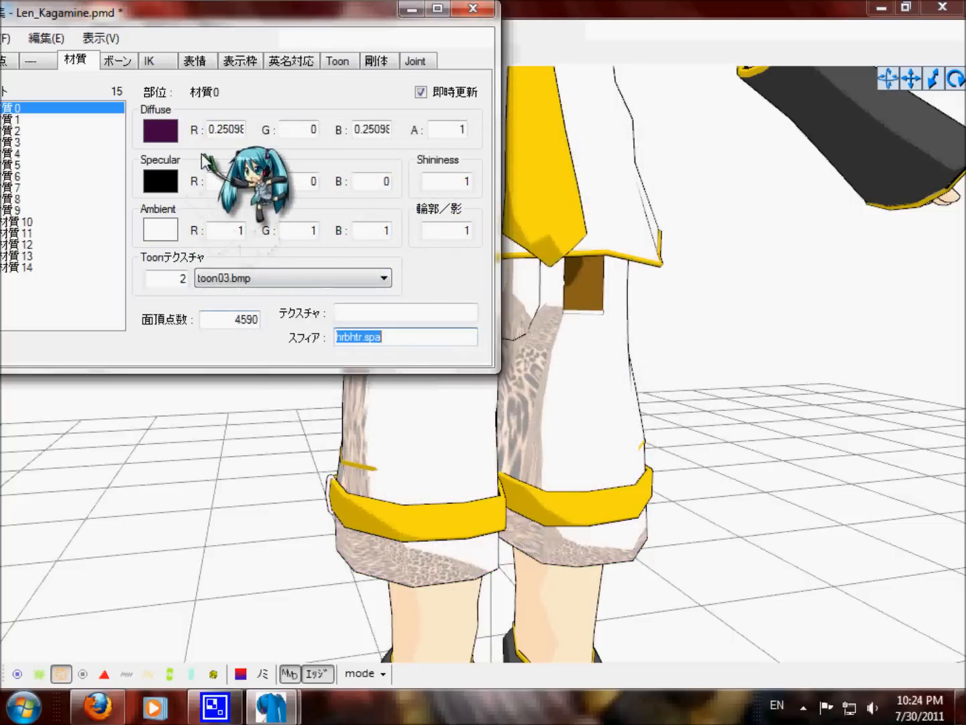
{"action": "left_click", "coordinate": [160, 130]}
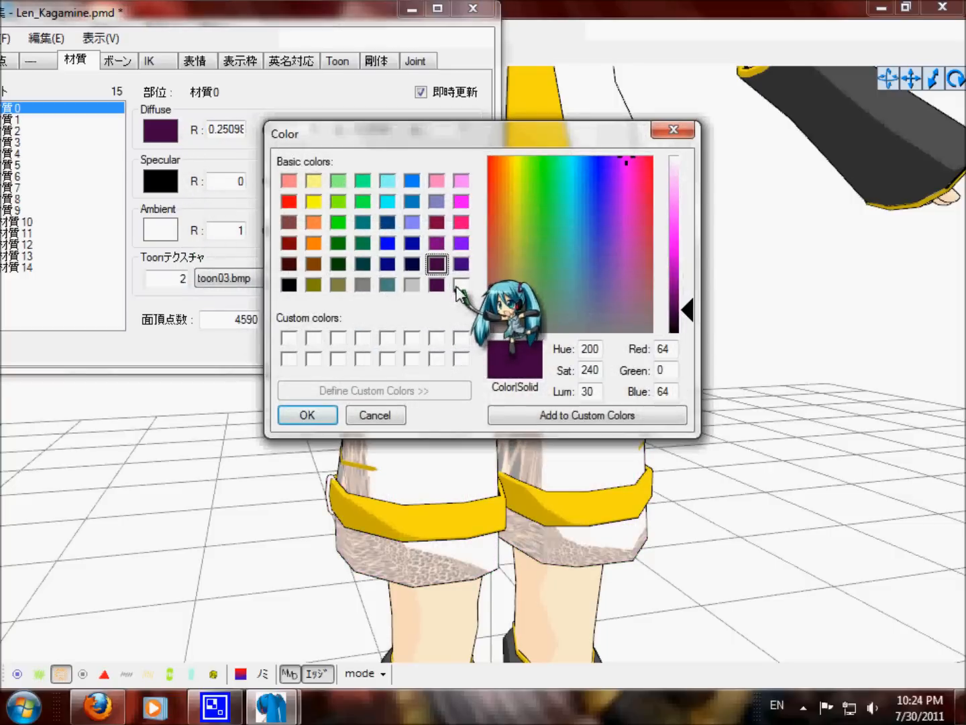
{"action": "left_click", "coordinate": [288, 284]}
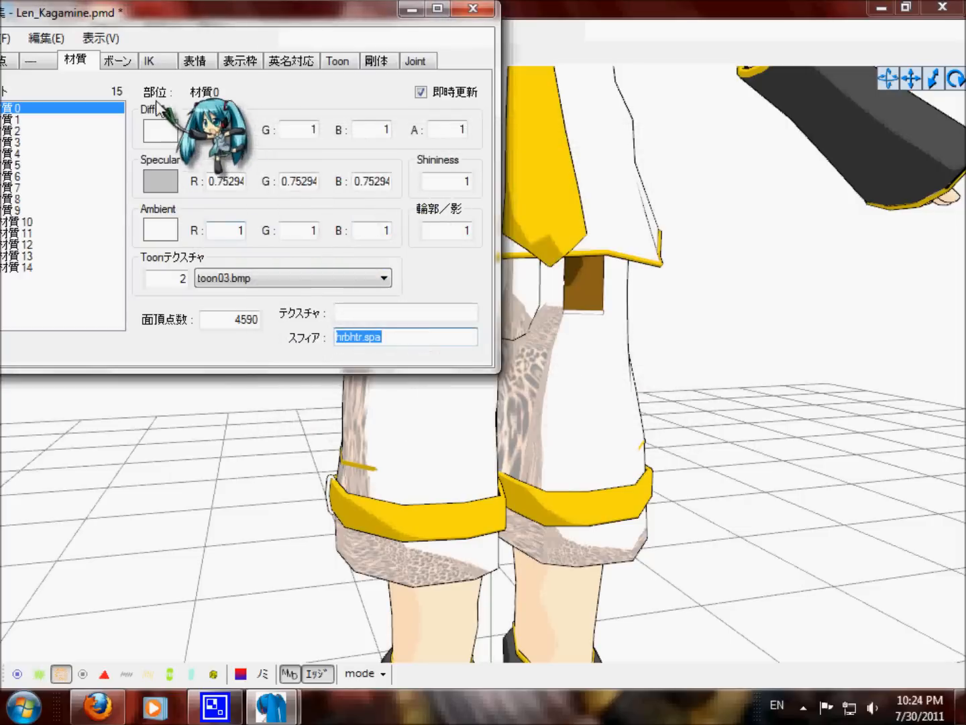
{"action": "left_click", "coordinate": [159, 129]}
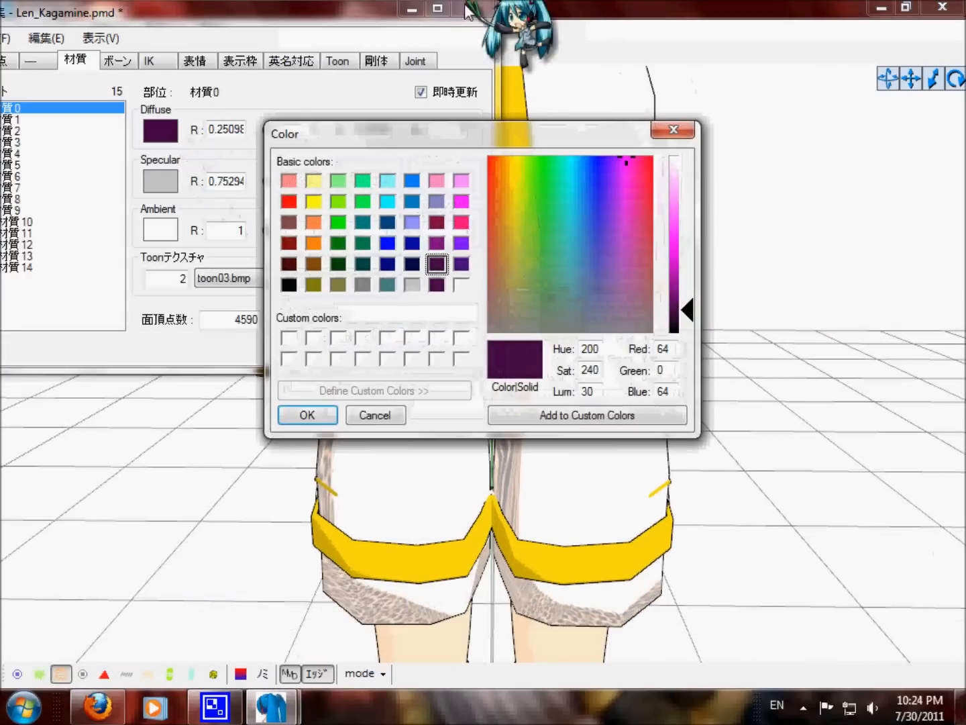
{"action": "left_click", "coordinate": [306, 415]}
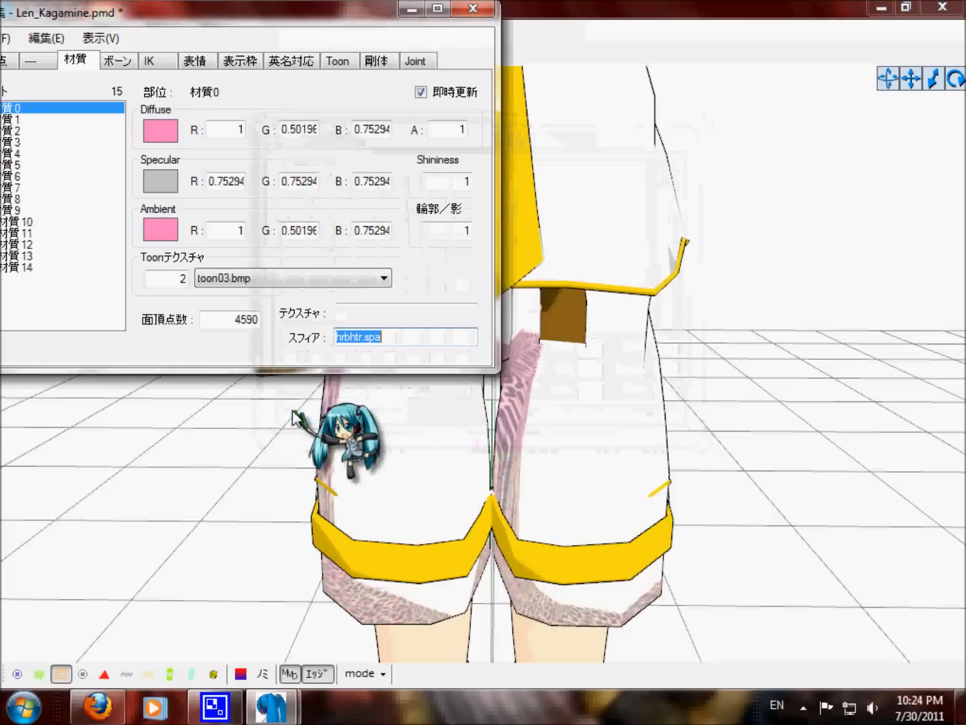
Rotate PMDView to inspect the pink leopard-print shorts.
{"action": "left_click", "coordinate": [161, 131]}
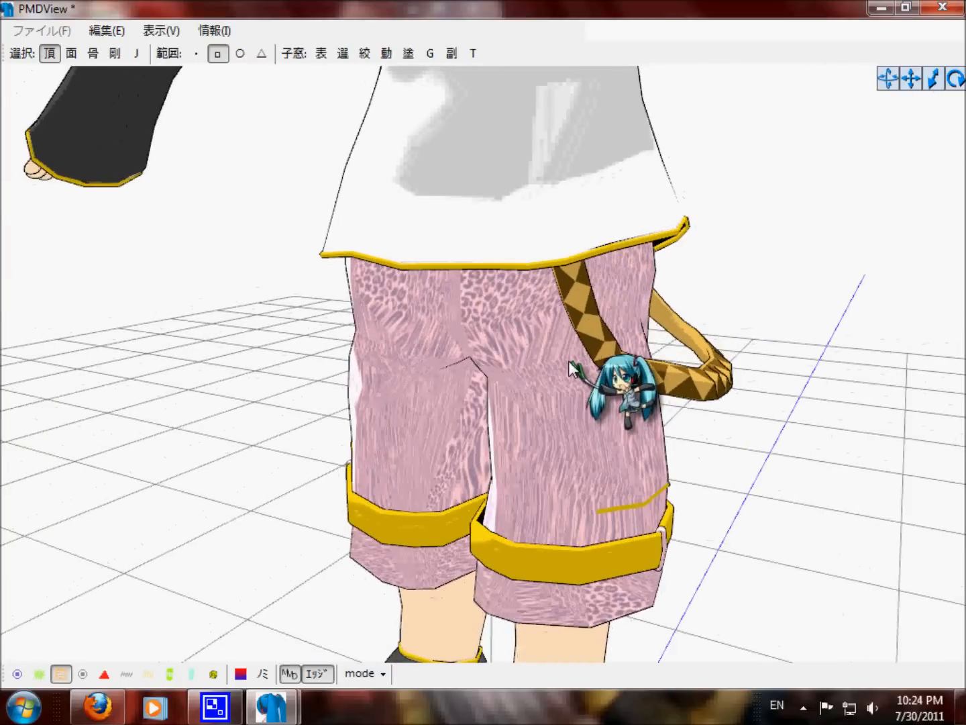
{"action": "left_click_drag", "start_coordinate": [571, 369], "coordinate": [684, 302]}
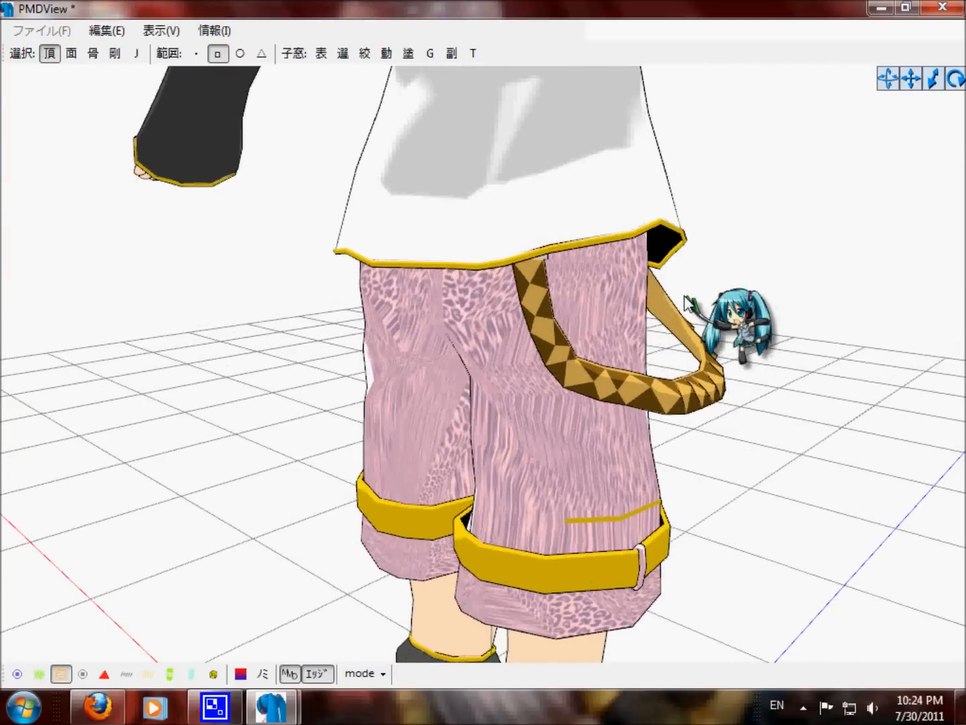